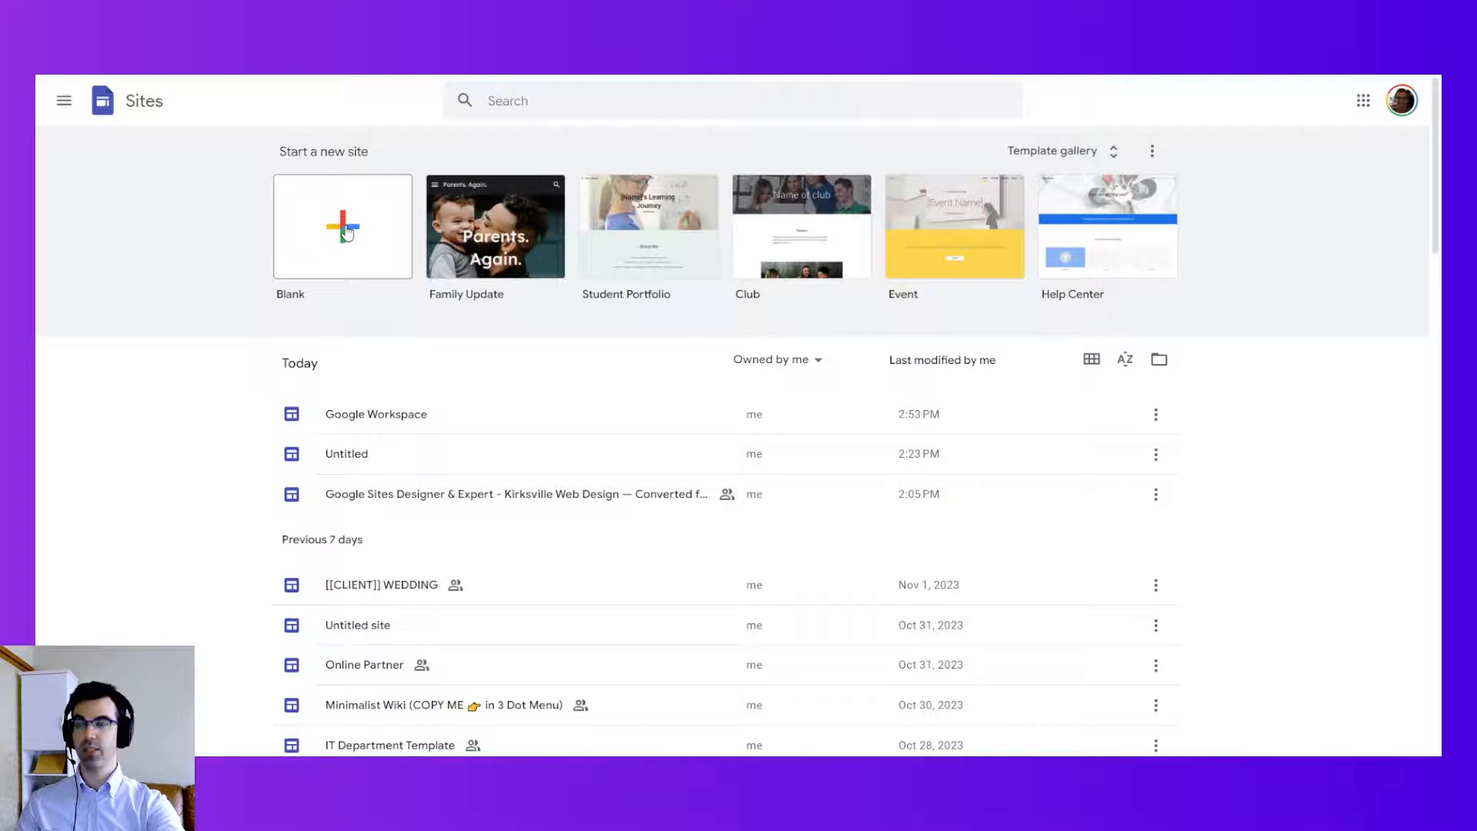
Step: Create a new Google Sites site from a blank start
scroll(down, 3)
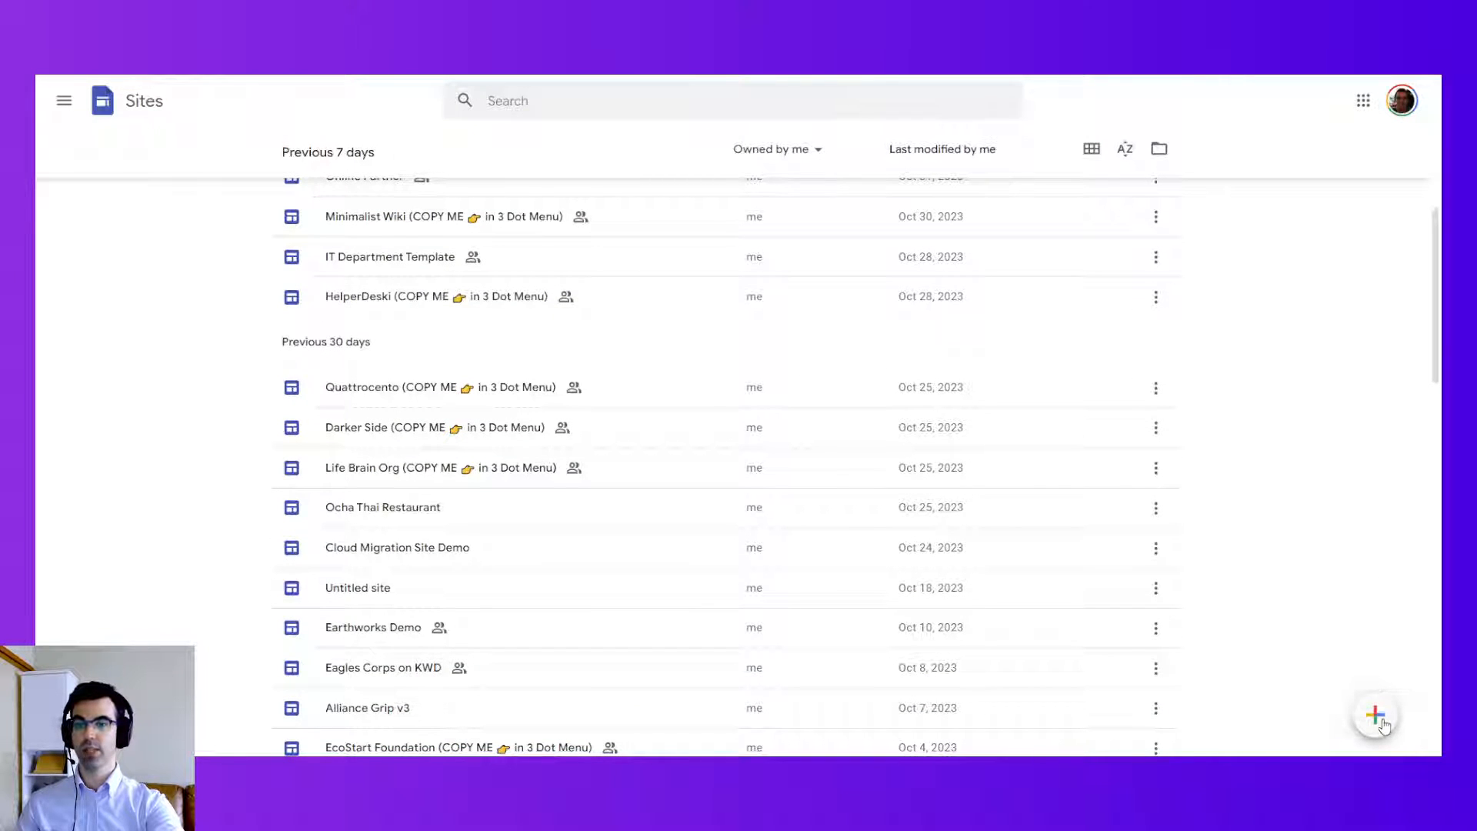
mouse_move(1375, 714)
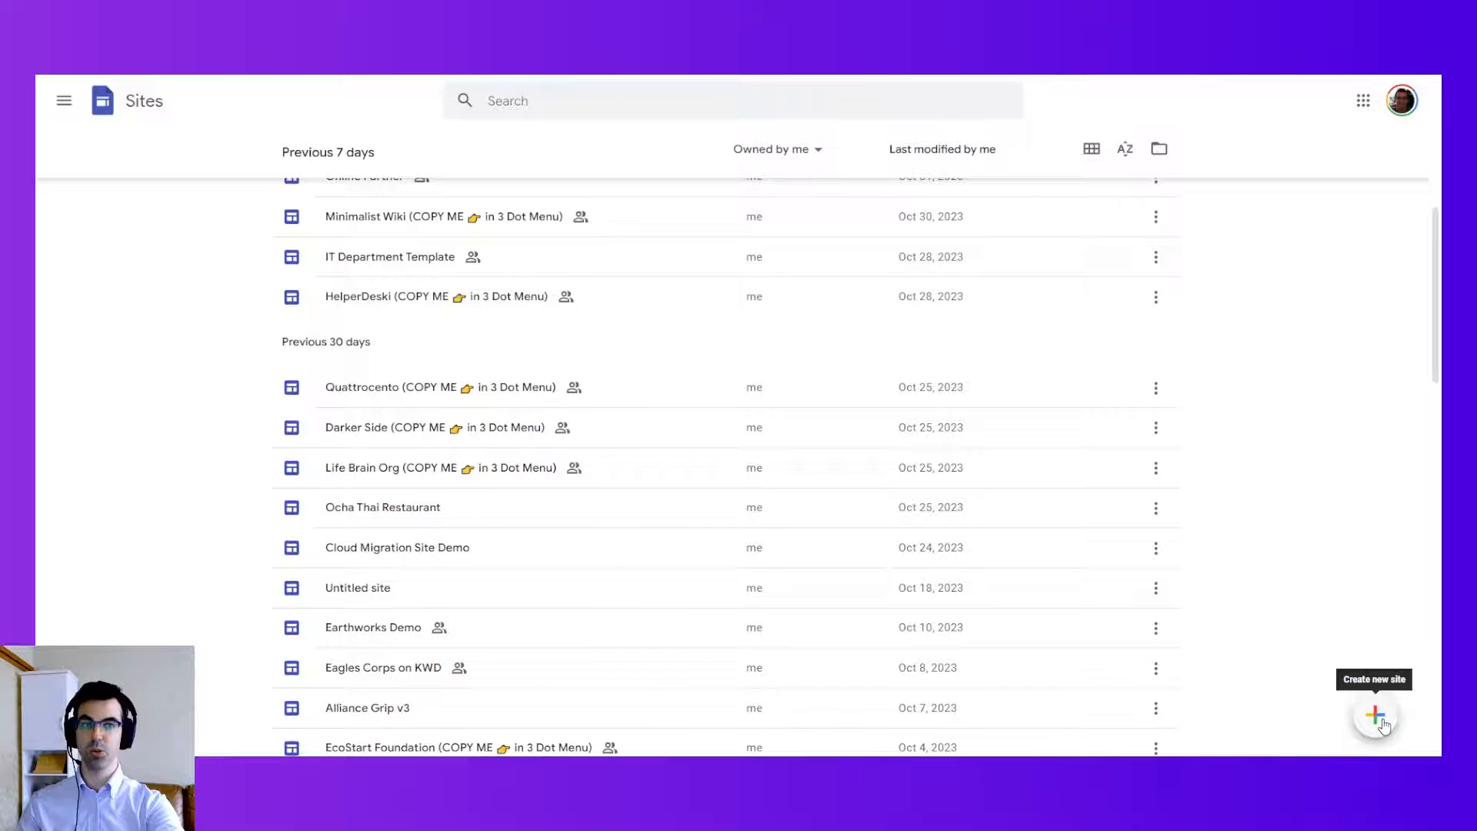
click(1374, 716)
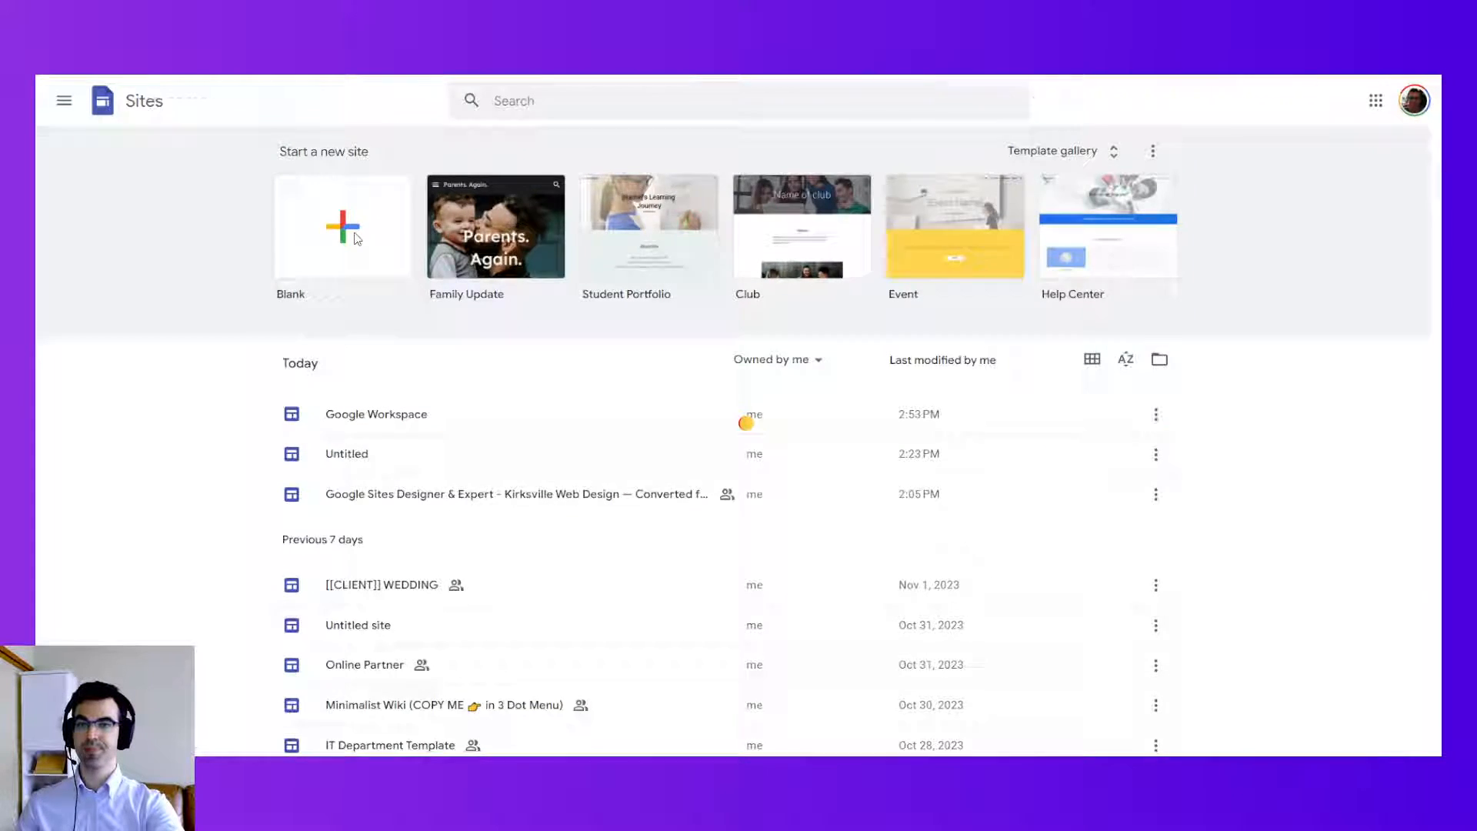
click(341, 226)
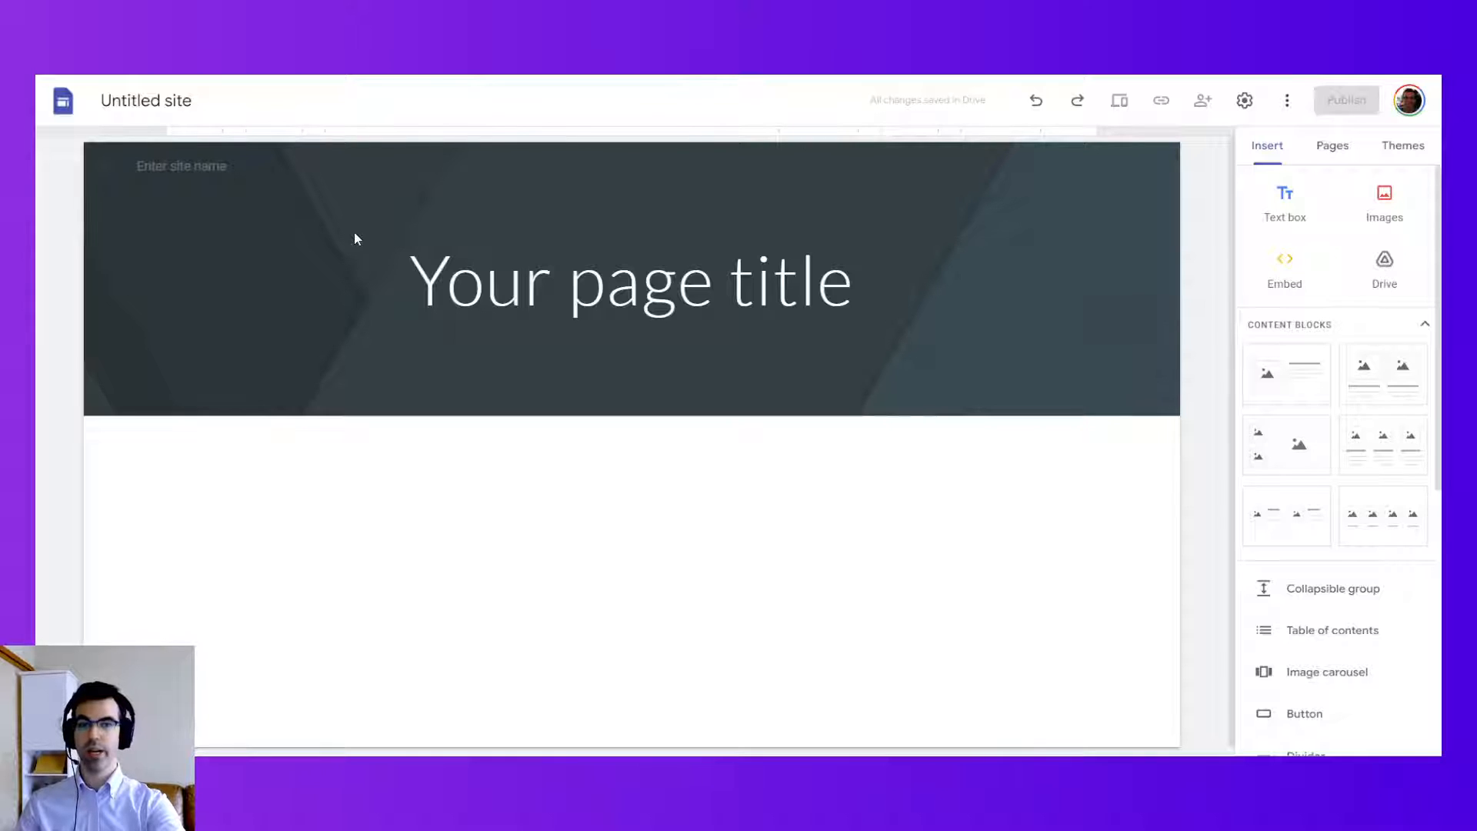
Step: Rename the untitled site to 'Workspace Site' and show its list of pages
click(629, 280)
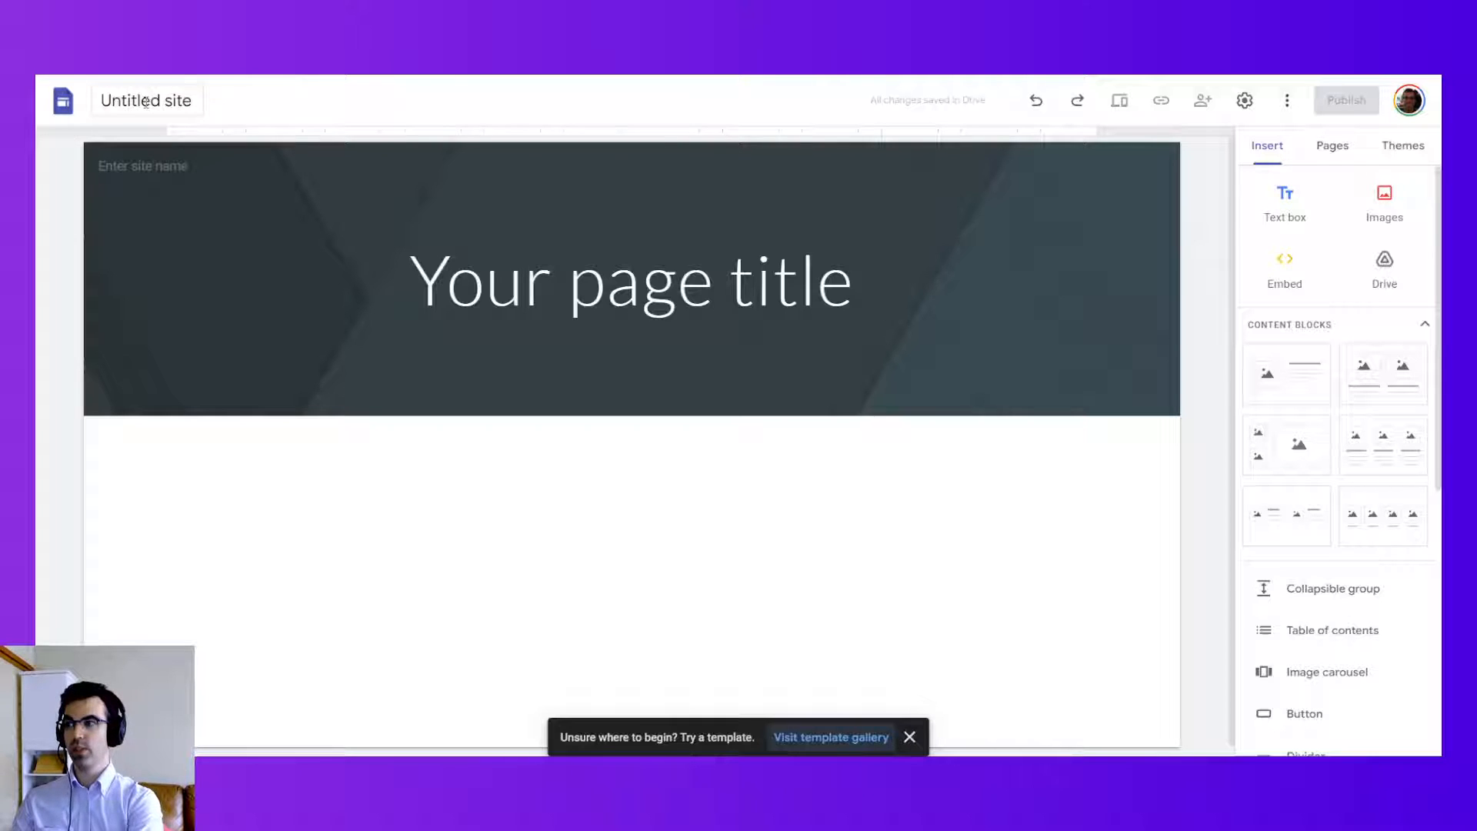
text(Workspace Site)
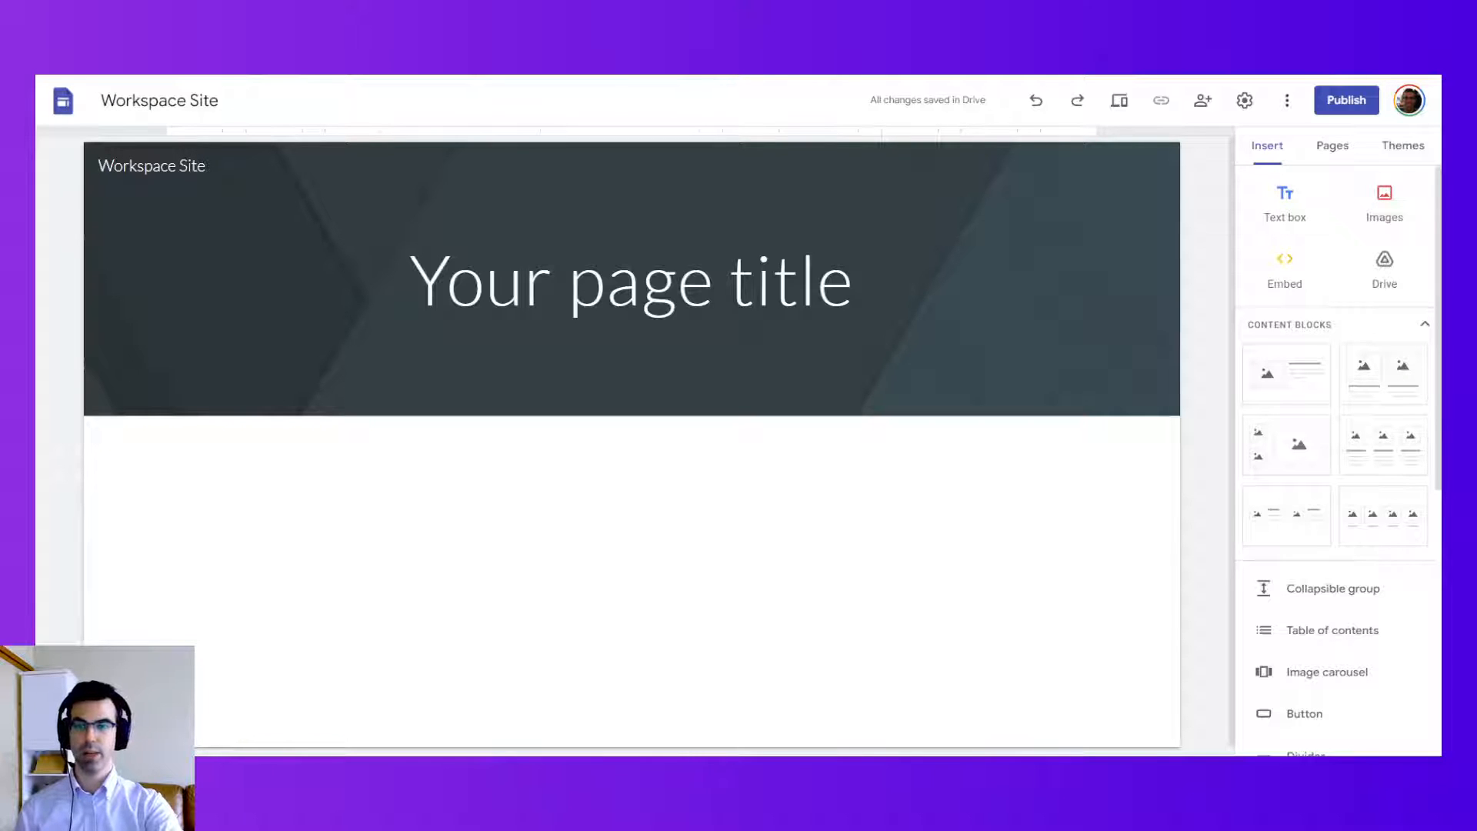
click(1331, 146)
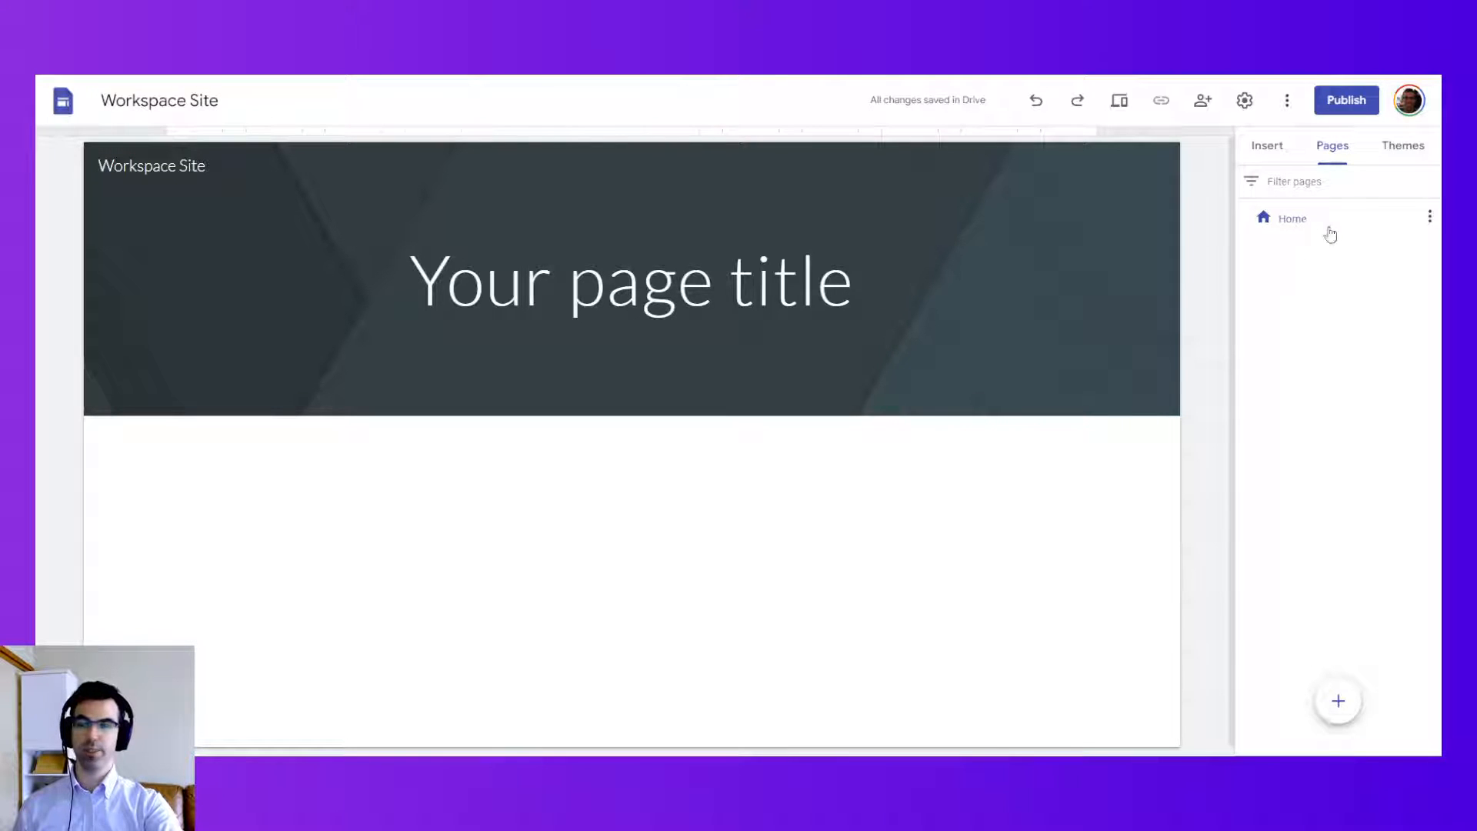
mouse_move(1363, 548)
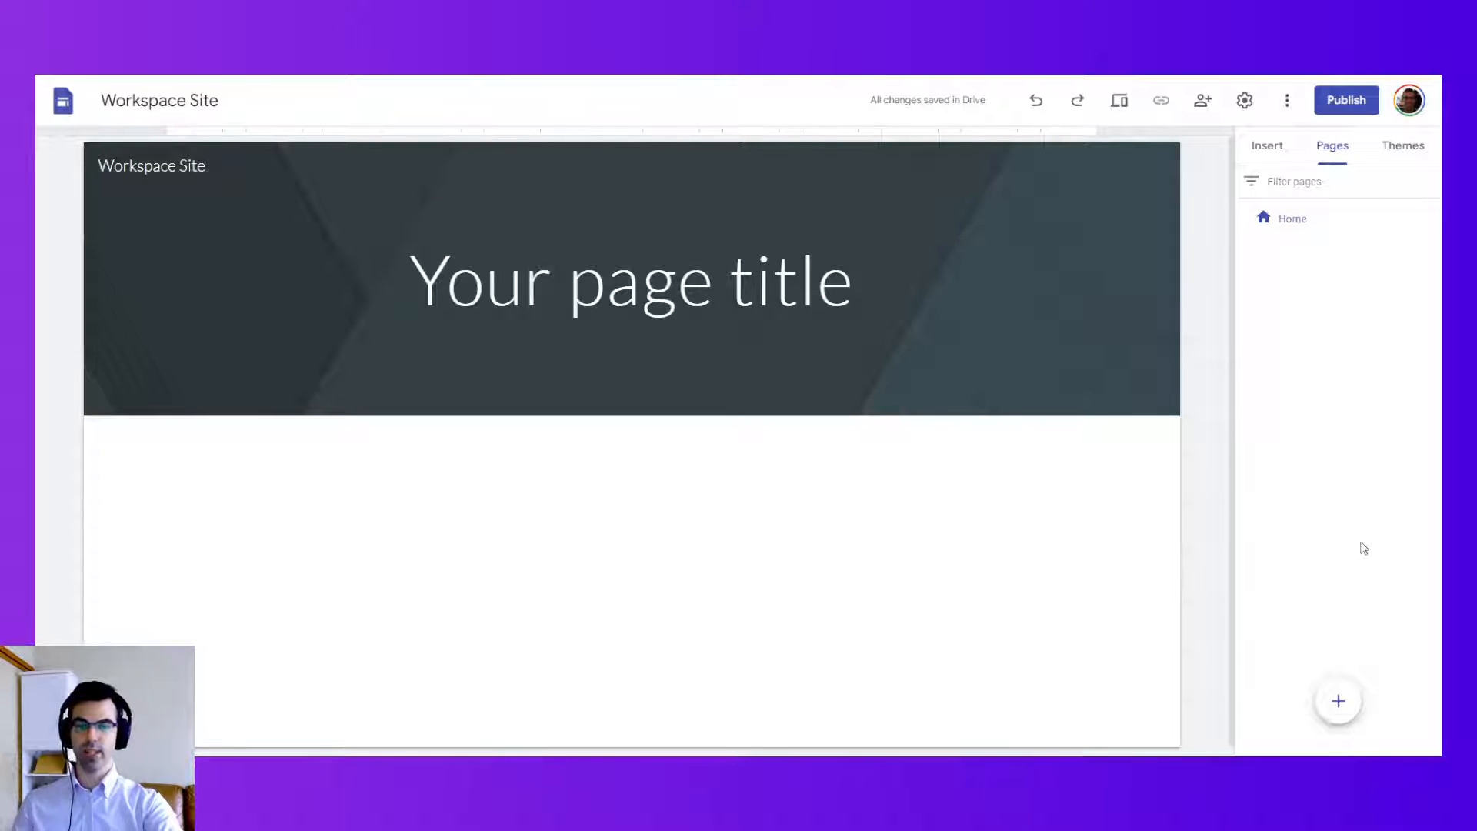
Step: Add three new pages named About, Services and Contact
click(1337, 701)
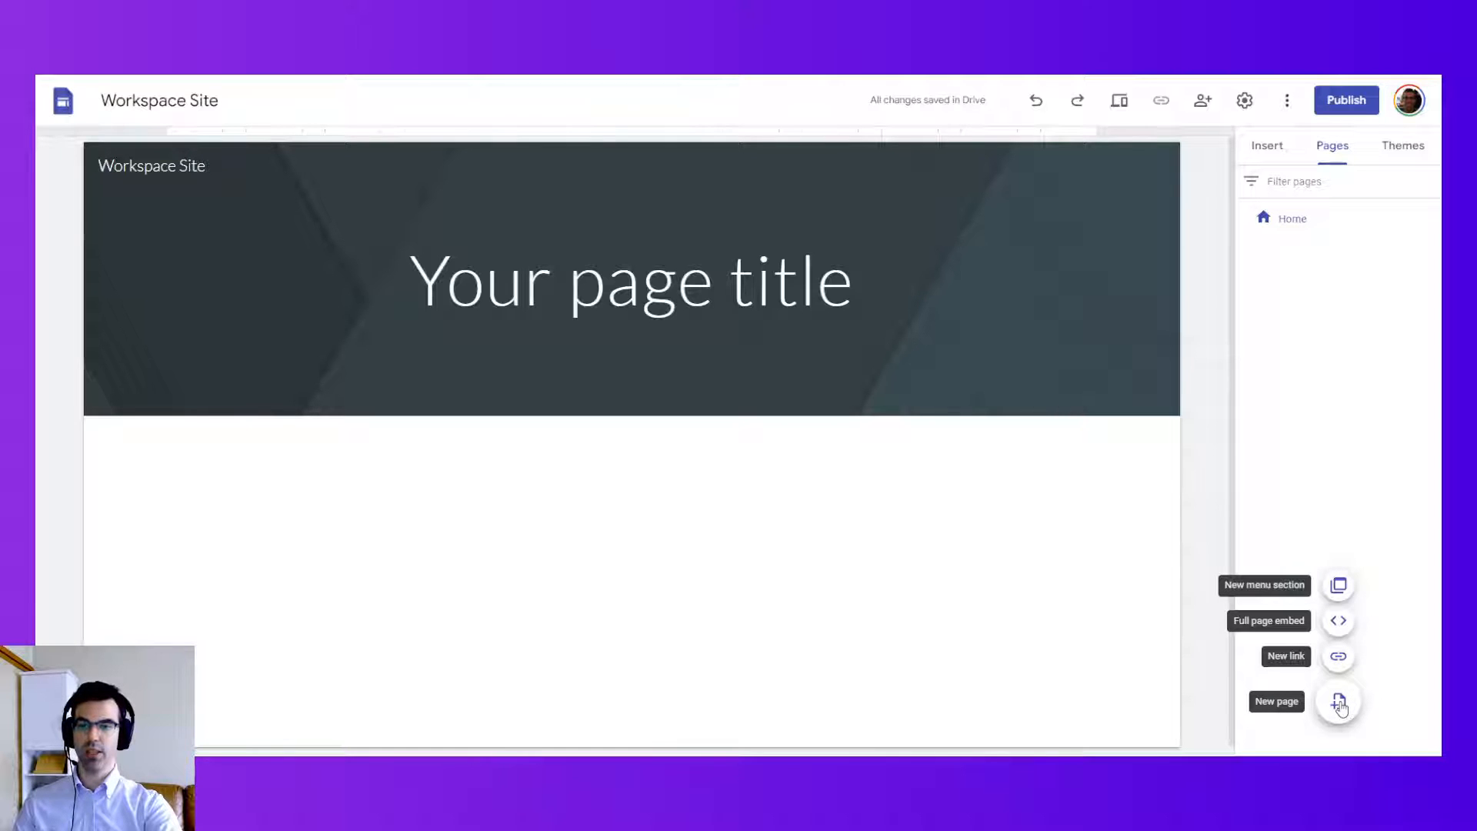
click(1336, 701)
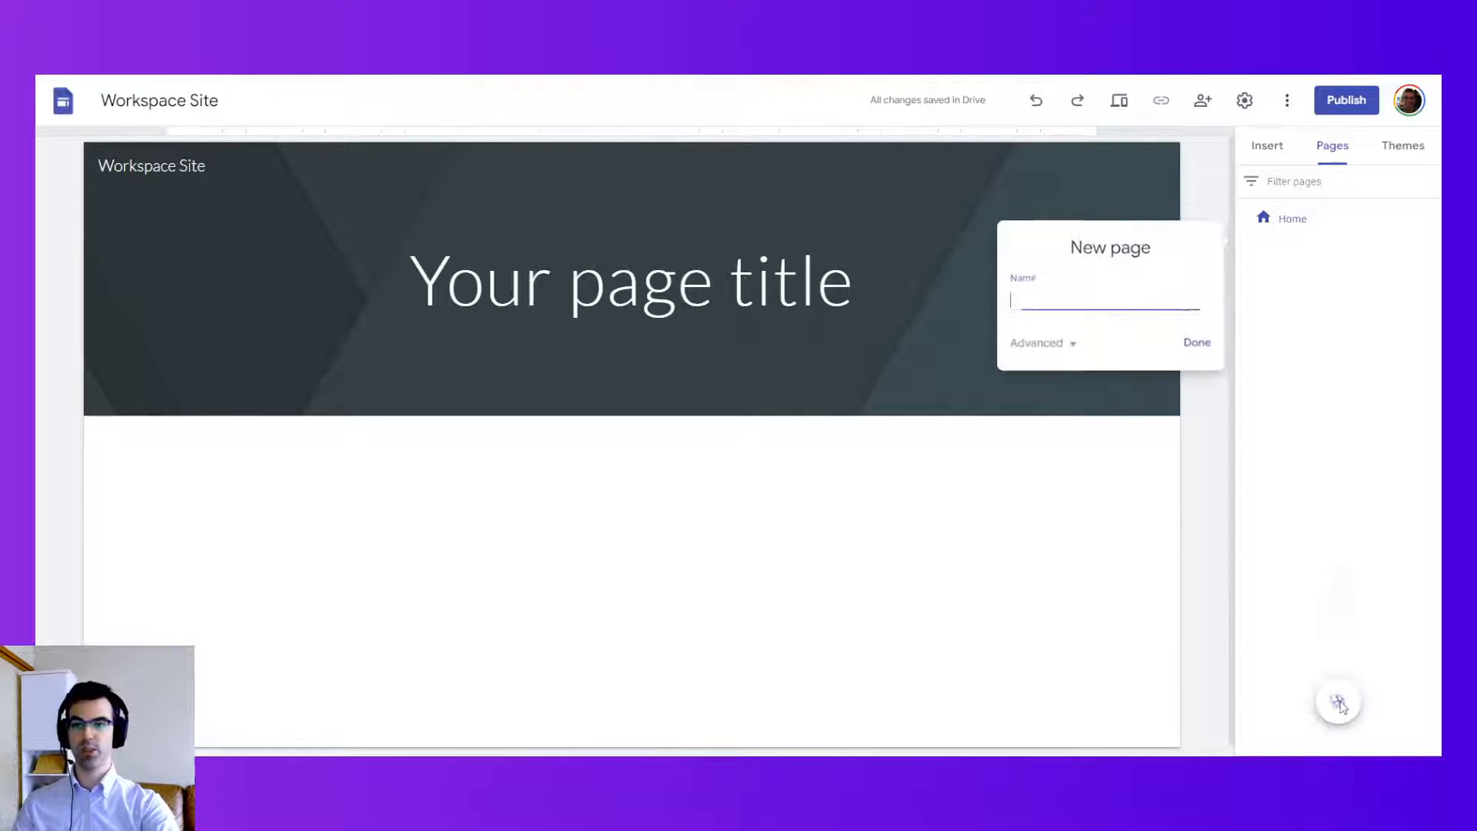
text(About)
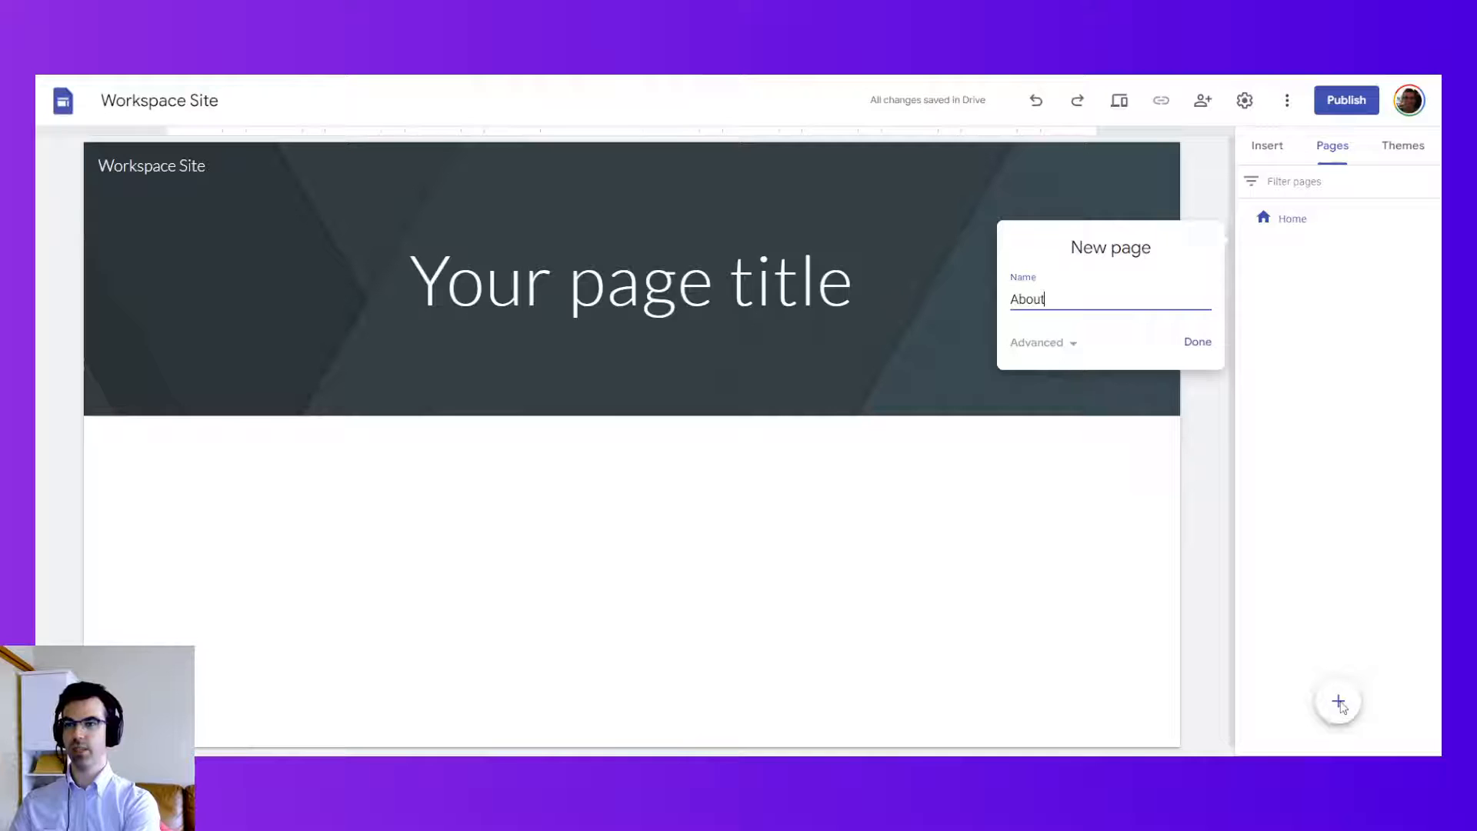
click(1197, 342)
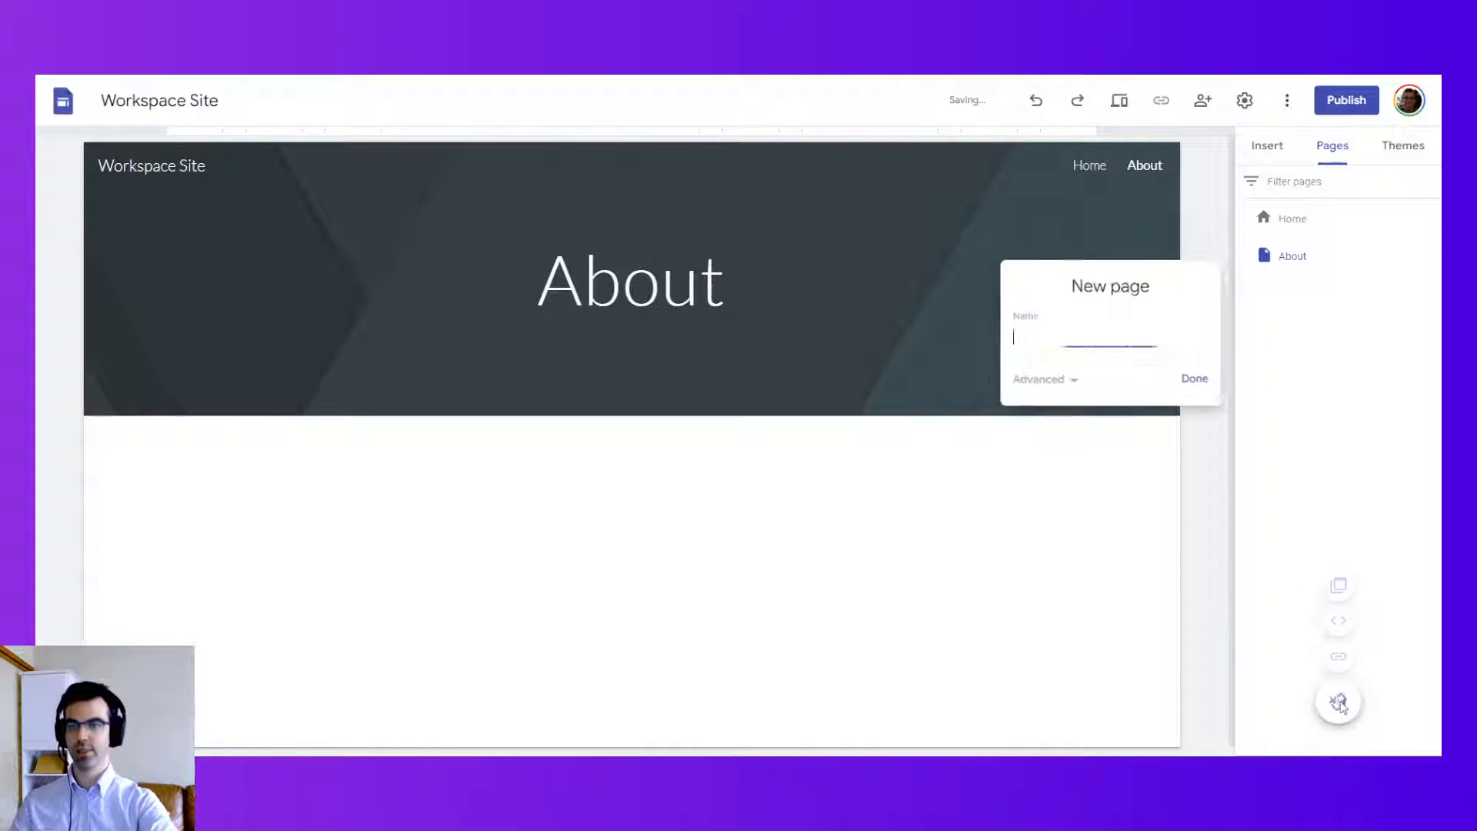
text(Service)
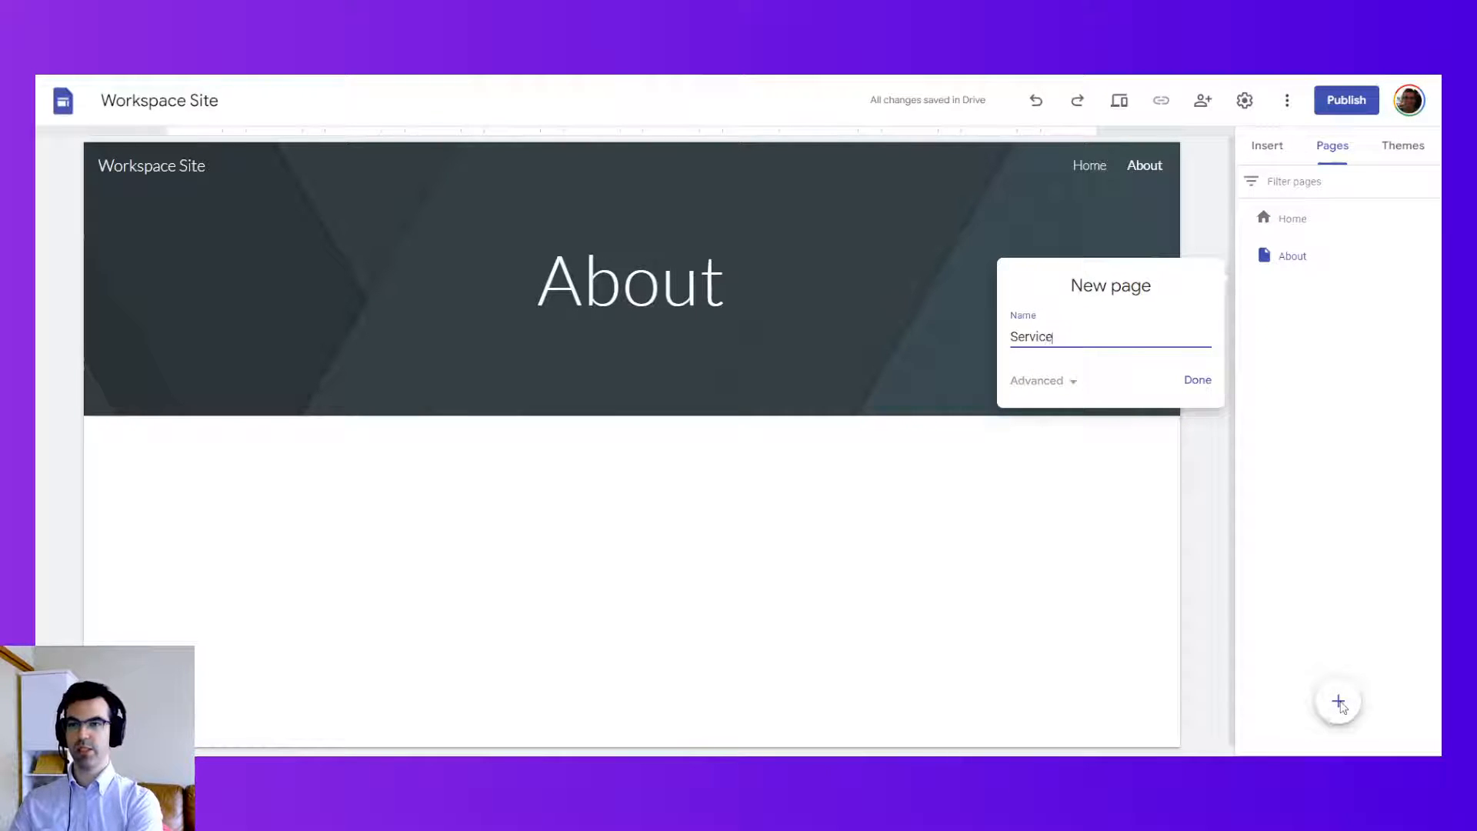
click(1196, 379)
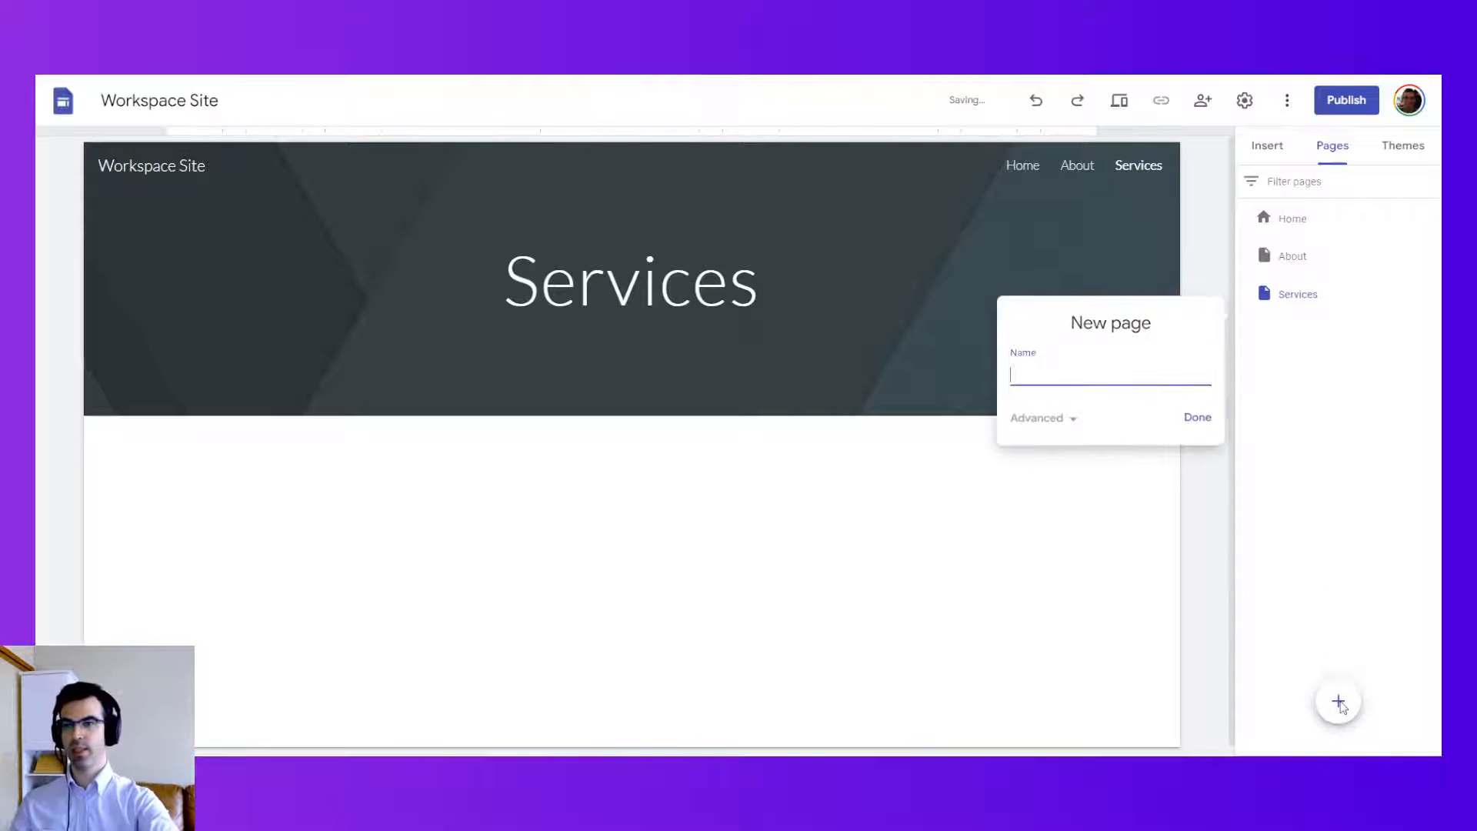
text(Contact)
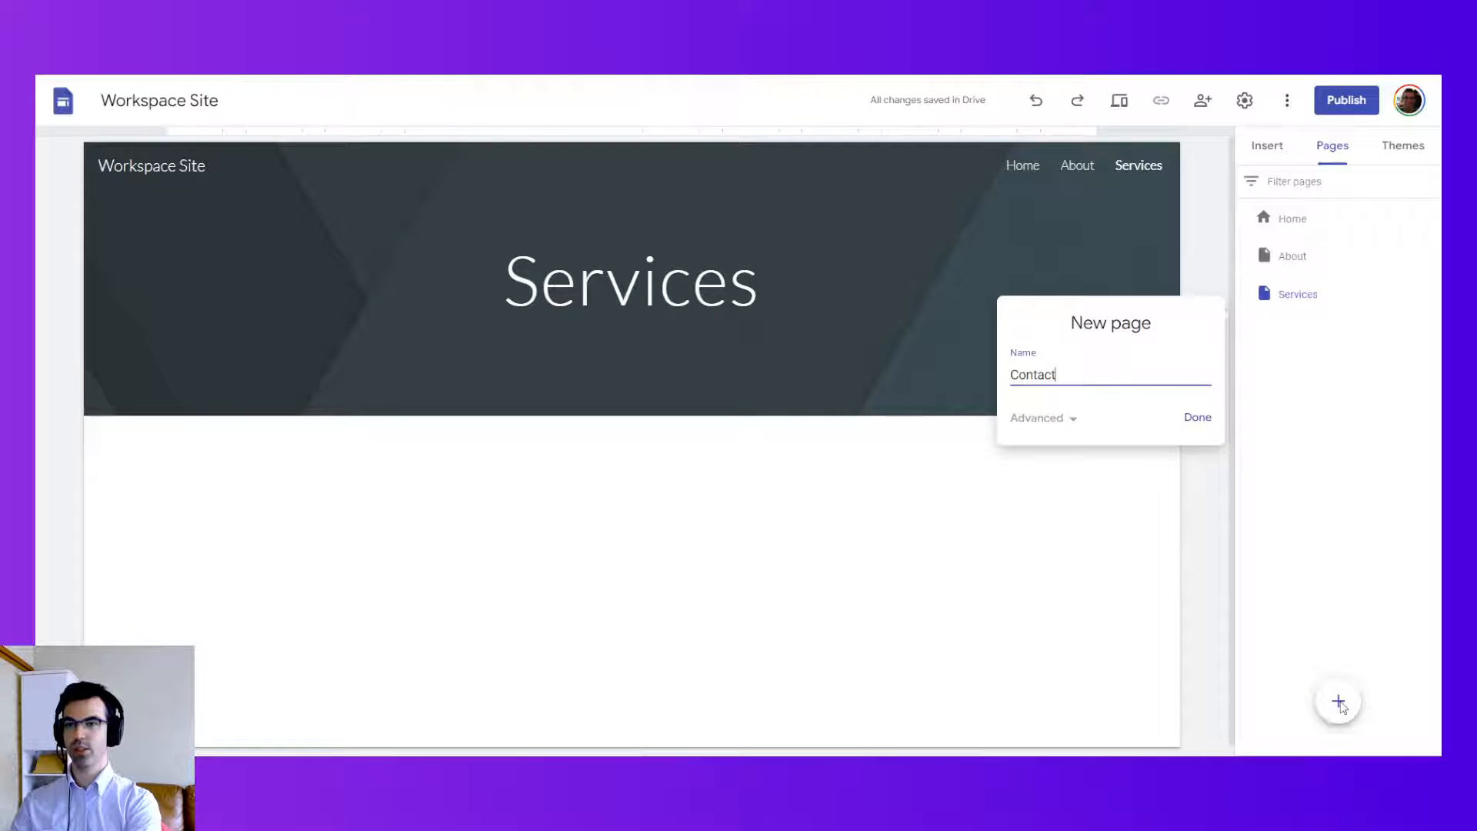
click(1197, 417)
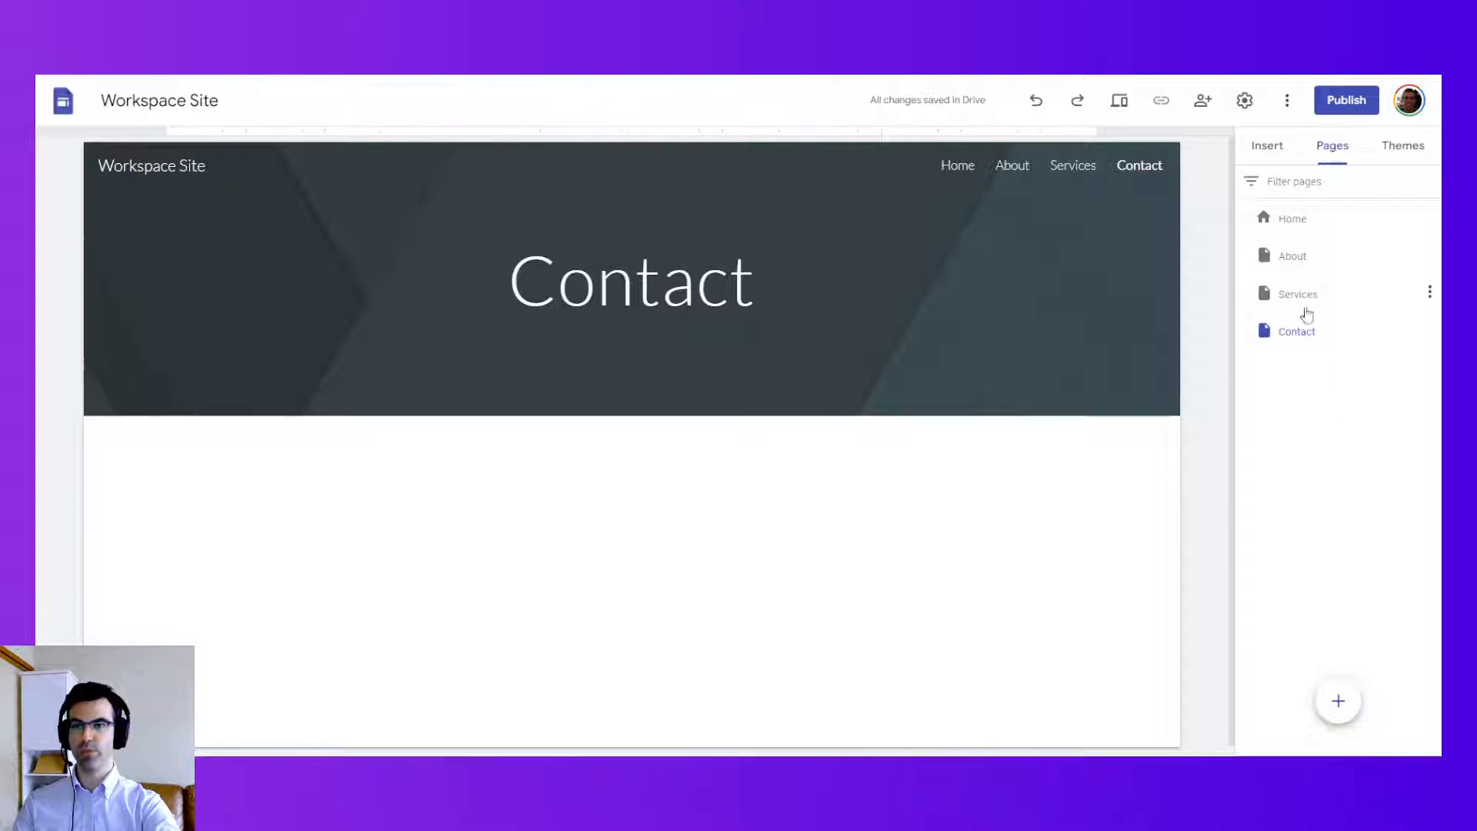
drag(1298, 293, 1338, 335)
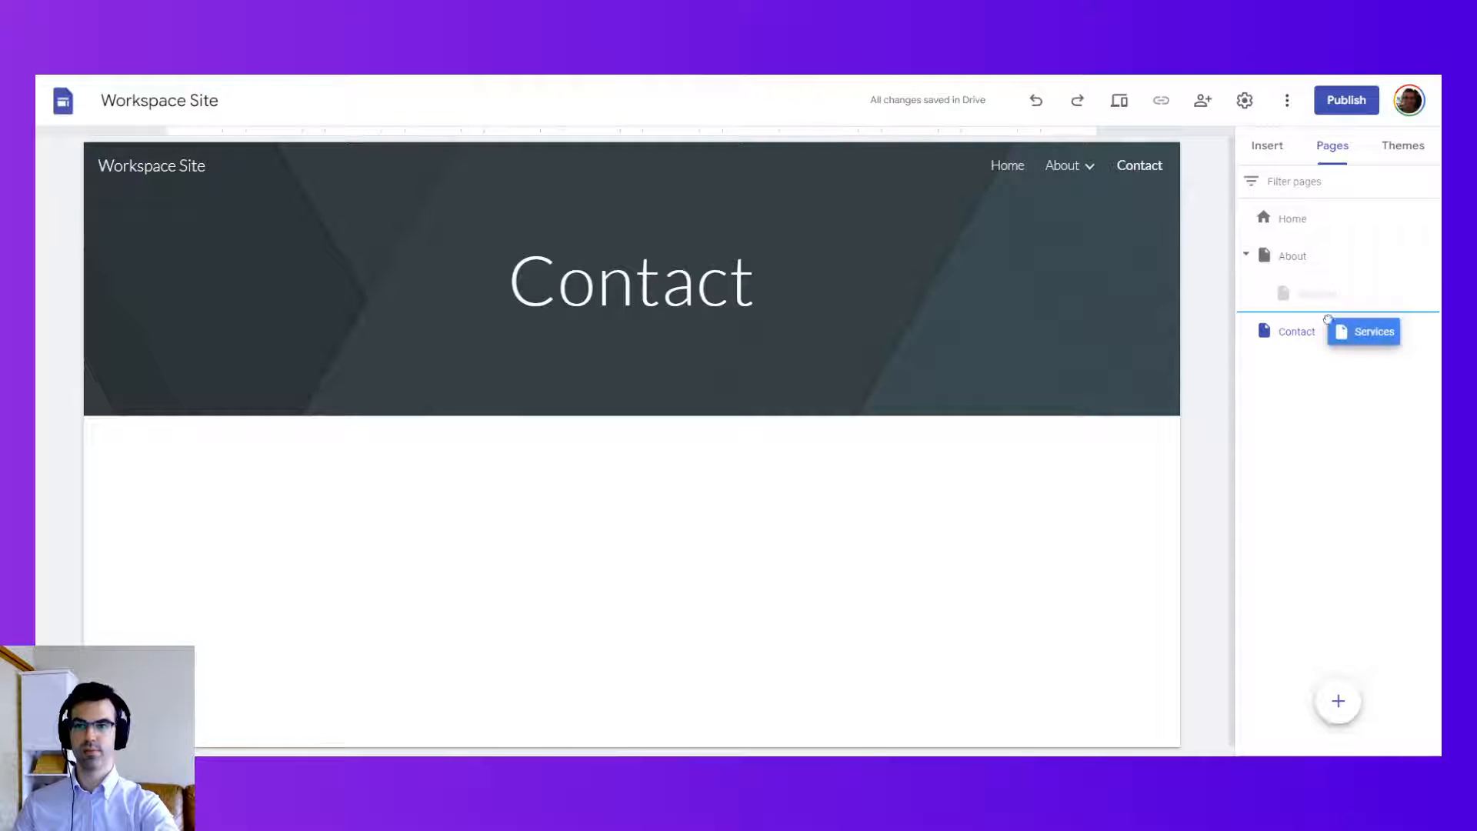
drag(1363, 332, 1300, 293)
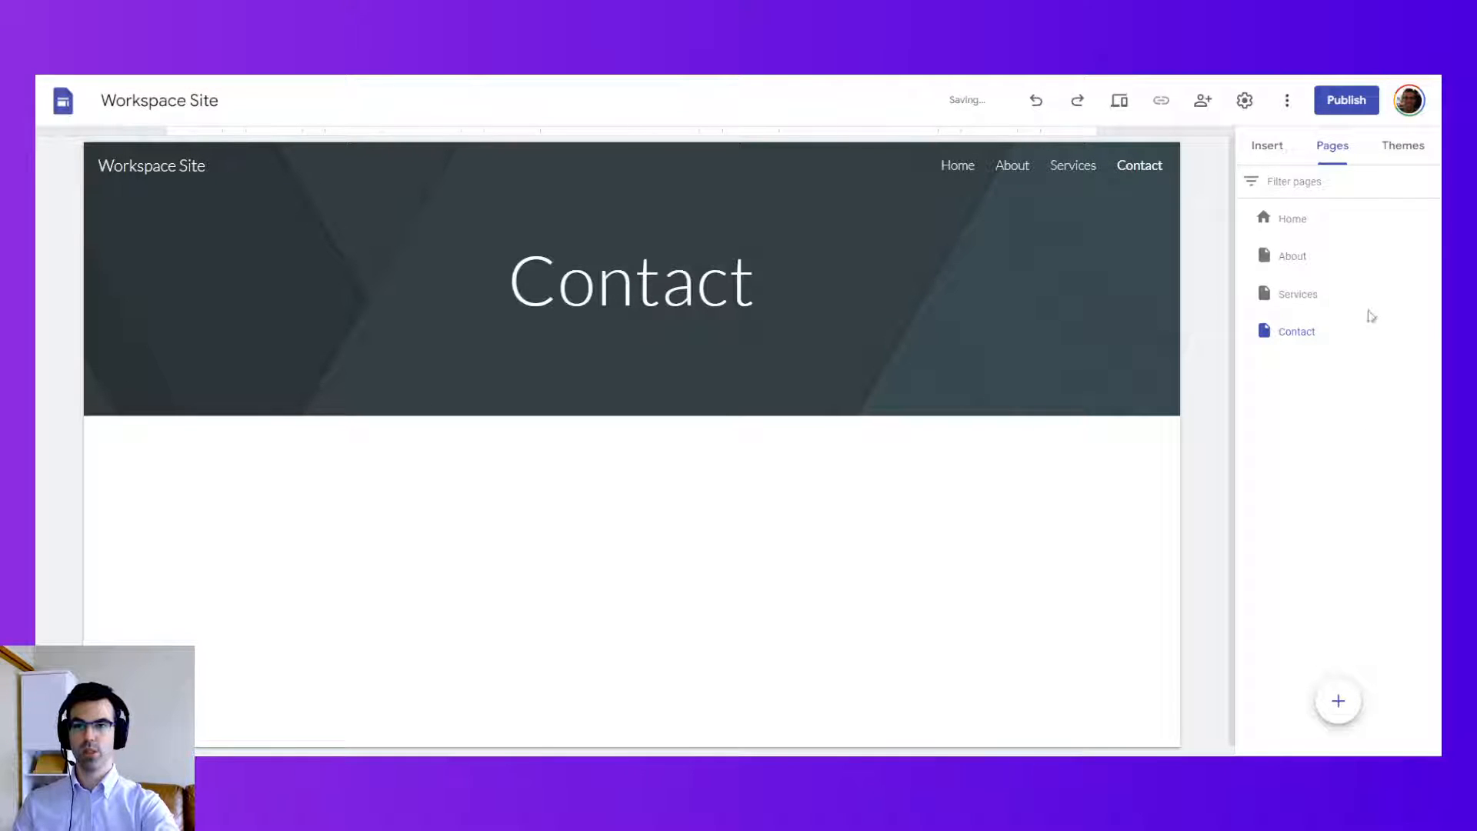
click(1431, 293)
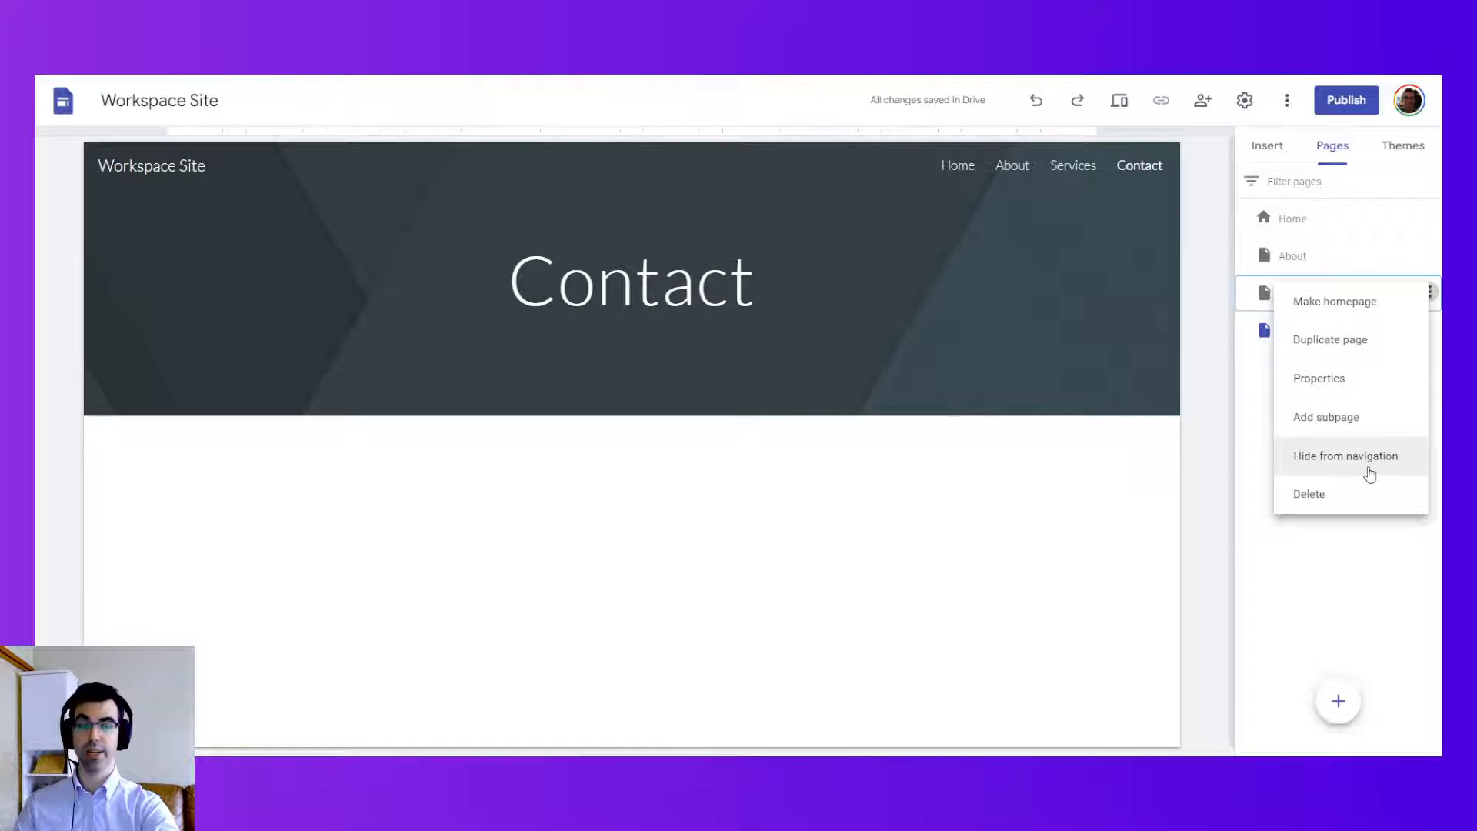
mouse_move(1362, 499)
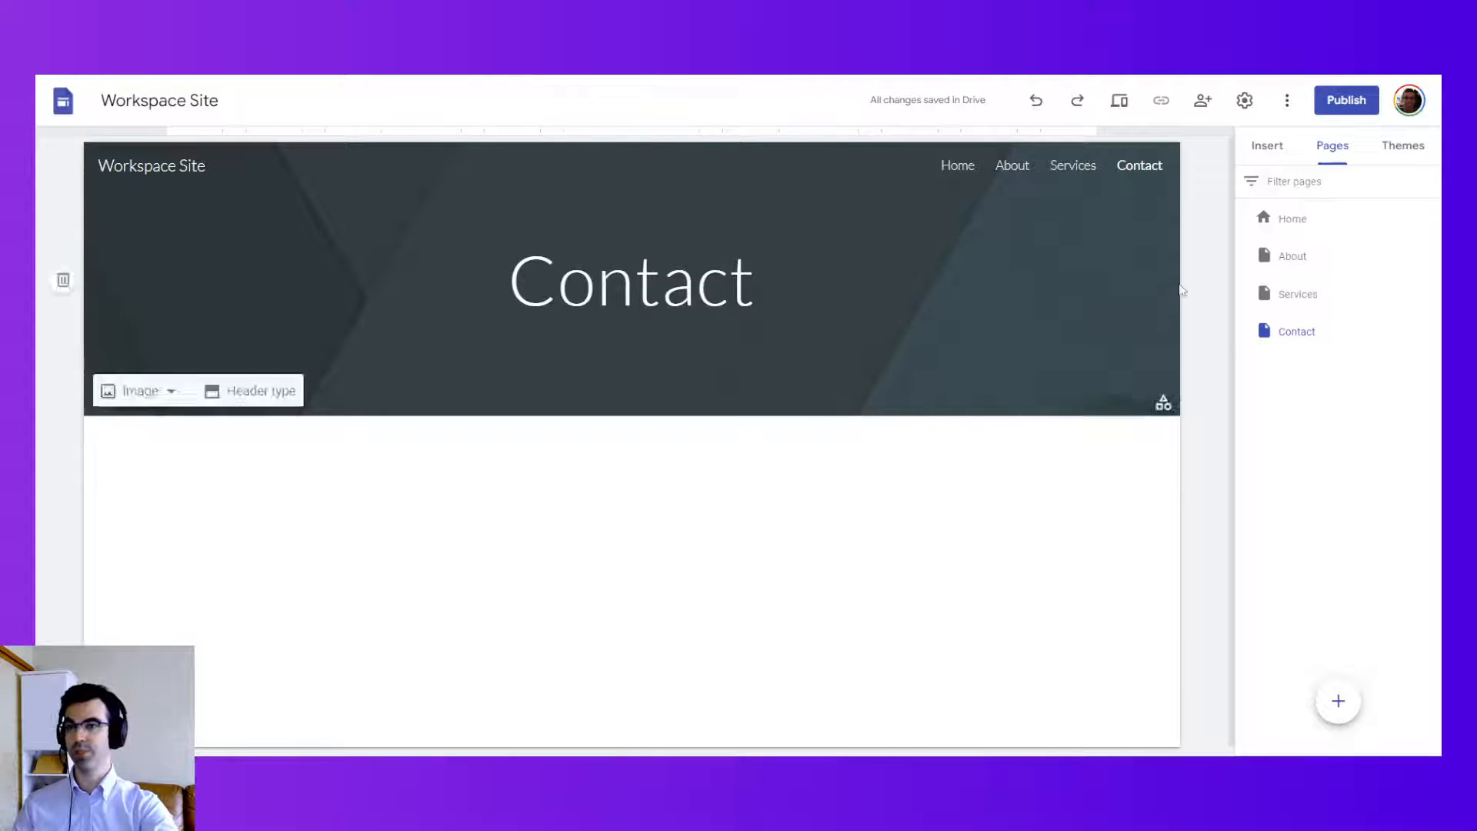
Step: Open the Home page and highlight the headline on the Google Workspace reference site
click(1291, 217)
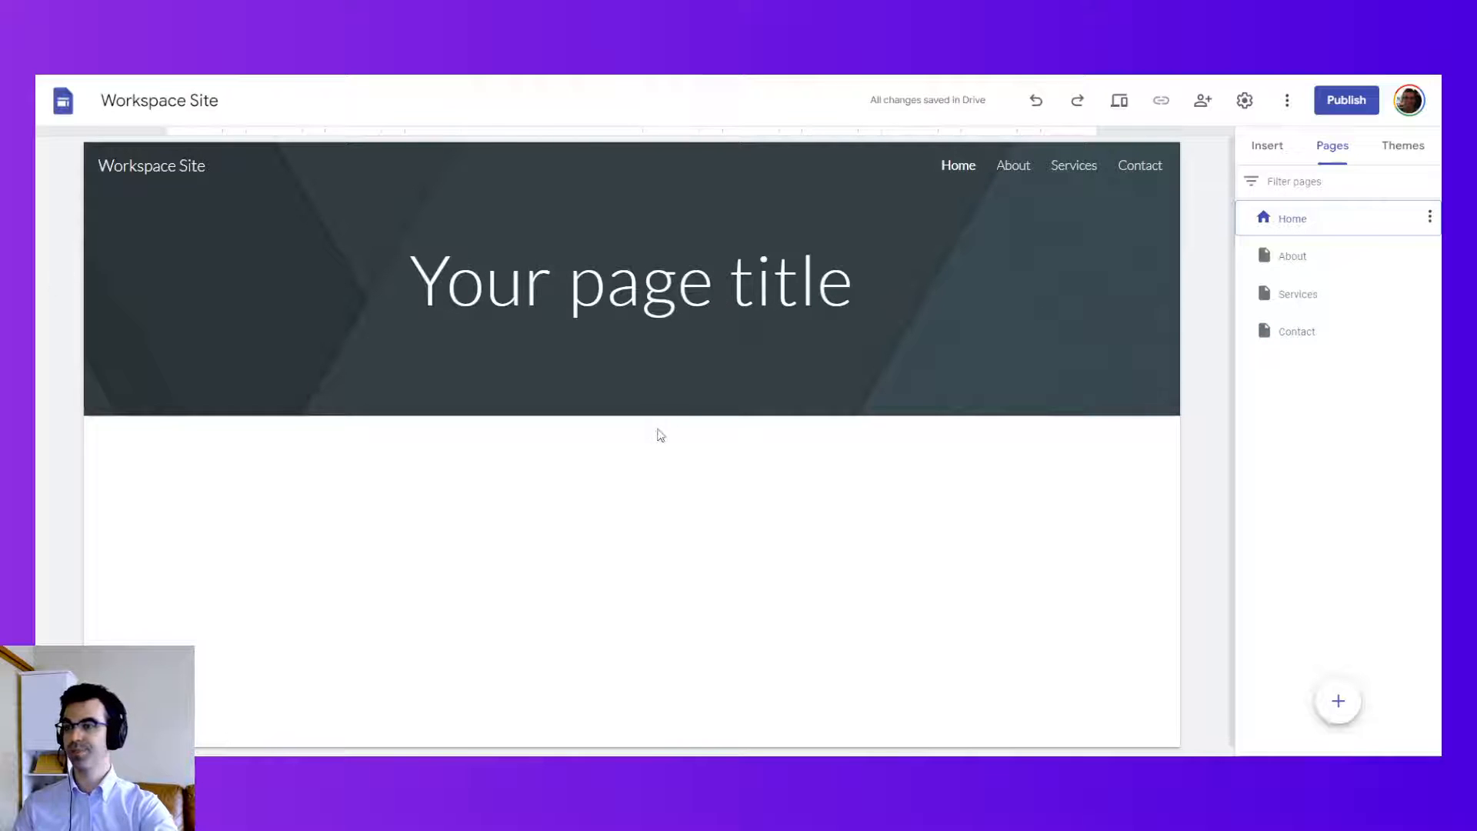
mouse_move(992, 474)
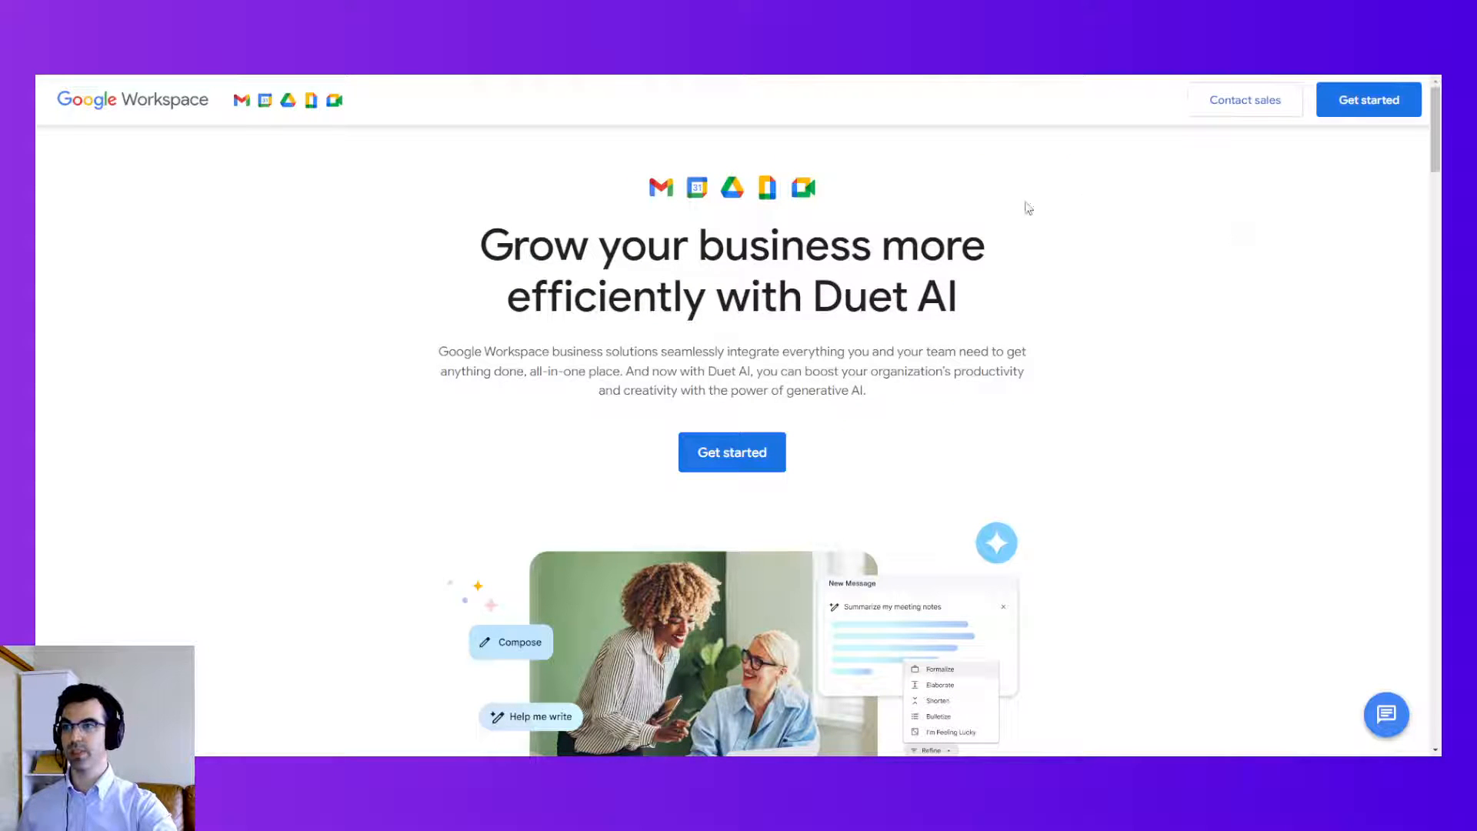
drag(480, 243, 659, 297)
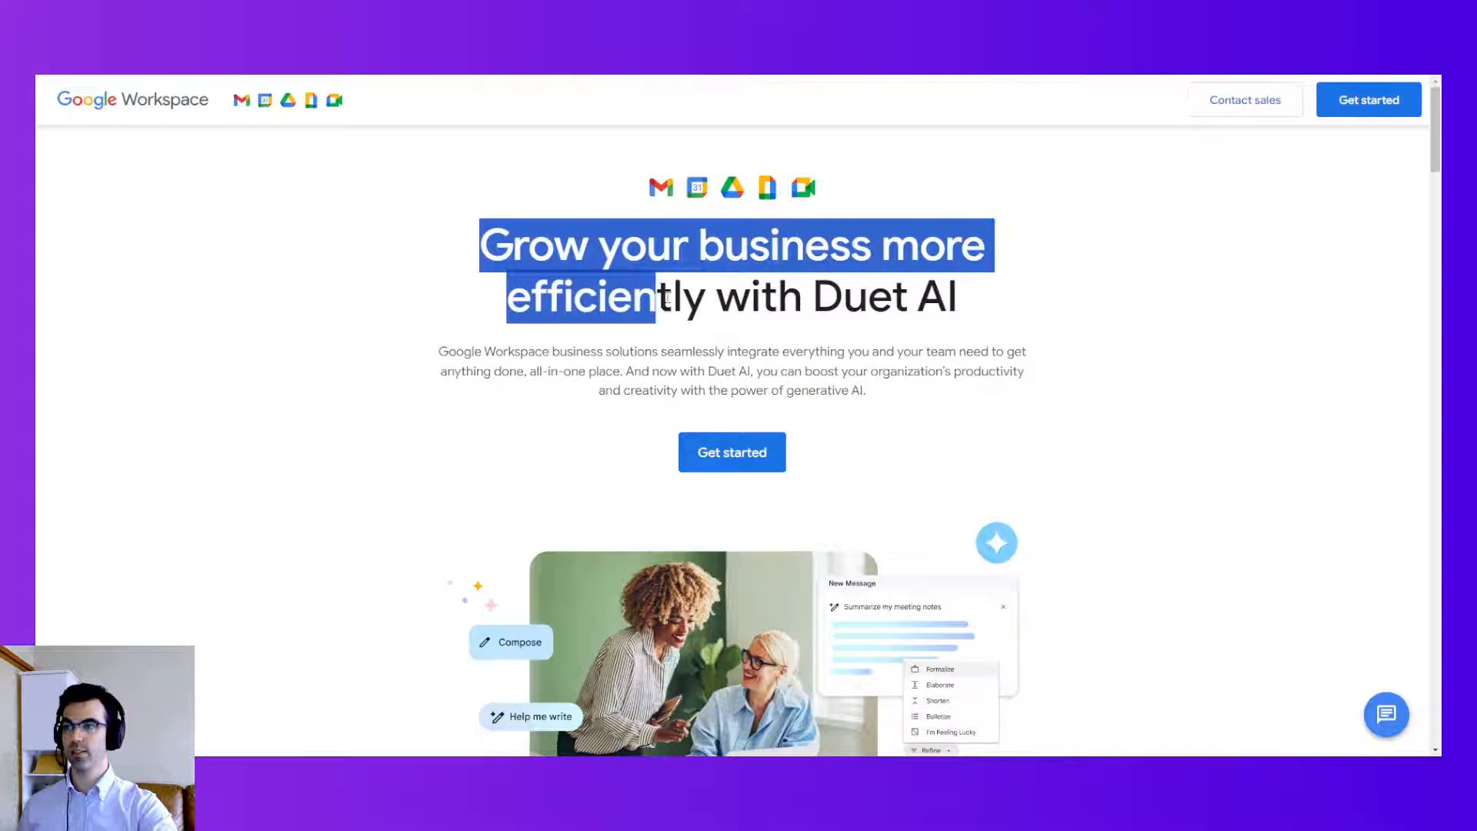
drag(659, 295, 885, 395)
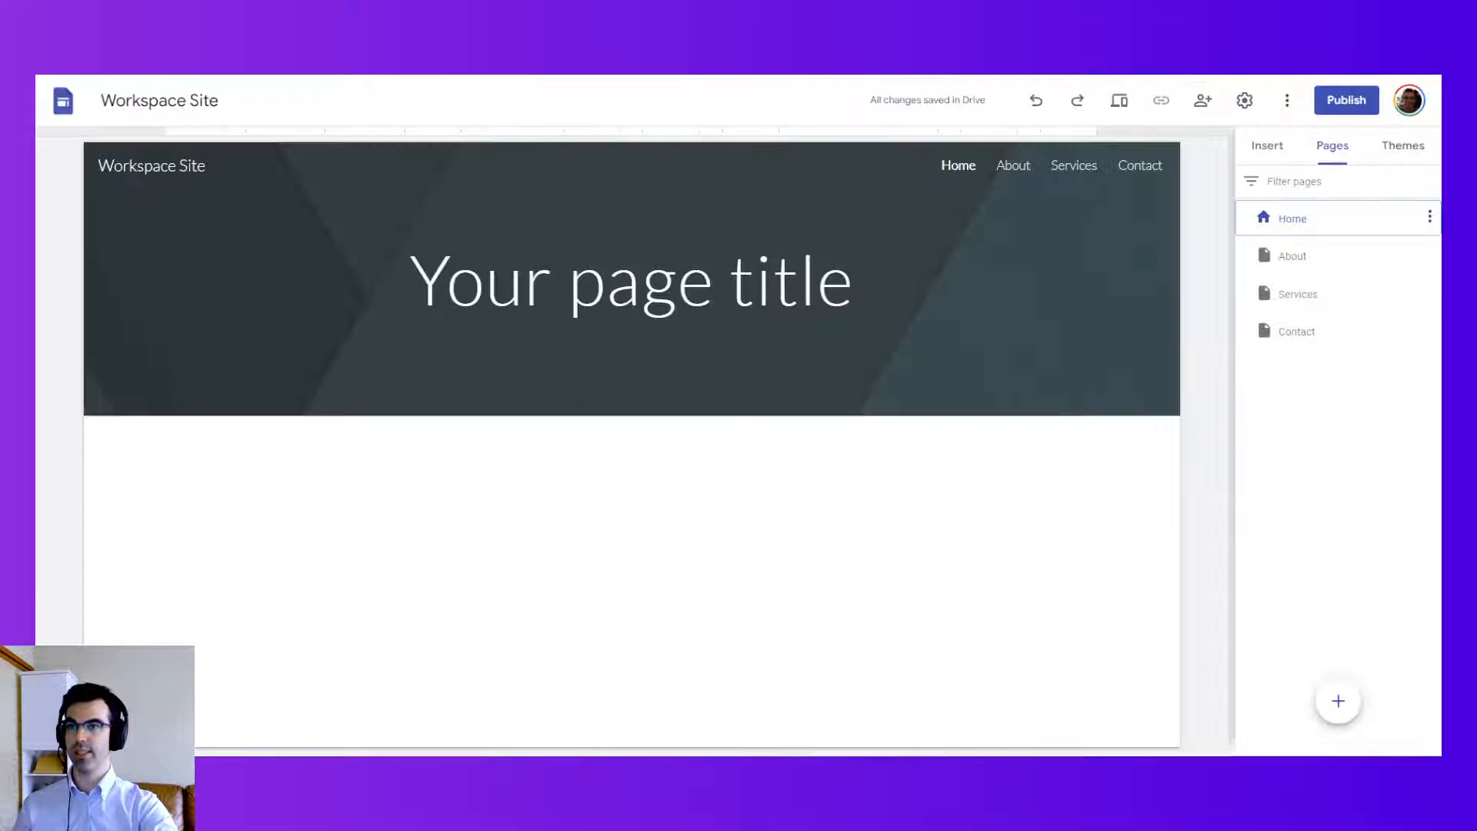
Step: Delete the Home page header with its placeholder title, then show the Insert panel
click(629, 279)
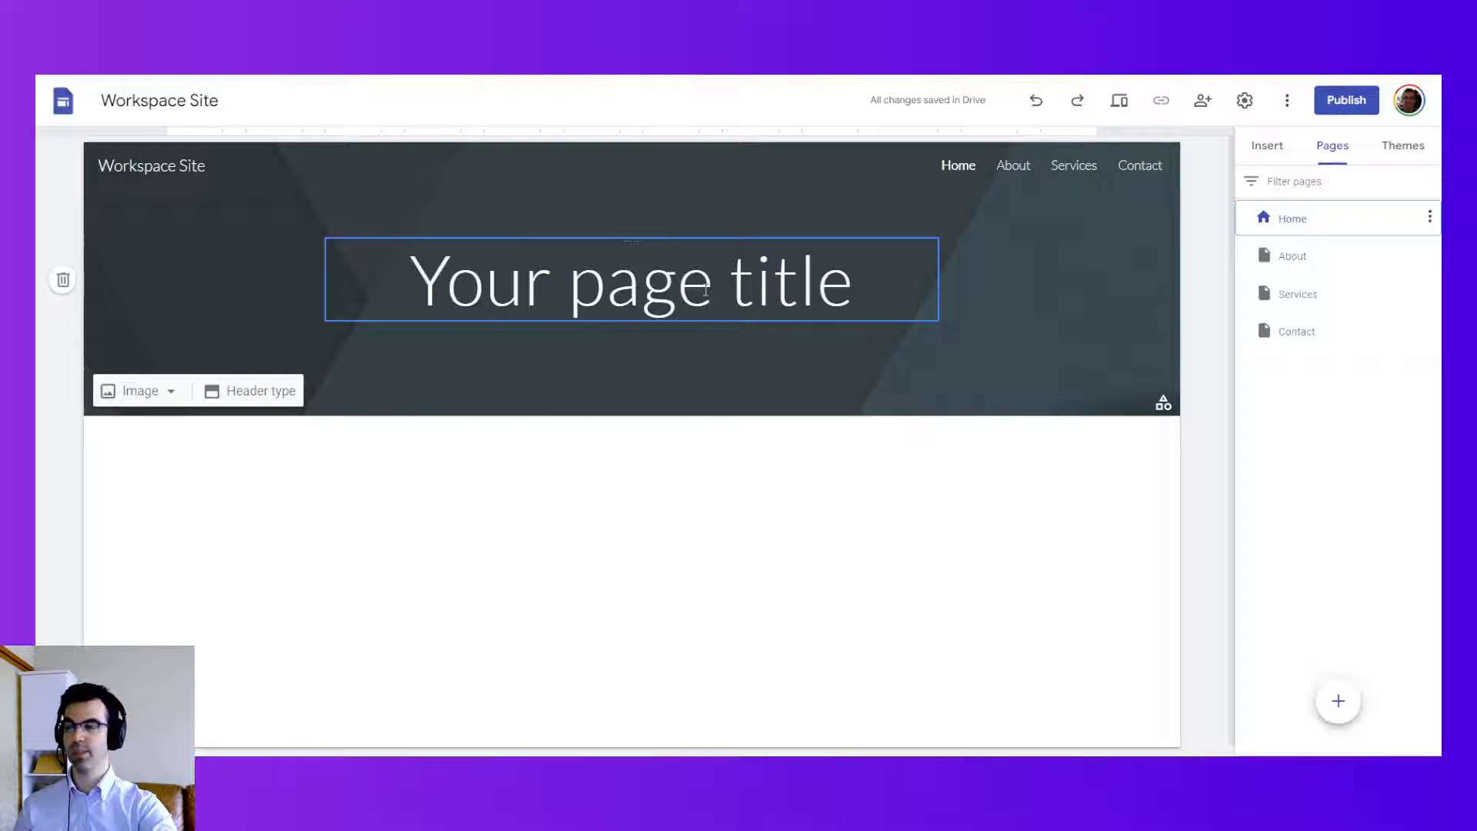
mouse_move(62, 280)
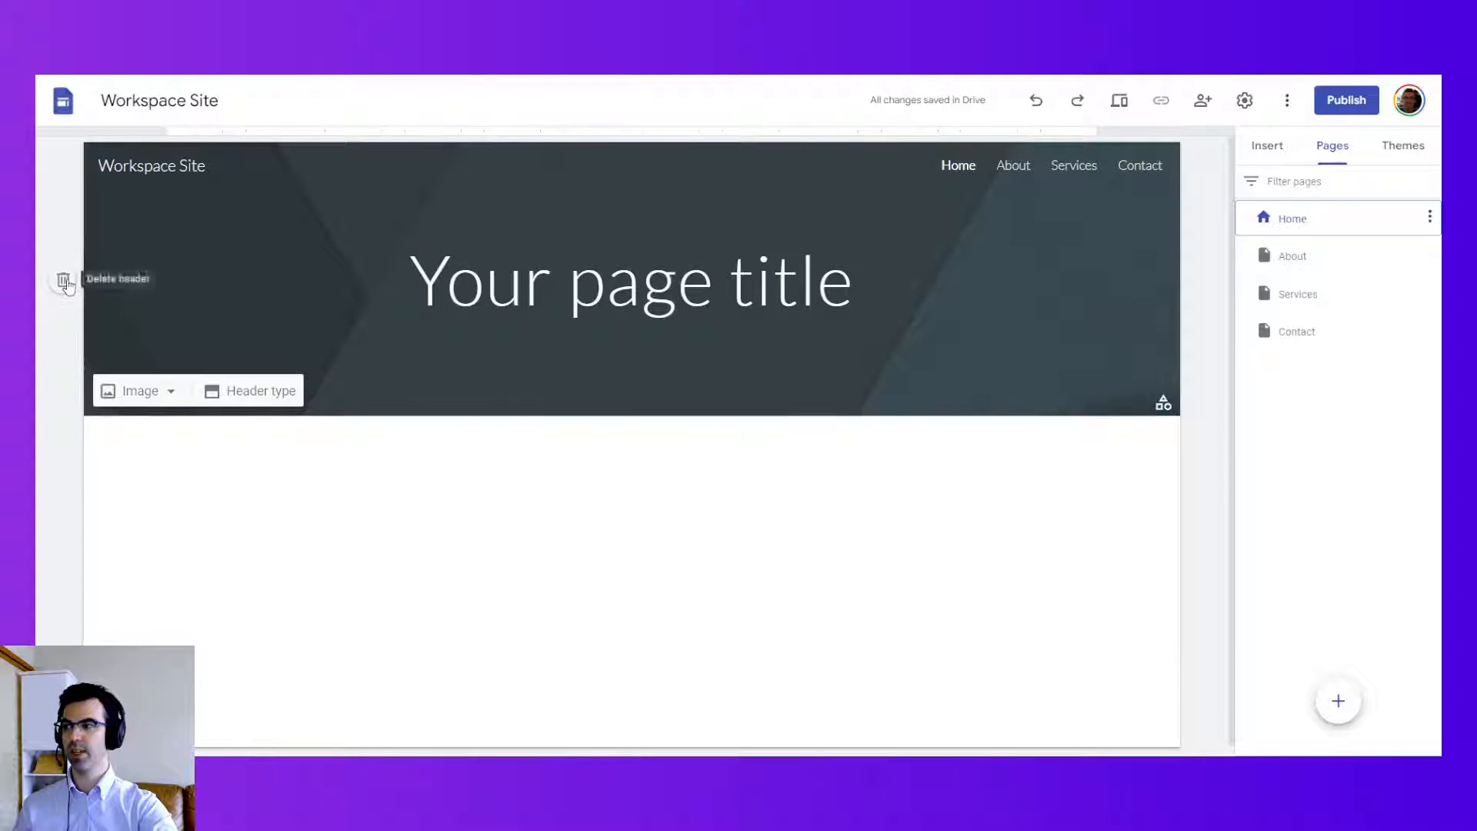
click(62, 282)
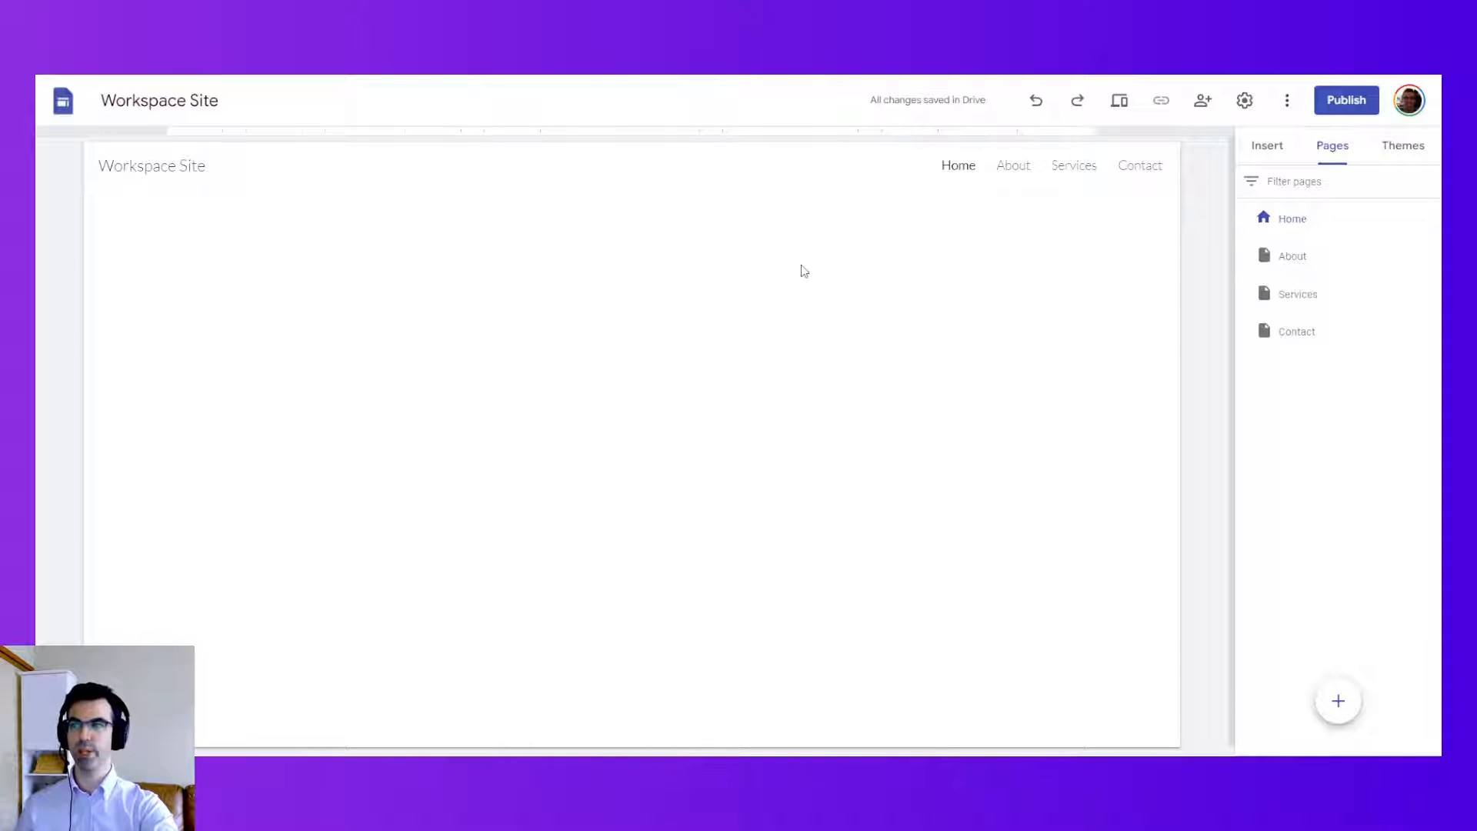
click(1266, 146)
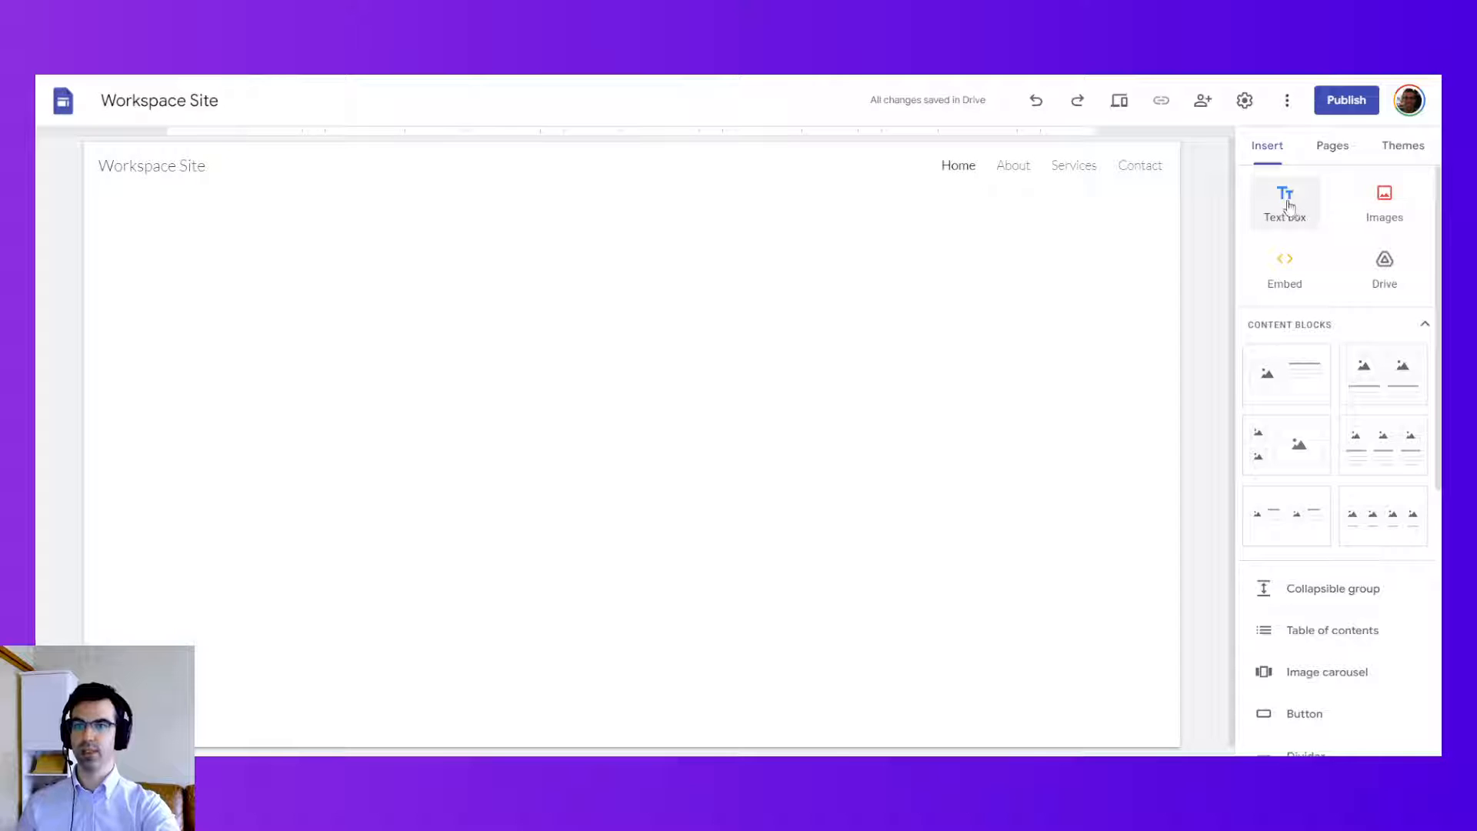
Step: Insert an empty text box at the top of the Home page and begin editing it
click(1283, 201)
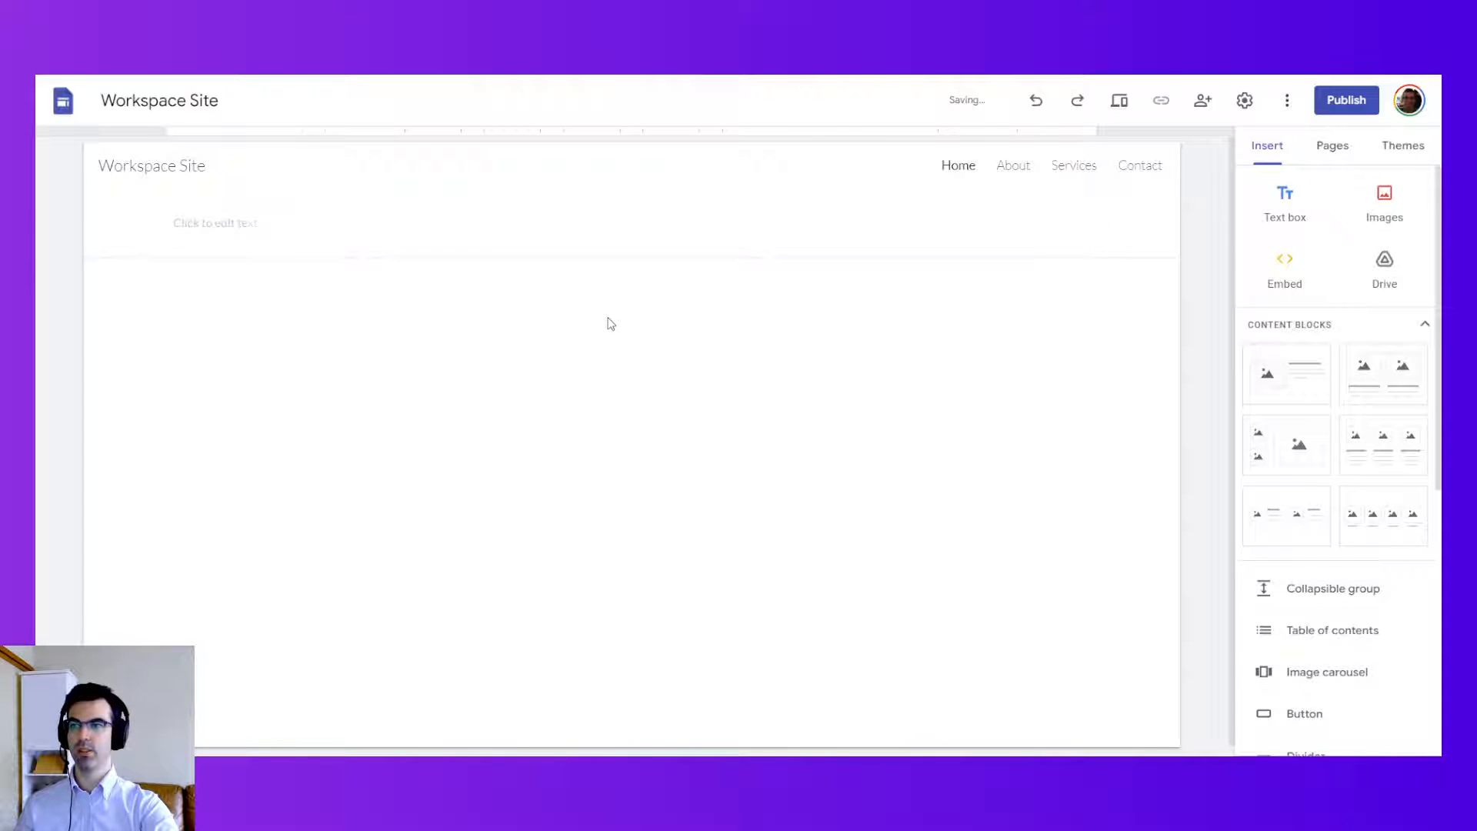
click(610, 323)
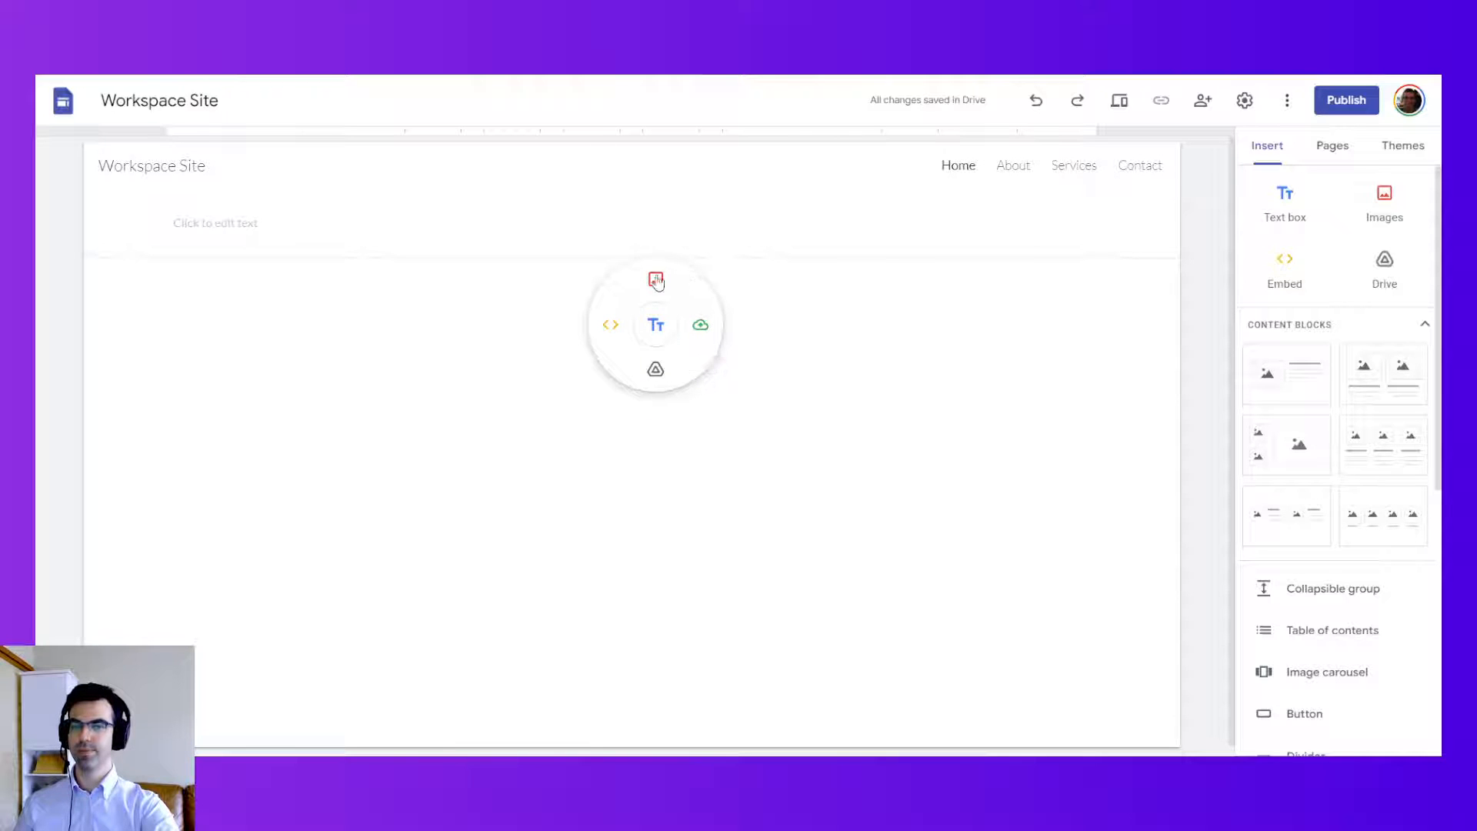
mouse_move(699, 325)
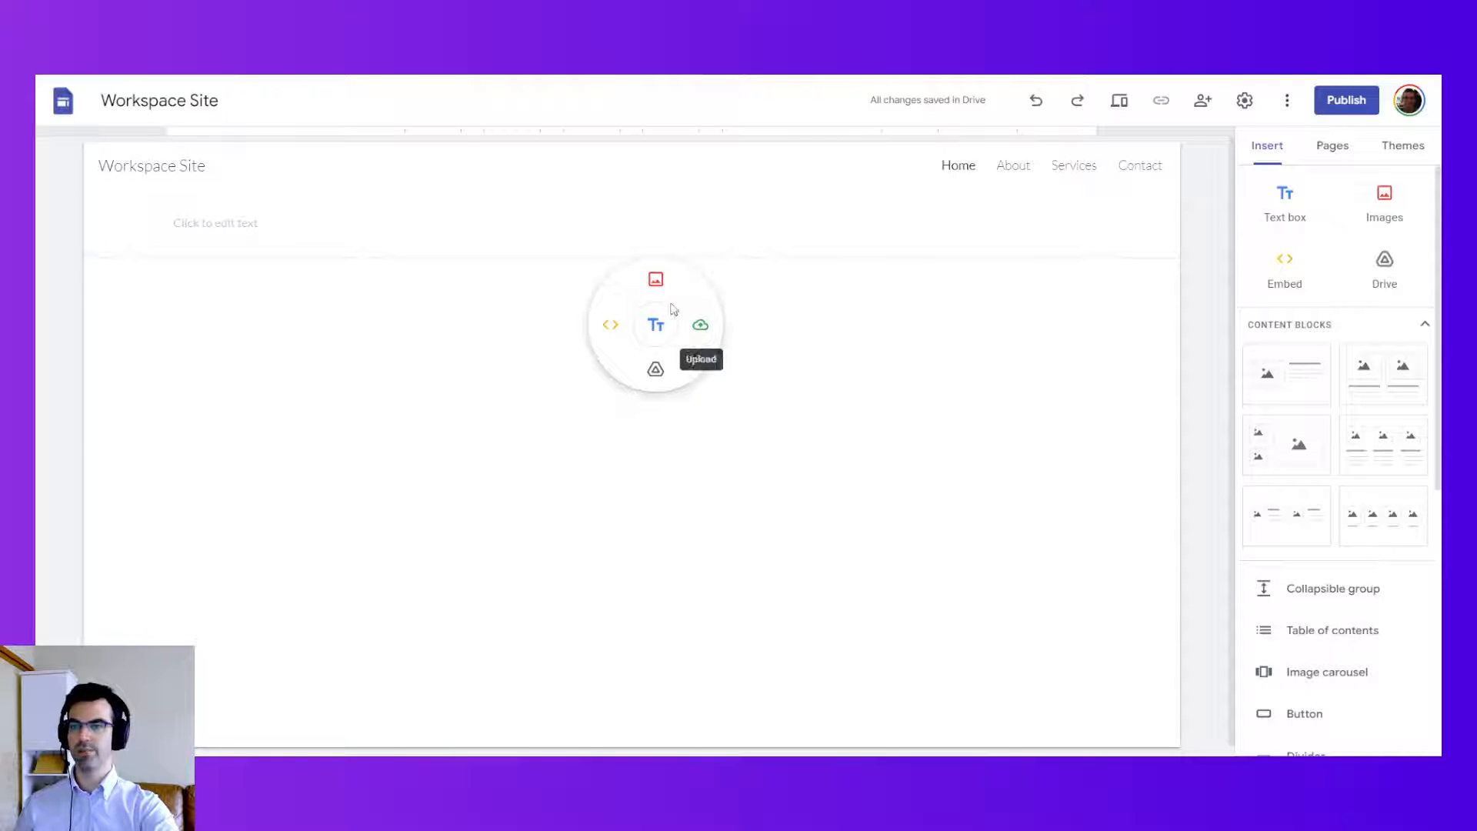
click(655, 324)
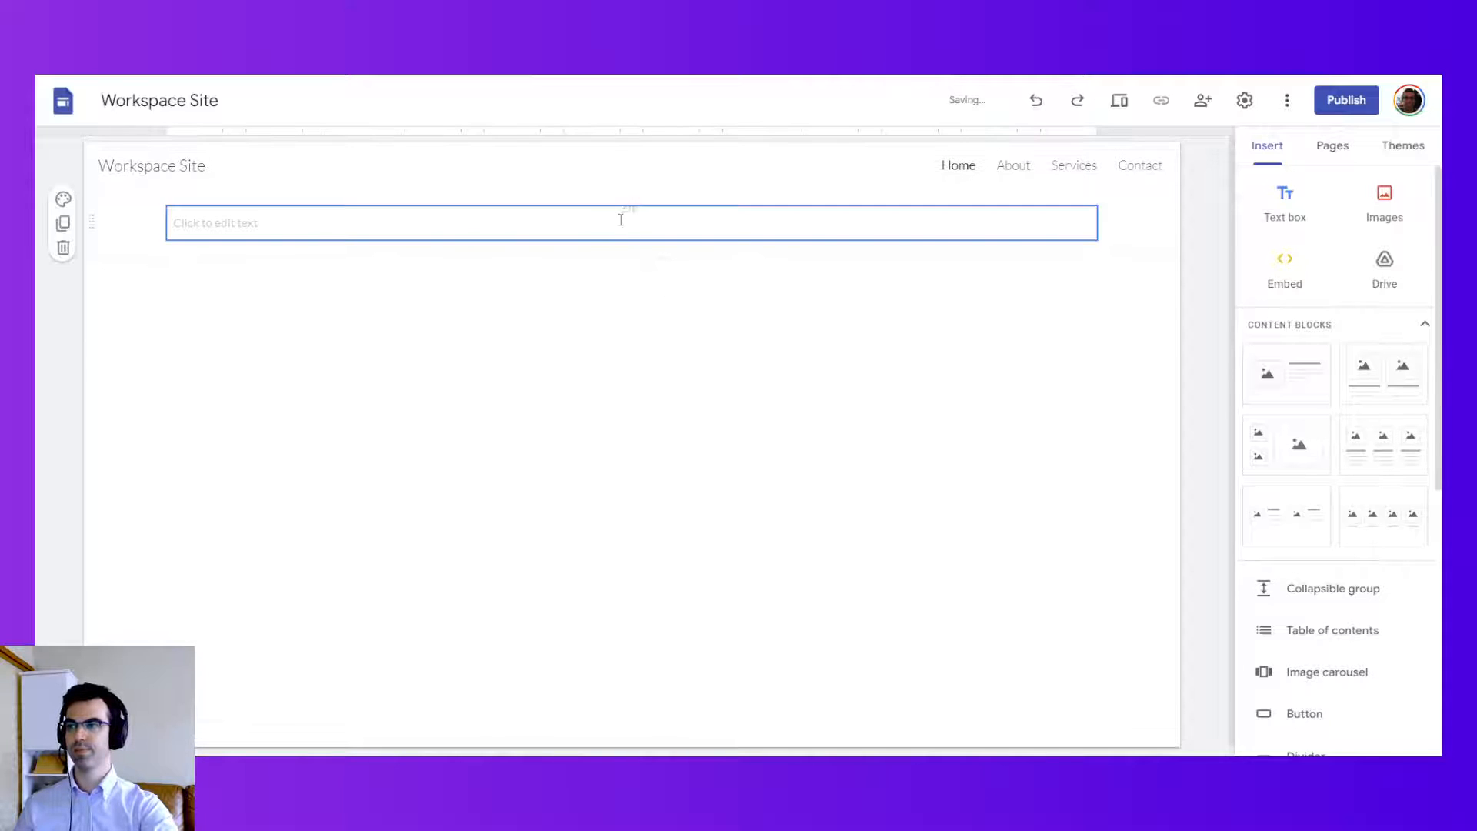
Step: Write the heading 'Grow your business more efficiently with Duet AI' and centre the text
text(Grow your business more efficiently with Duet AI)
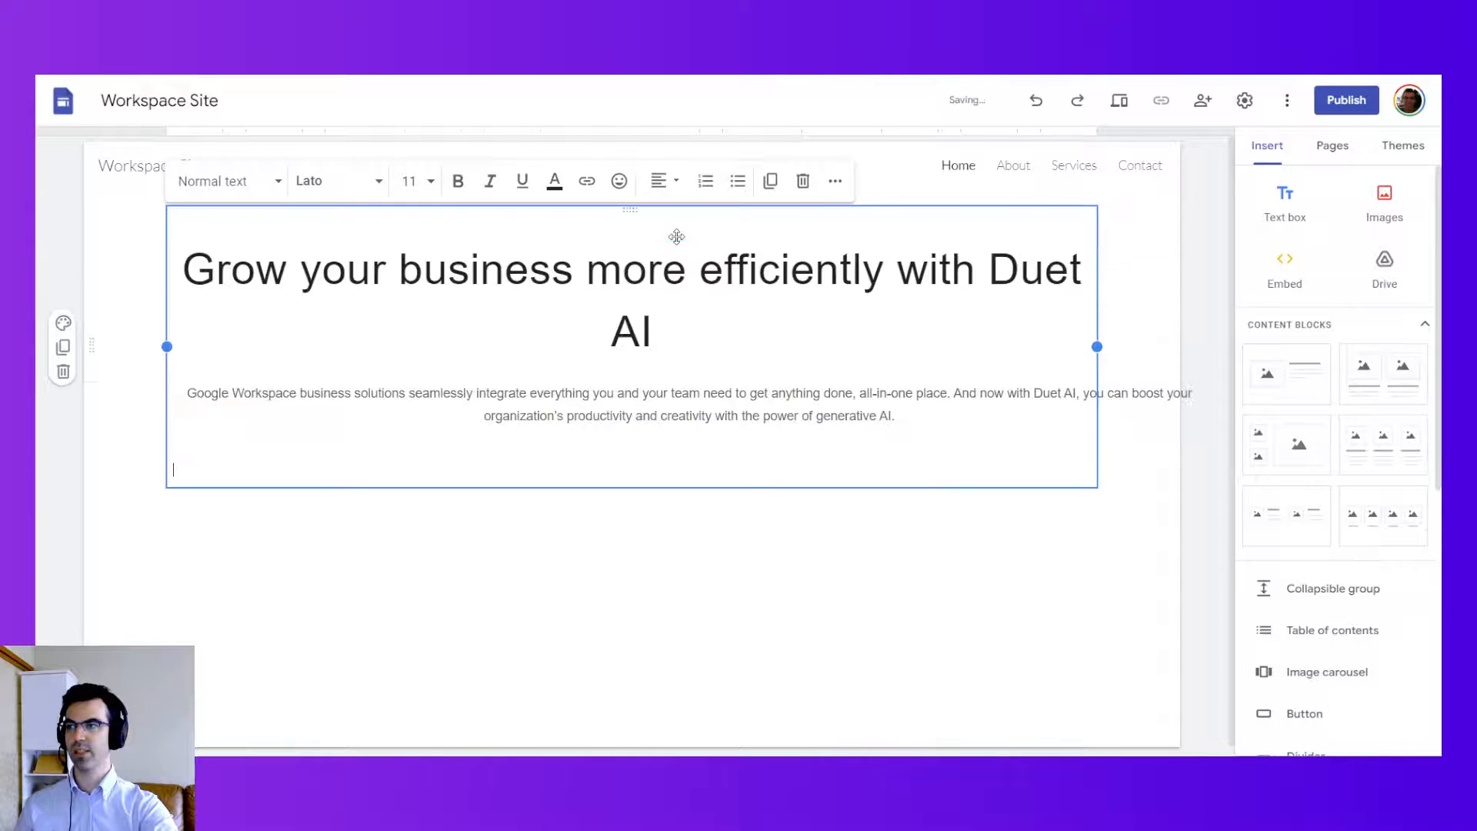
key(ctrl+a)
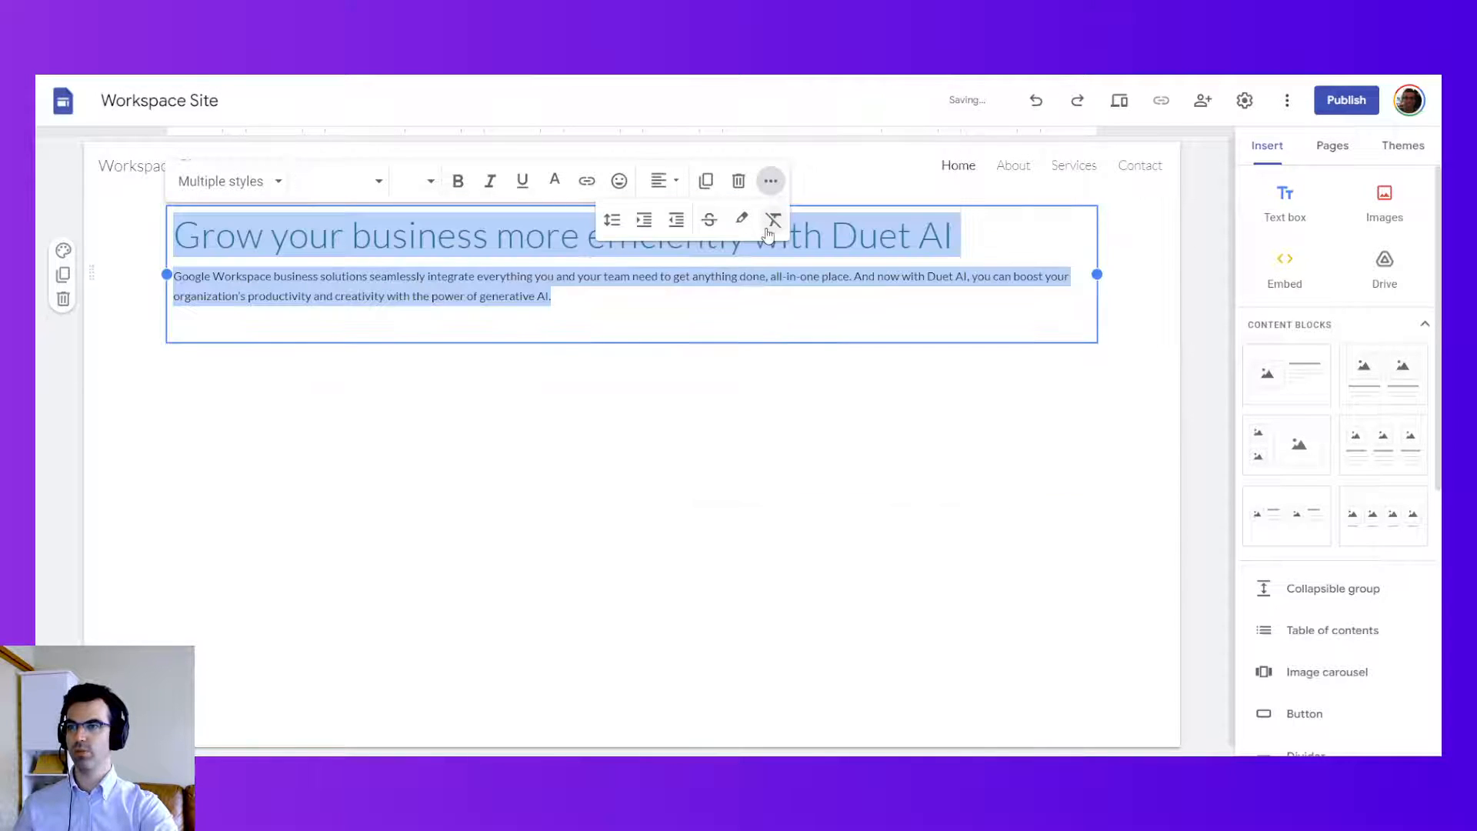
click(658, 180)
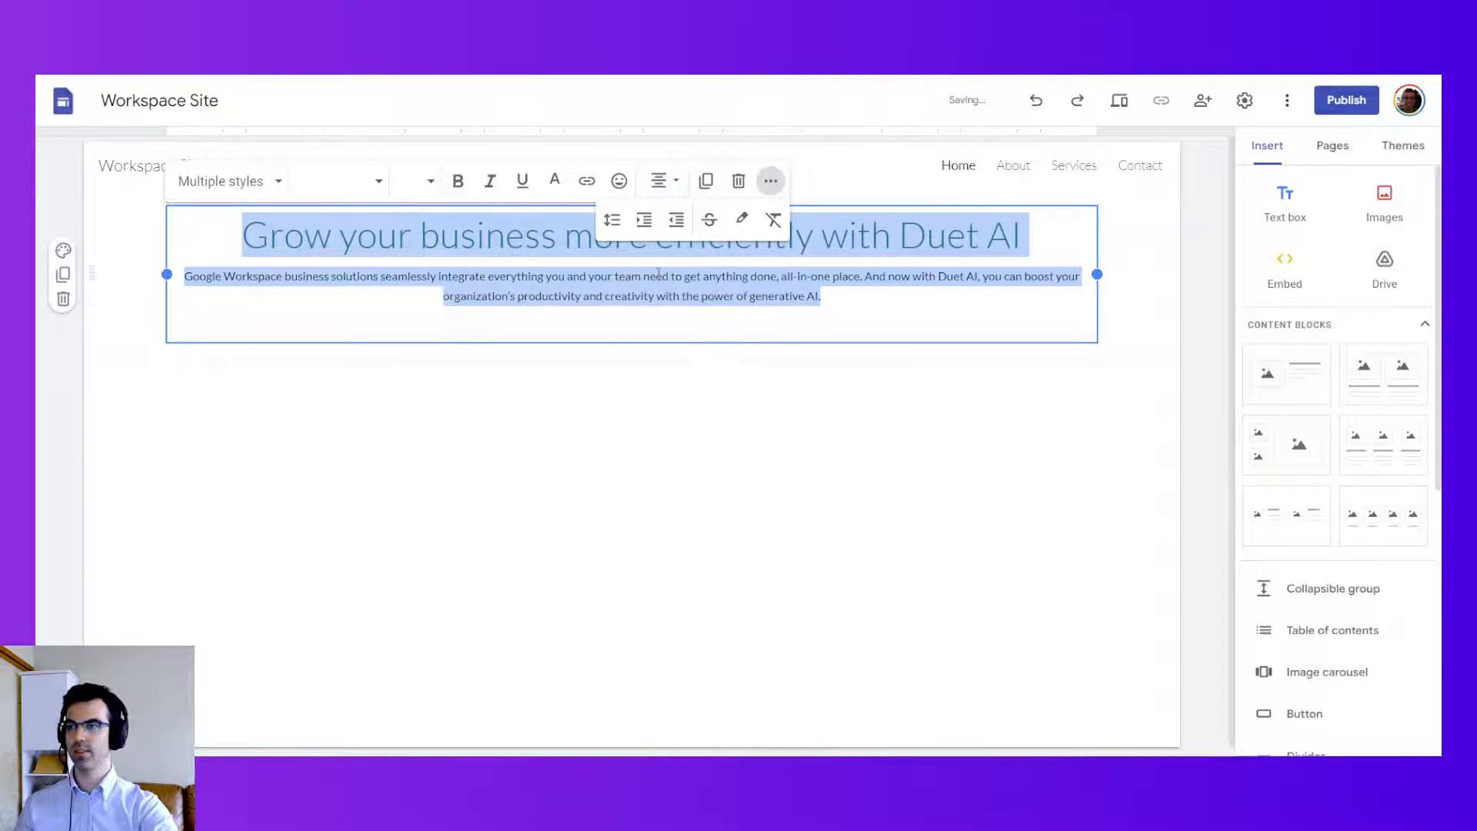
click(624, 324)
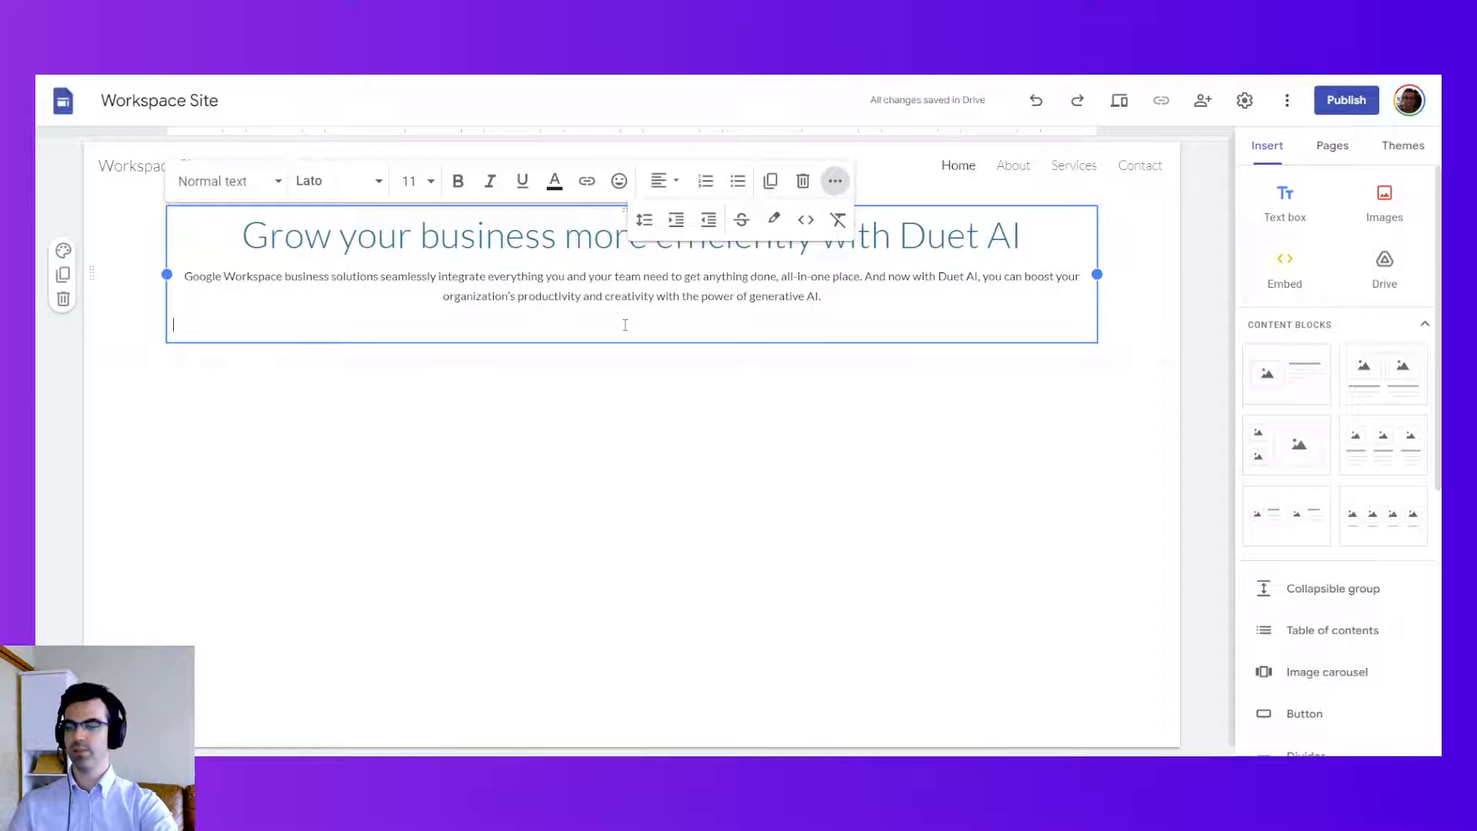
click(990, 429)
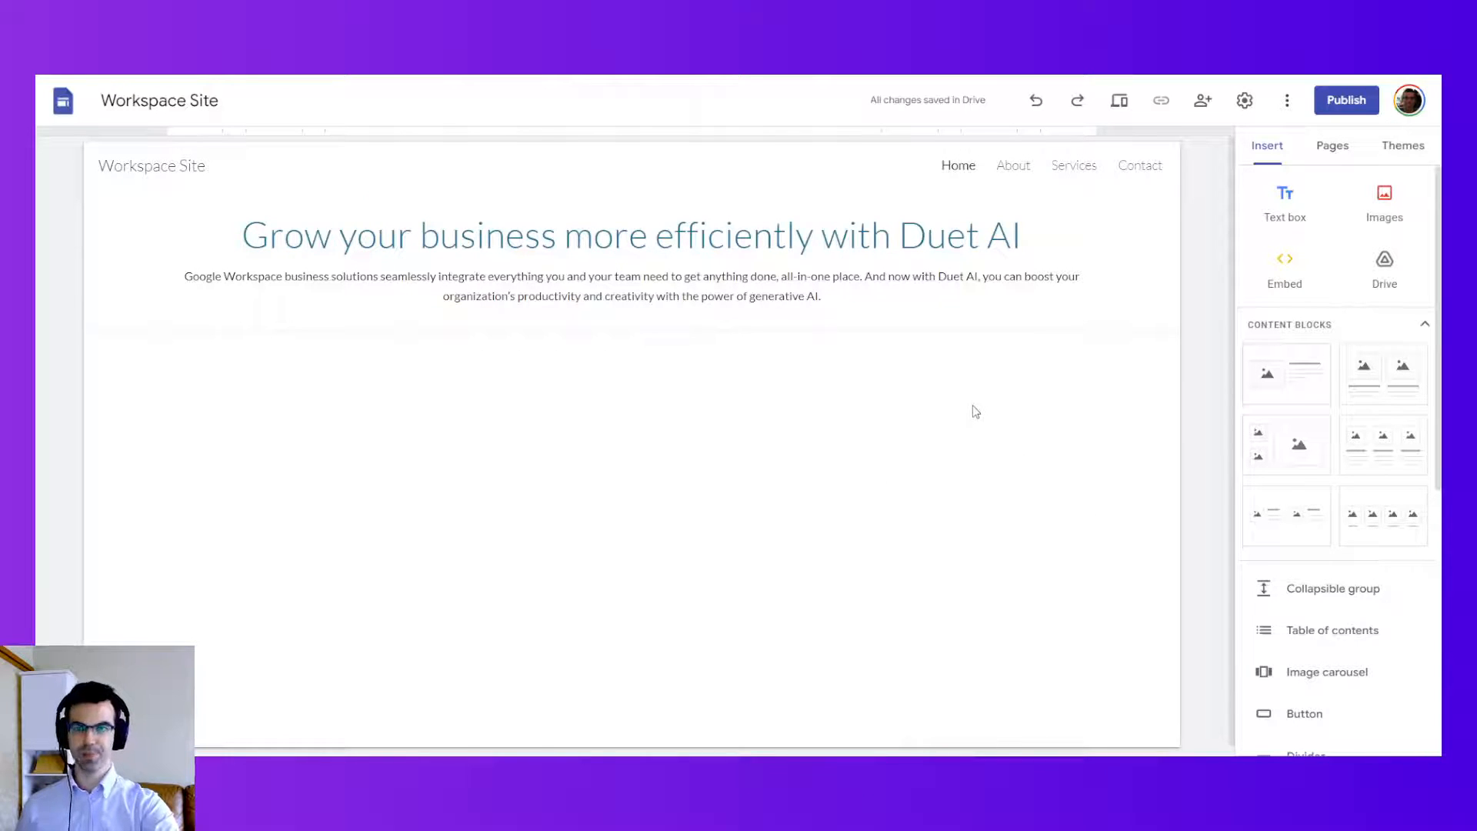
Step: Drag the text box's side inward to form a narrower centred column
click(630, 285)
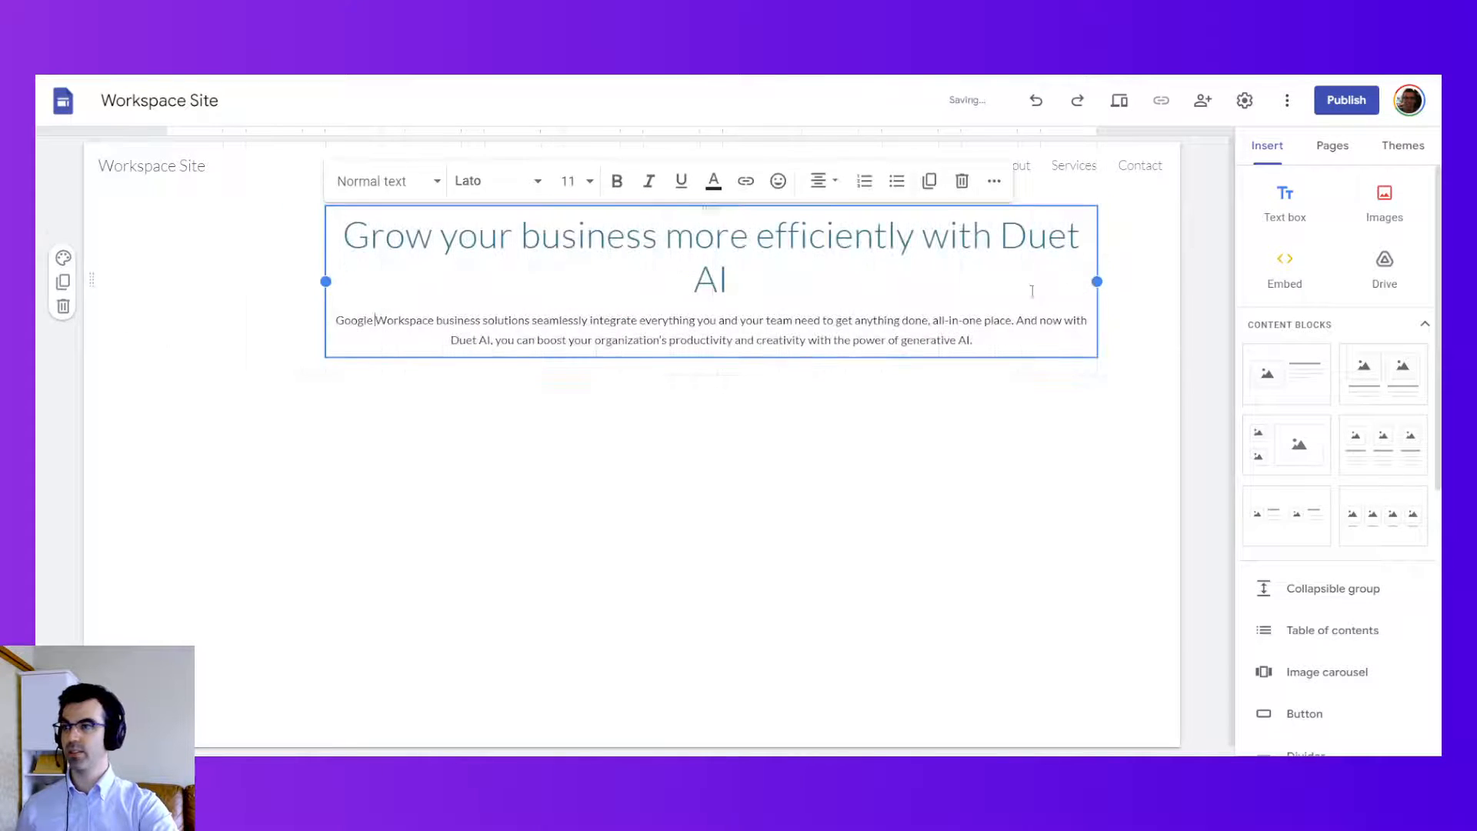
drag(1096, 281, 932, 292)
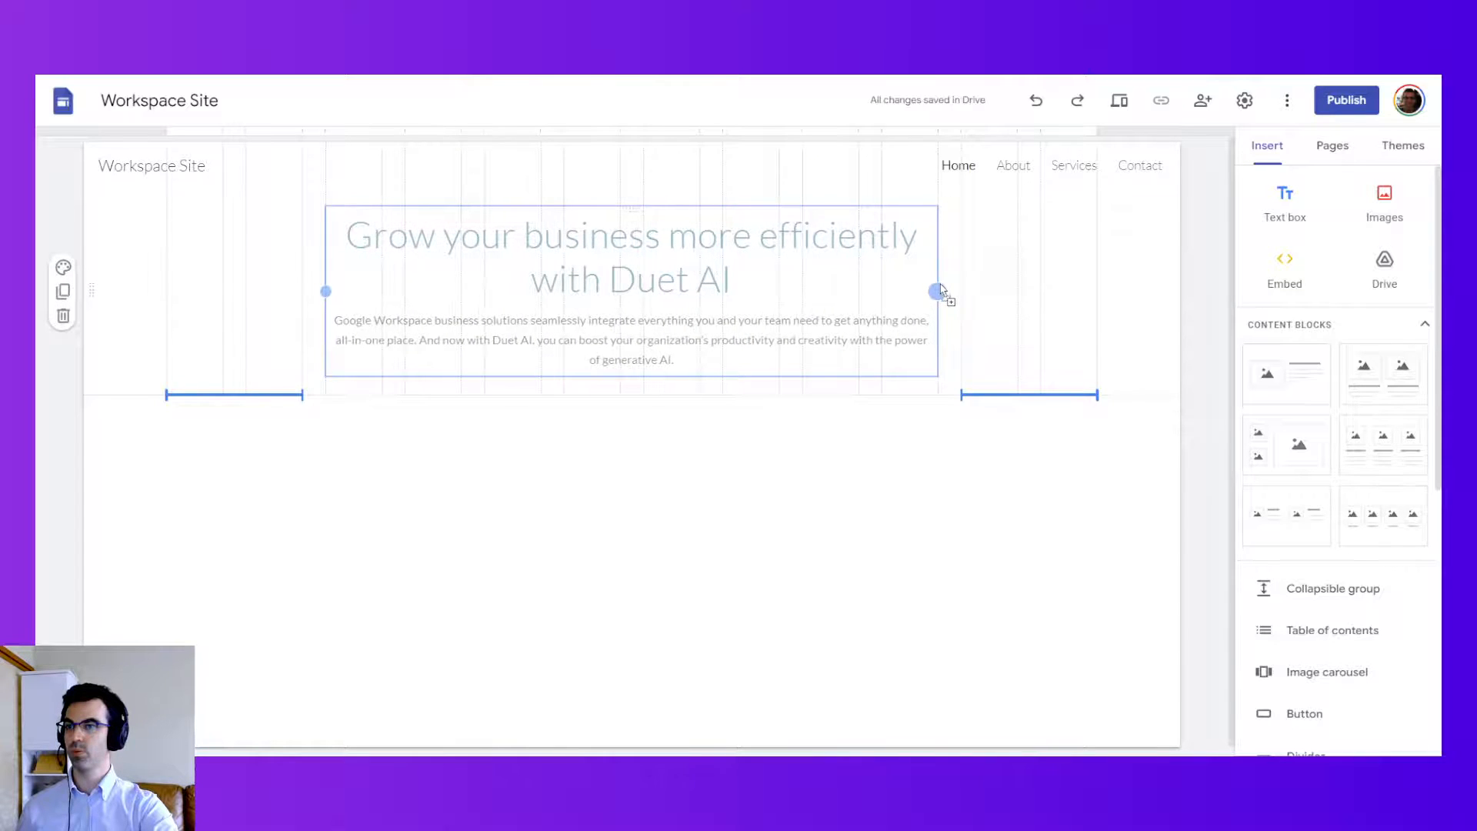
click(1032, 236)
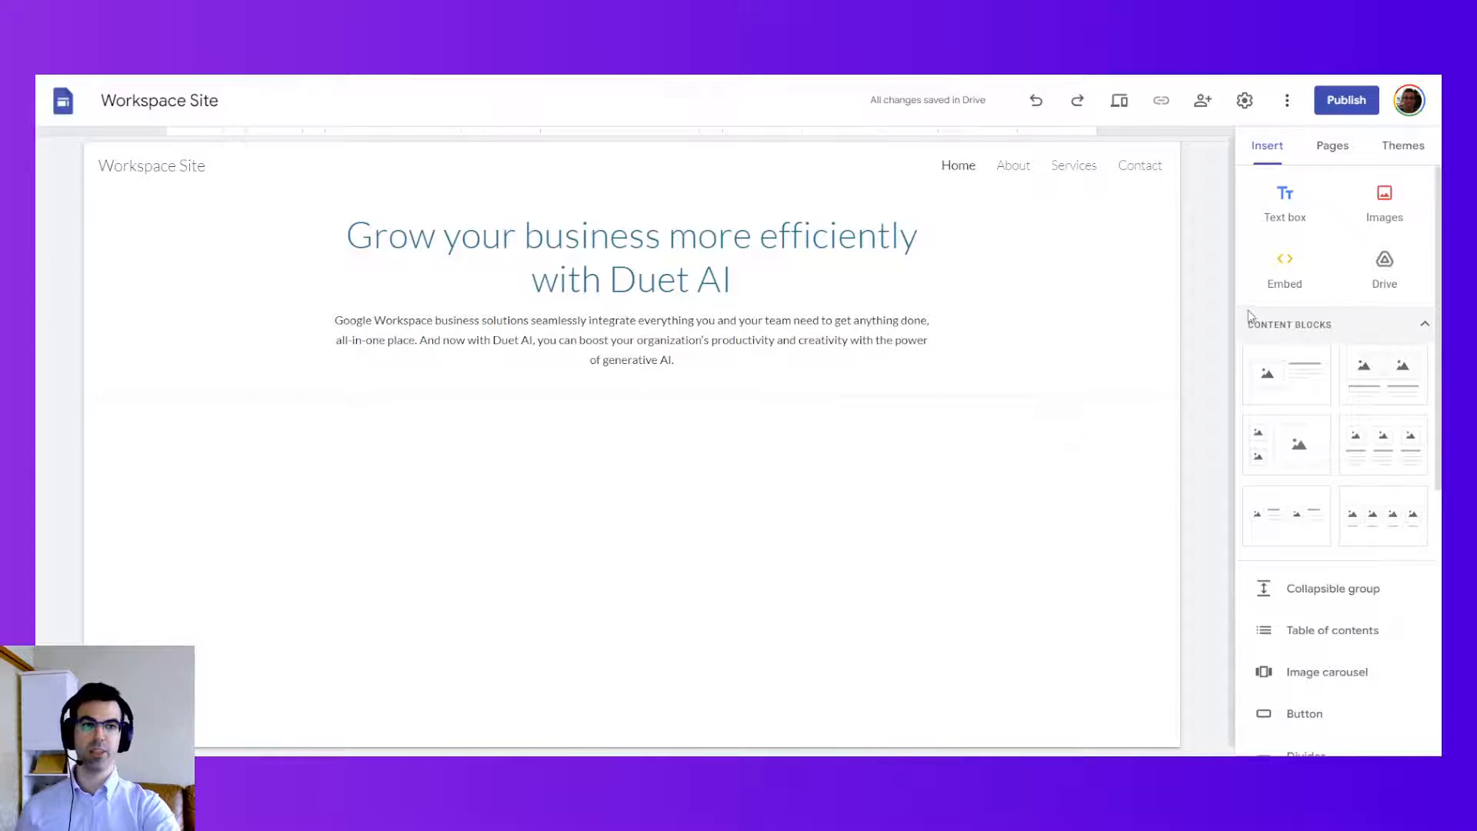
Step: Start a custom theme named 'Workspace' with a logo and custom colours
click(1402, 146)
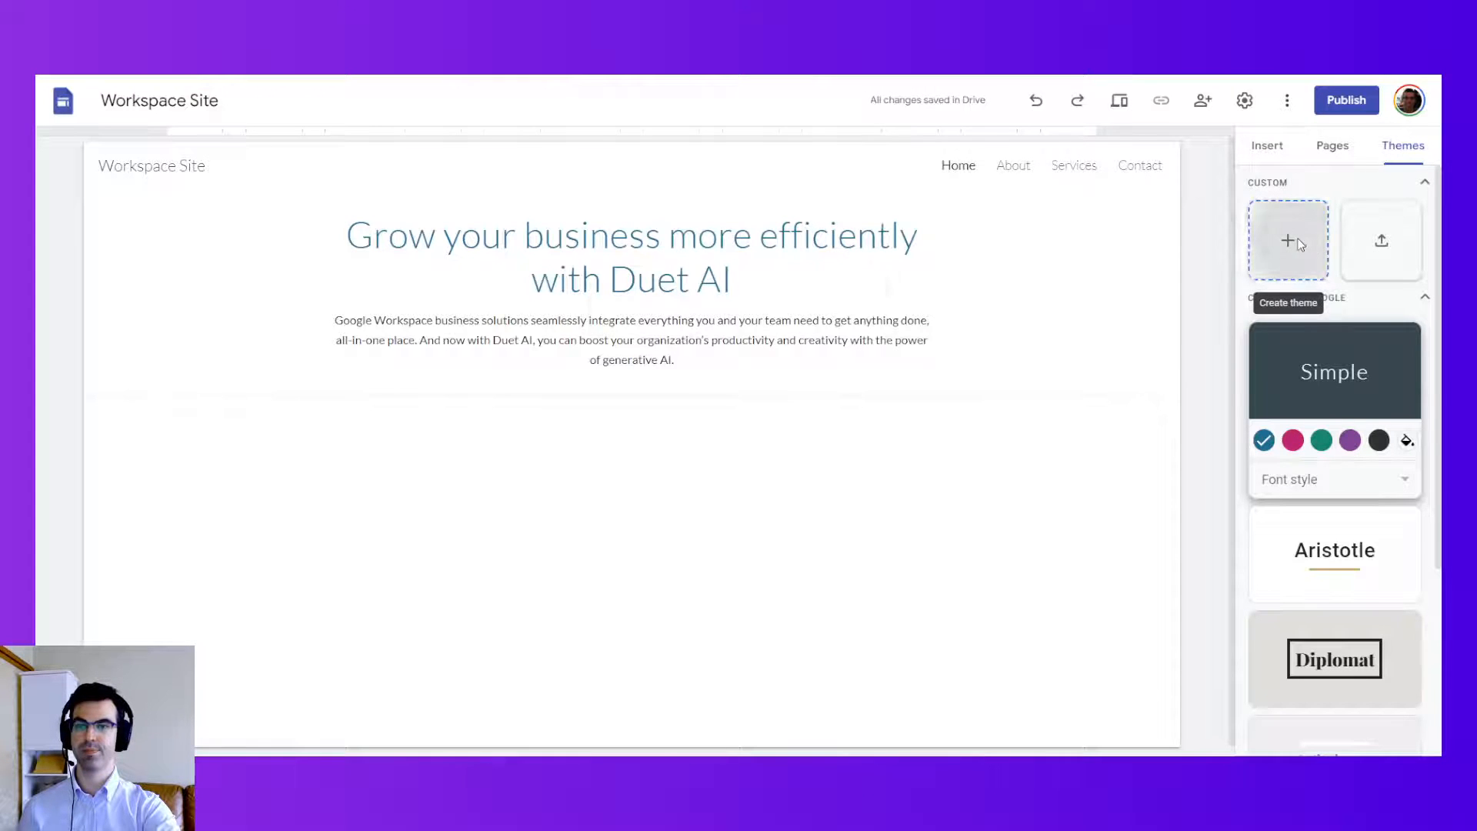
click(1288, 240)
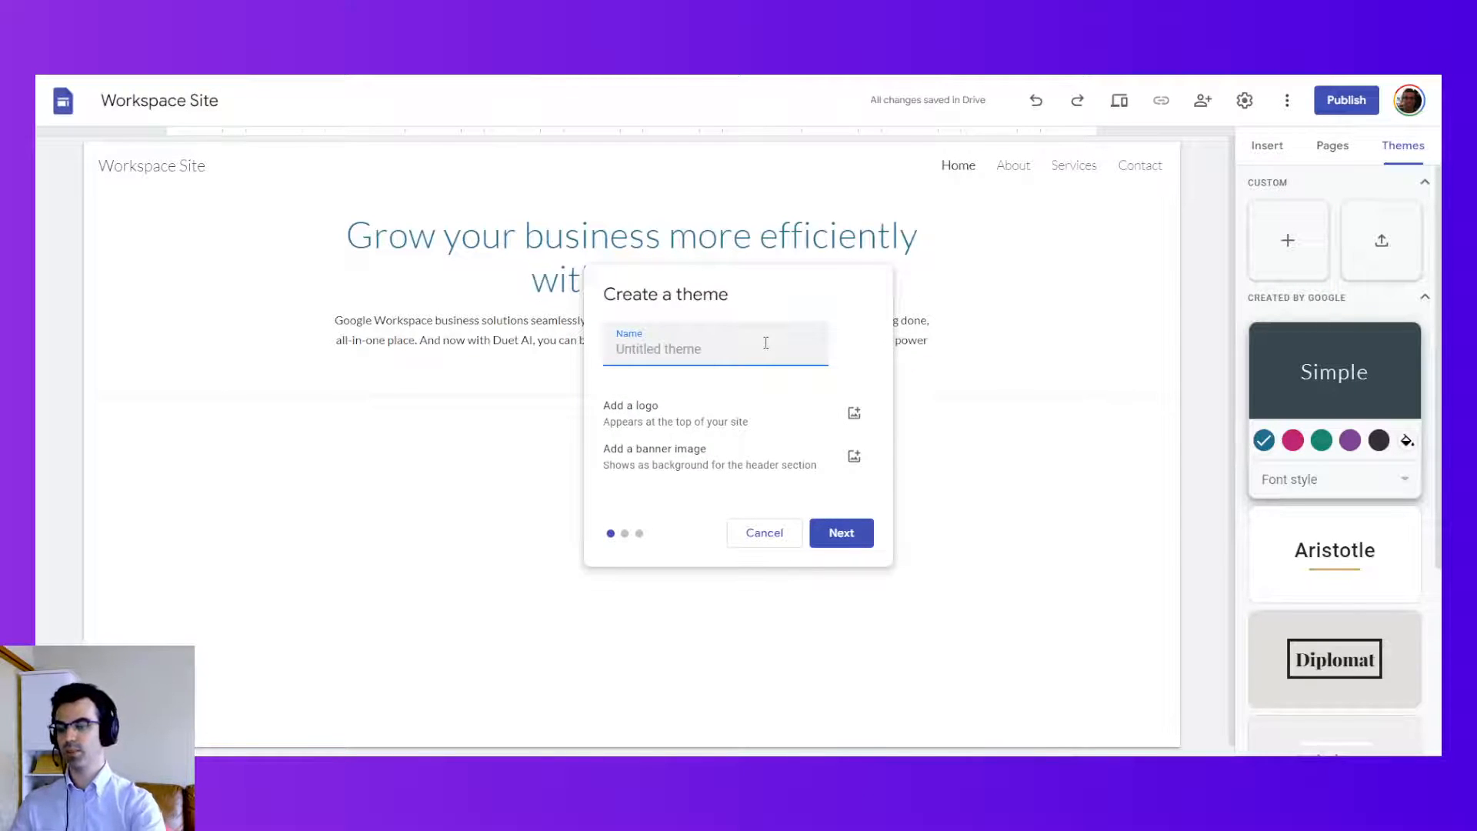
text(Workspace)
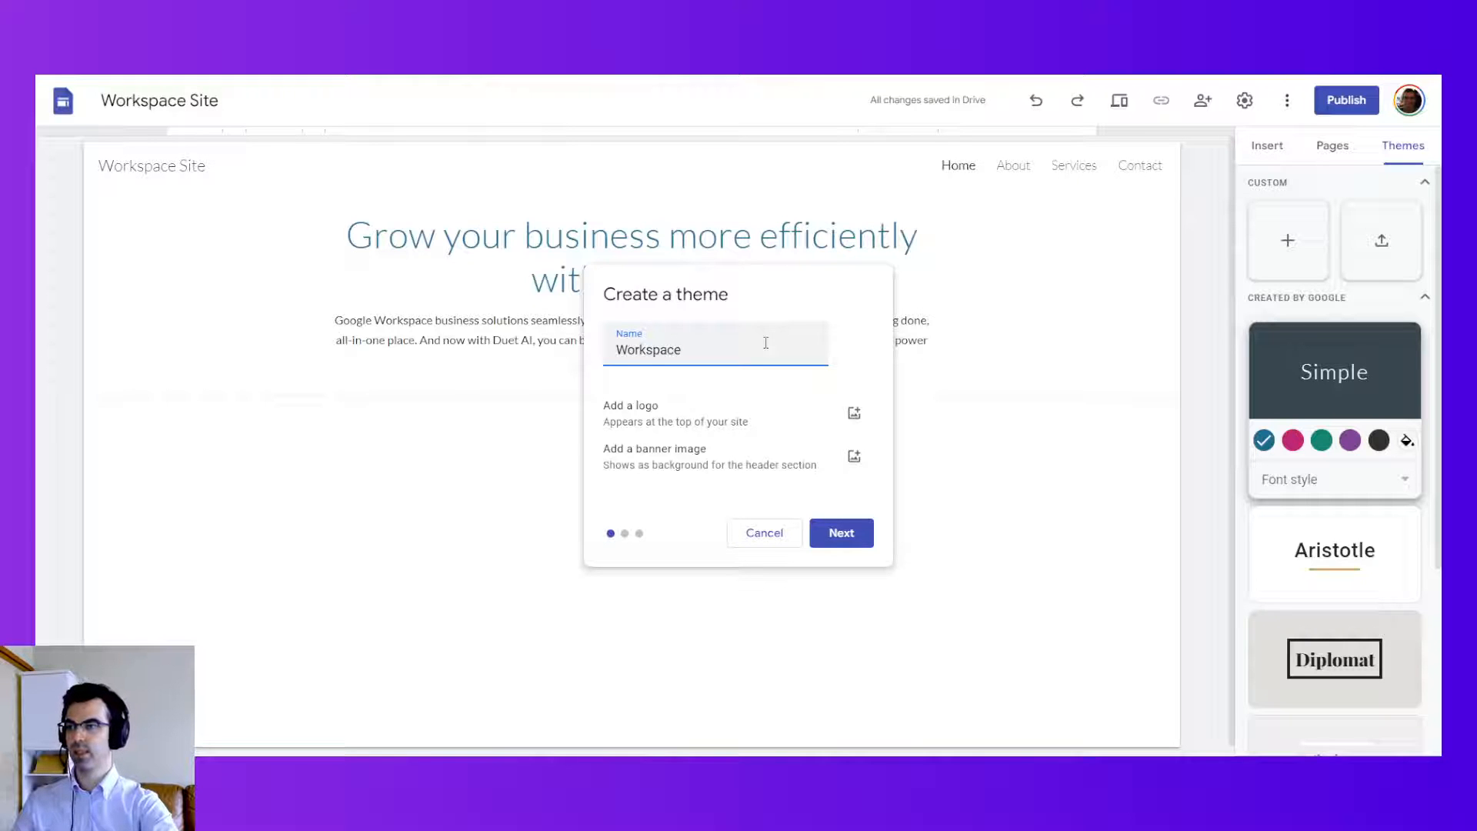
click(852, 412)
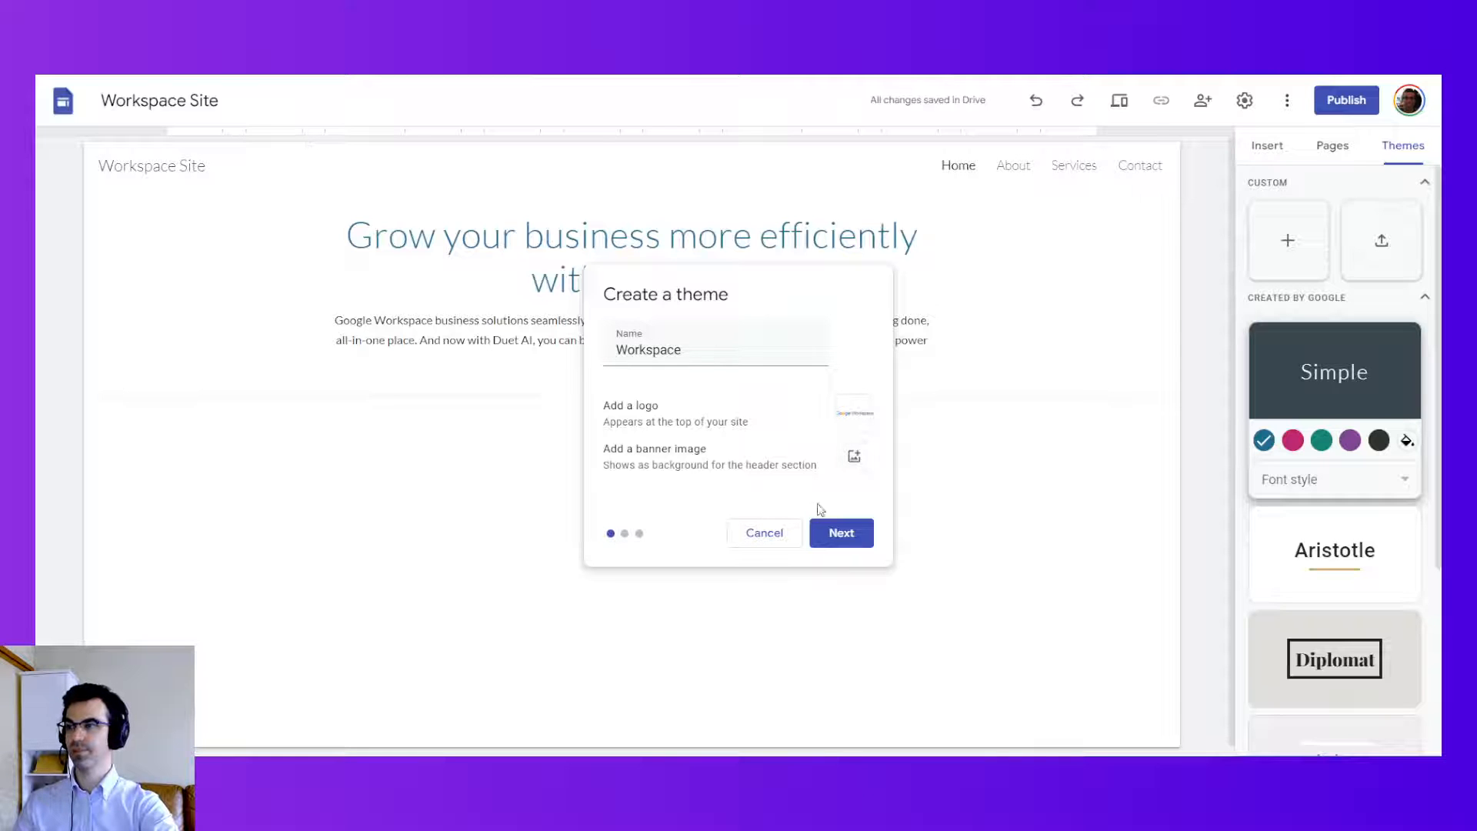
click(839, 532)
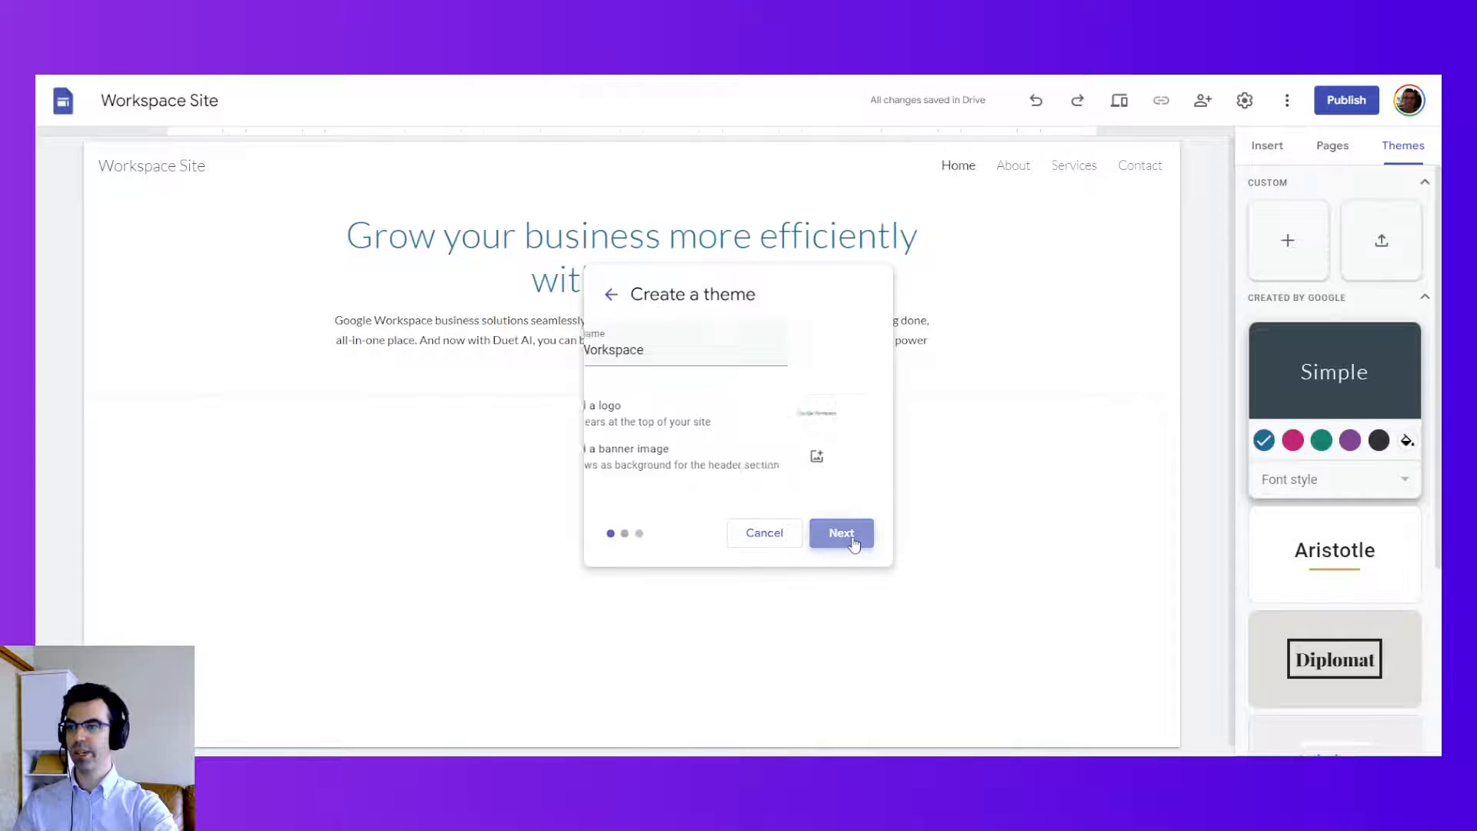
click(839, 532)
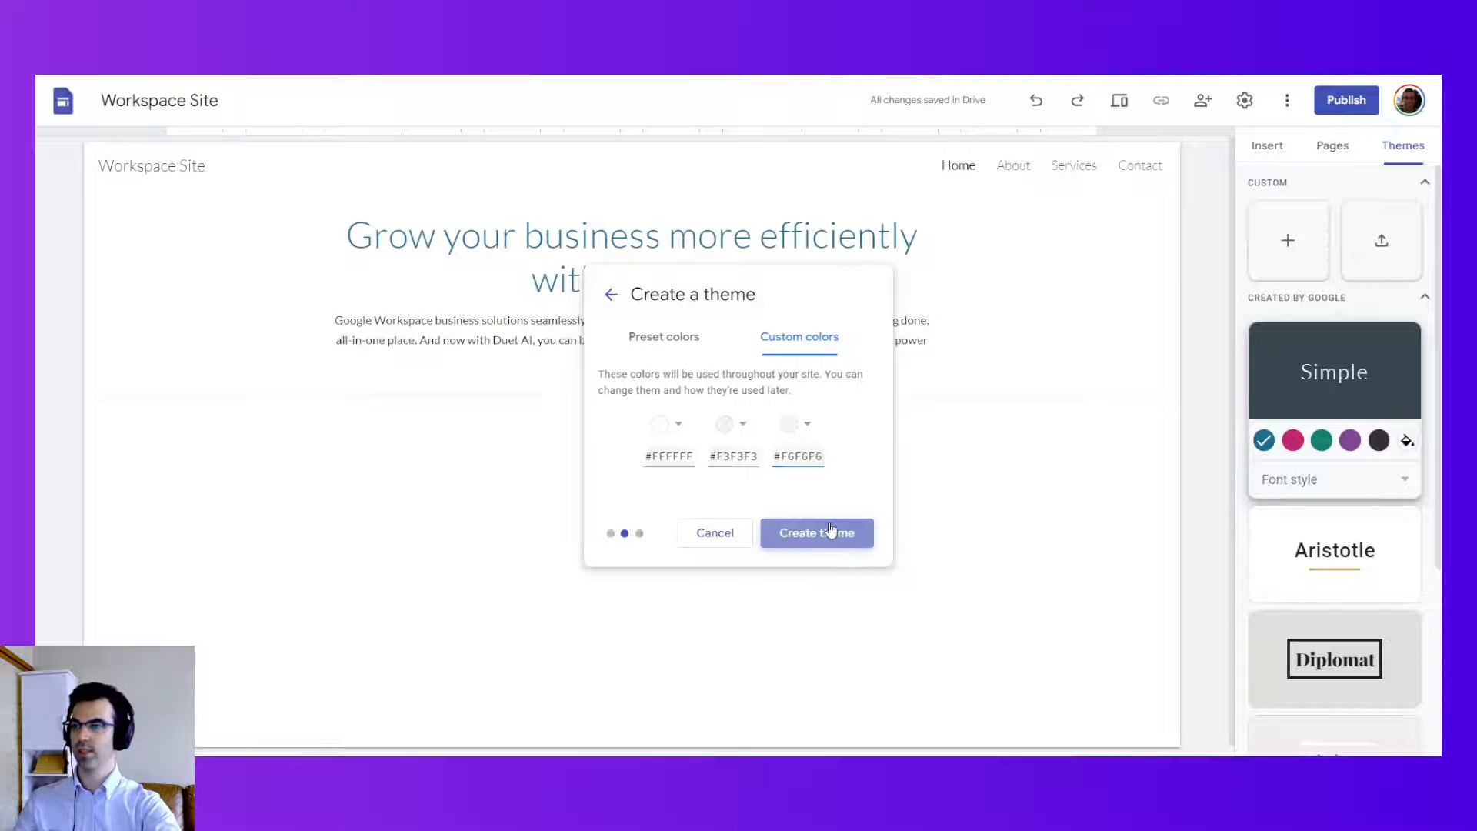
click(815, 533)
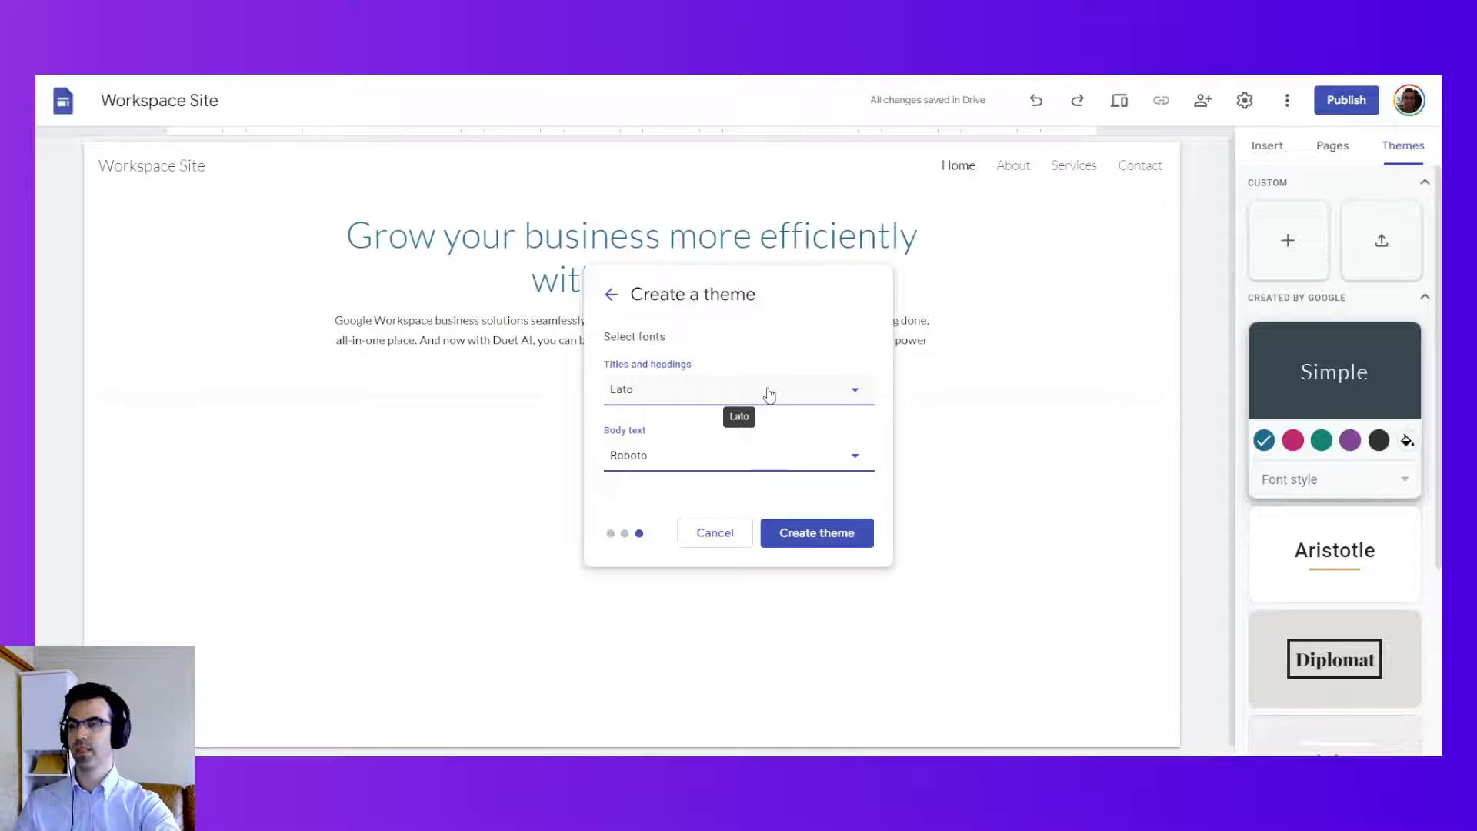
Step: Set titles, headings and body text to Outfit and create the Workspace theme
click(737, 389)
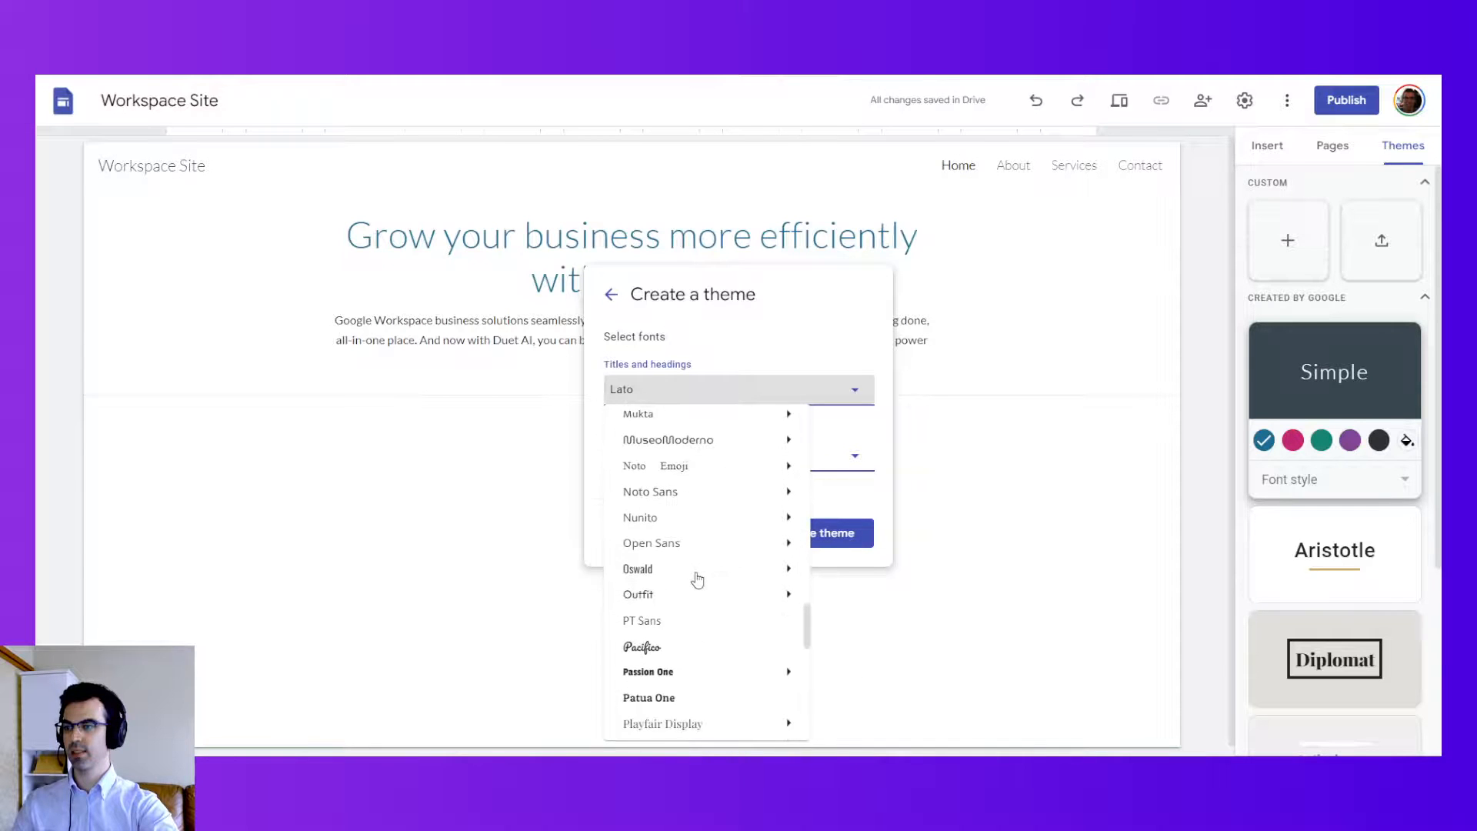
click(638, 593)
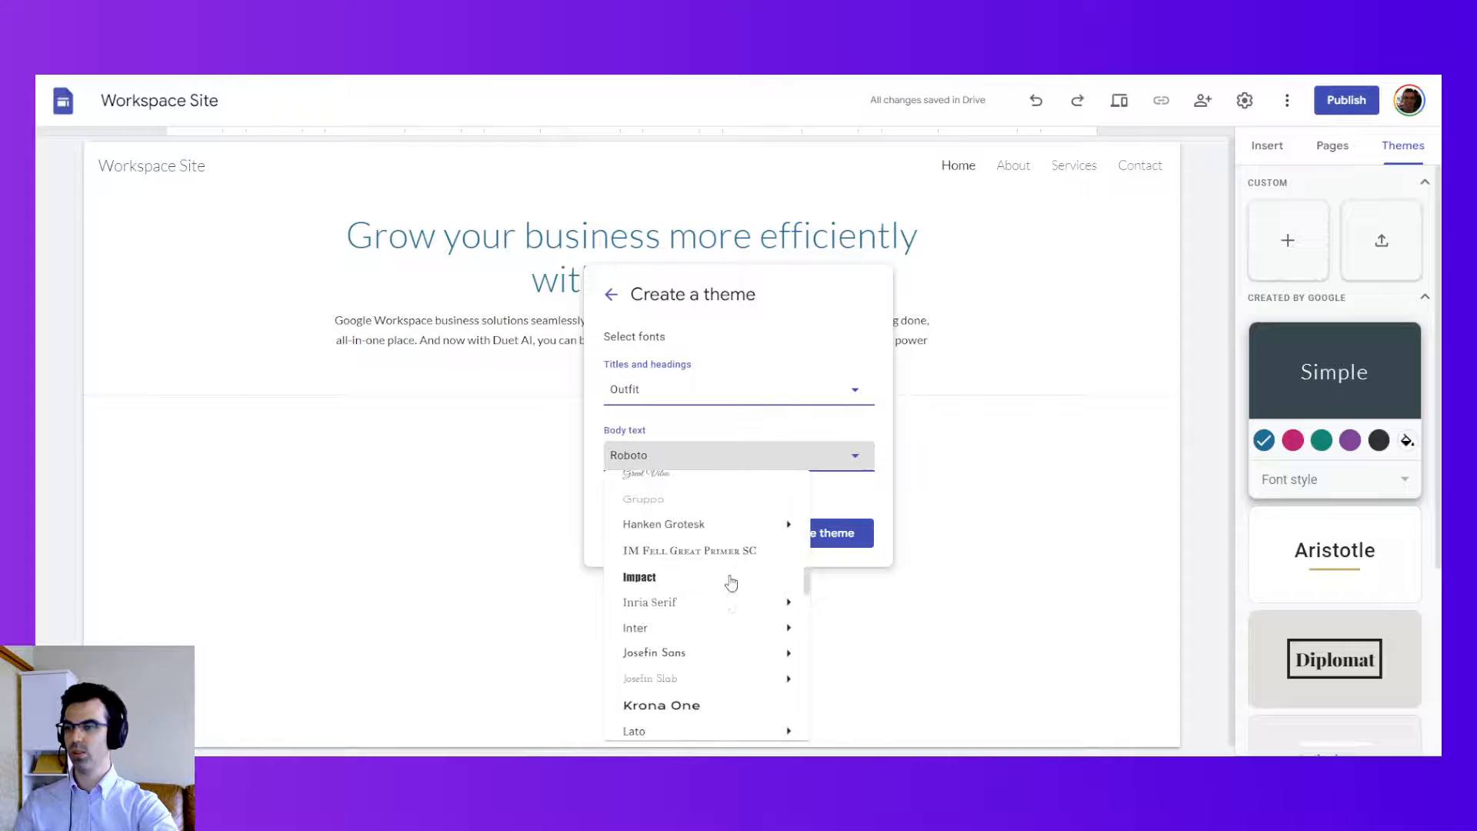
scroll(down, 3)
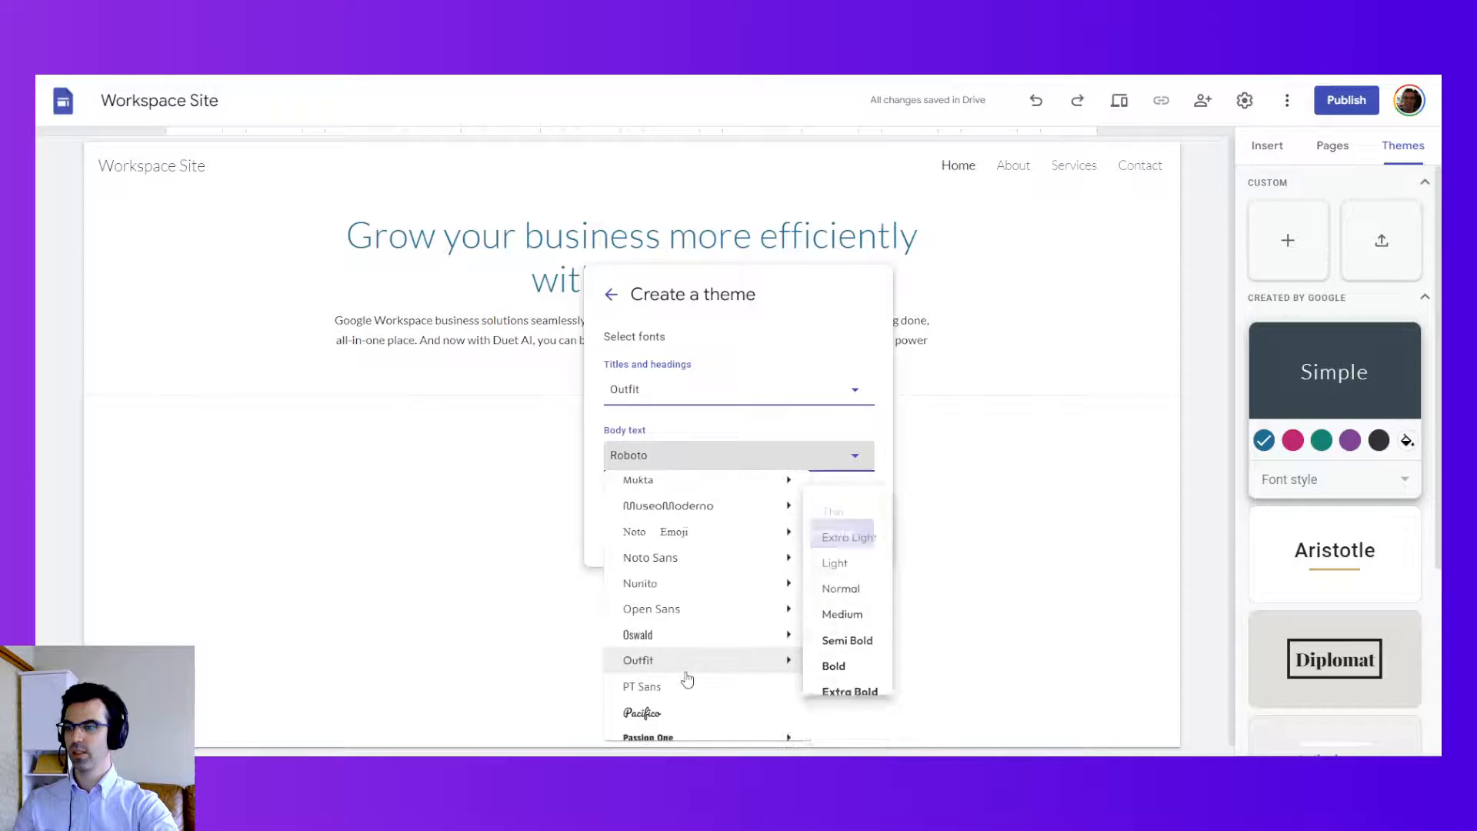
click(638, 659)
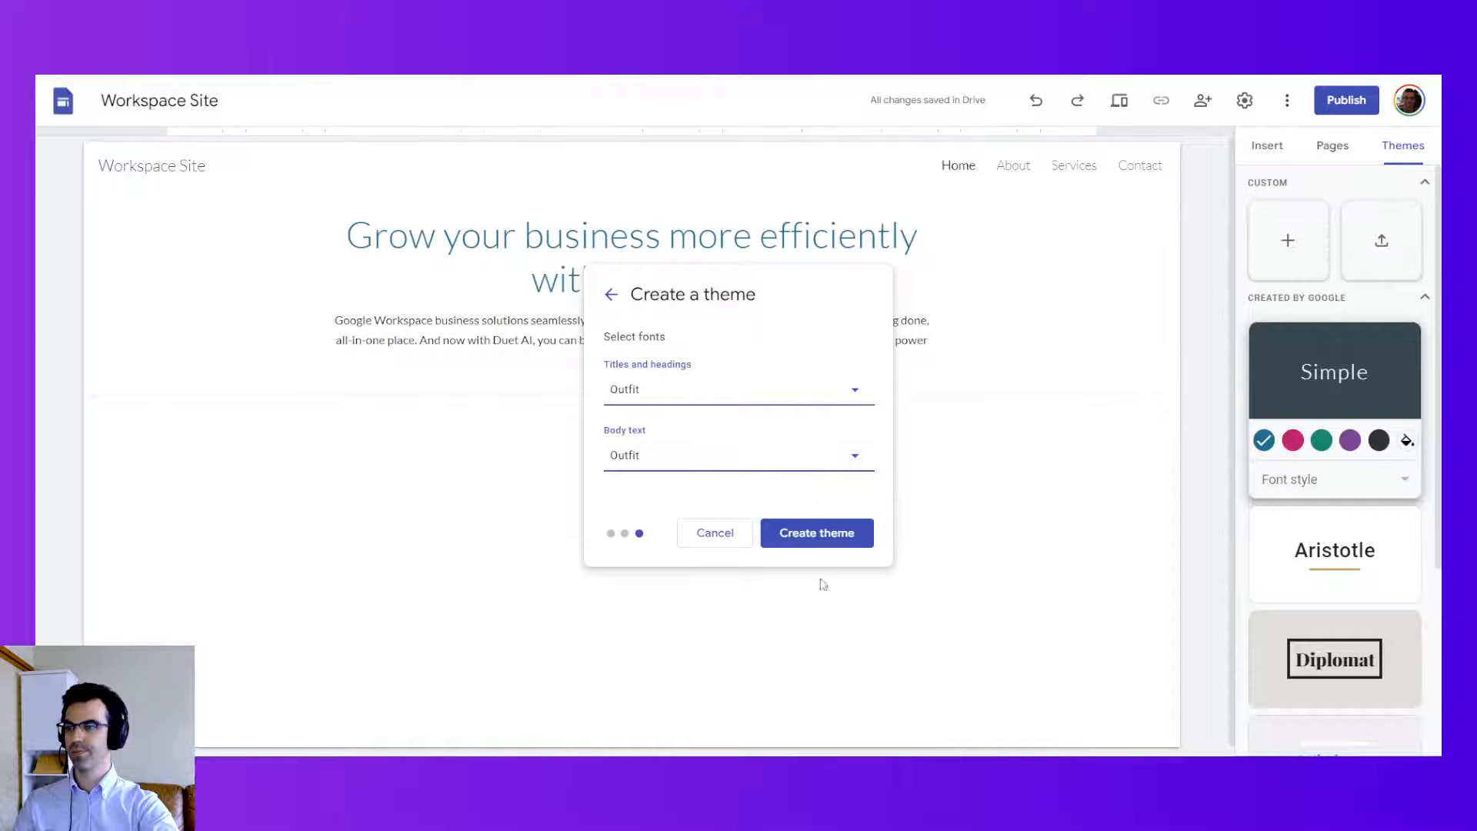
click(816, 532)
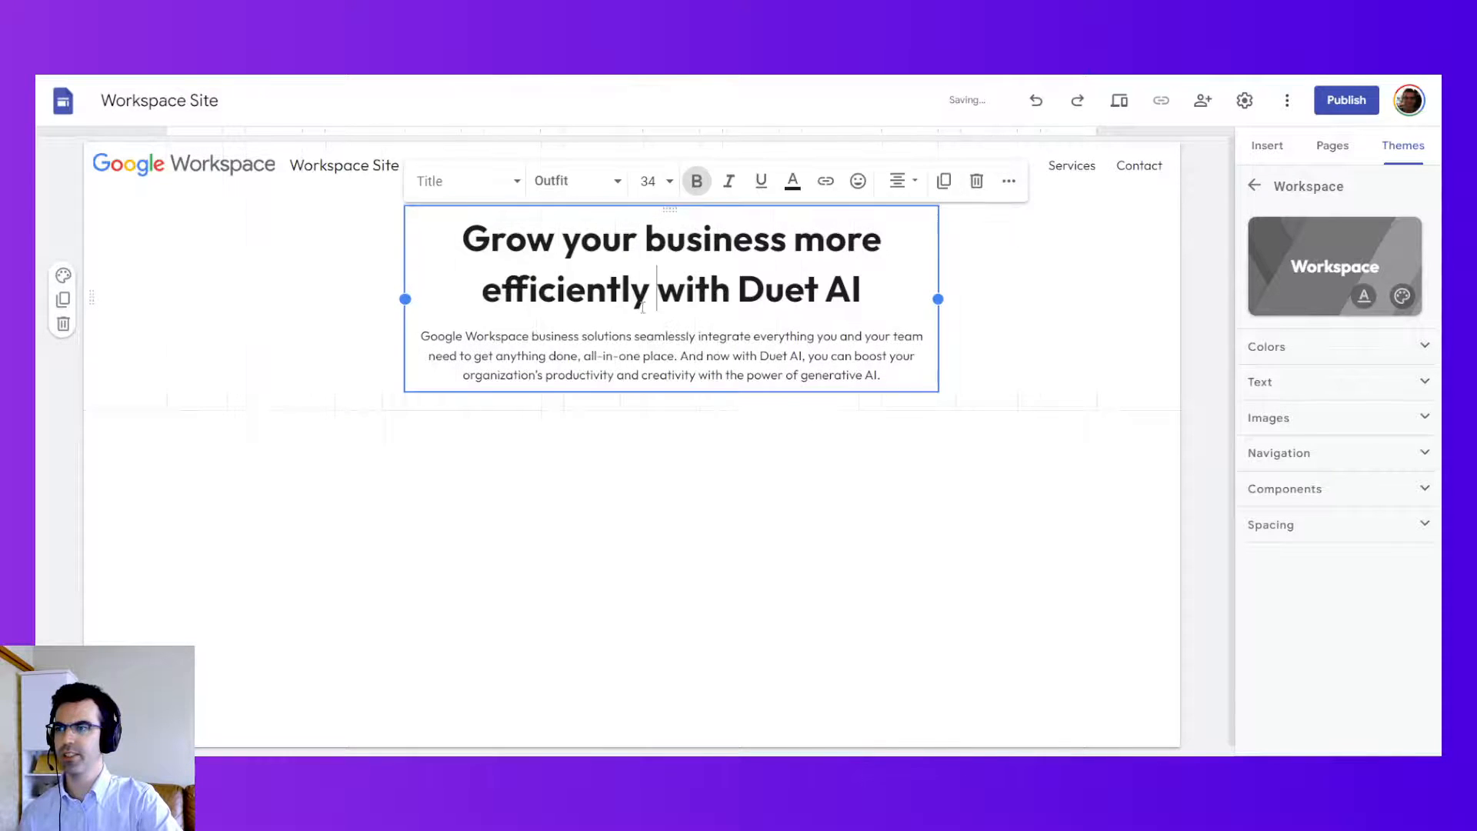
Step: Make the theme's Title style non-bold and enlarge it to size 36
click(890, 537)
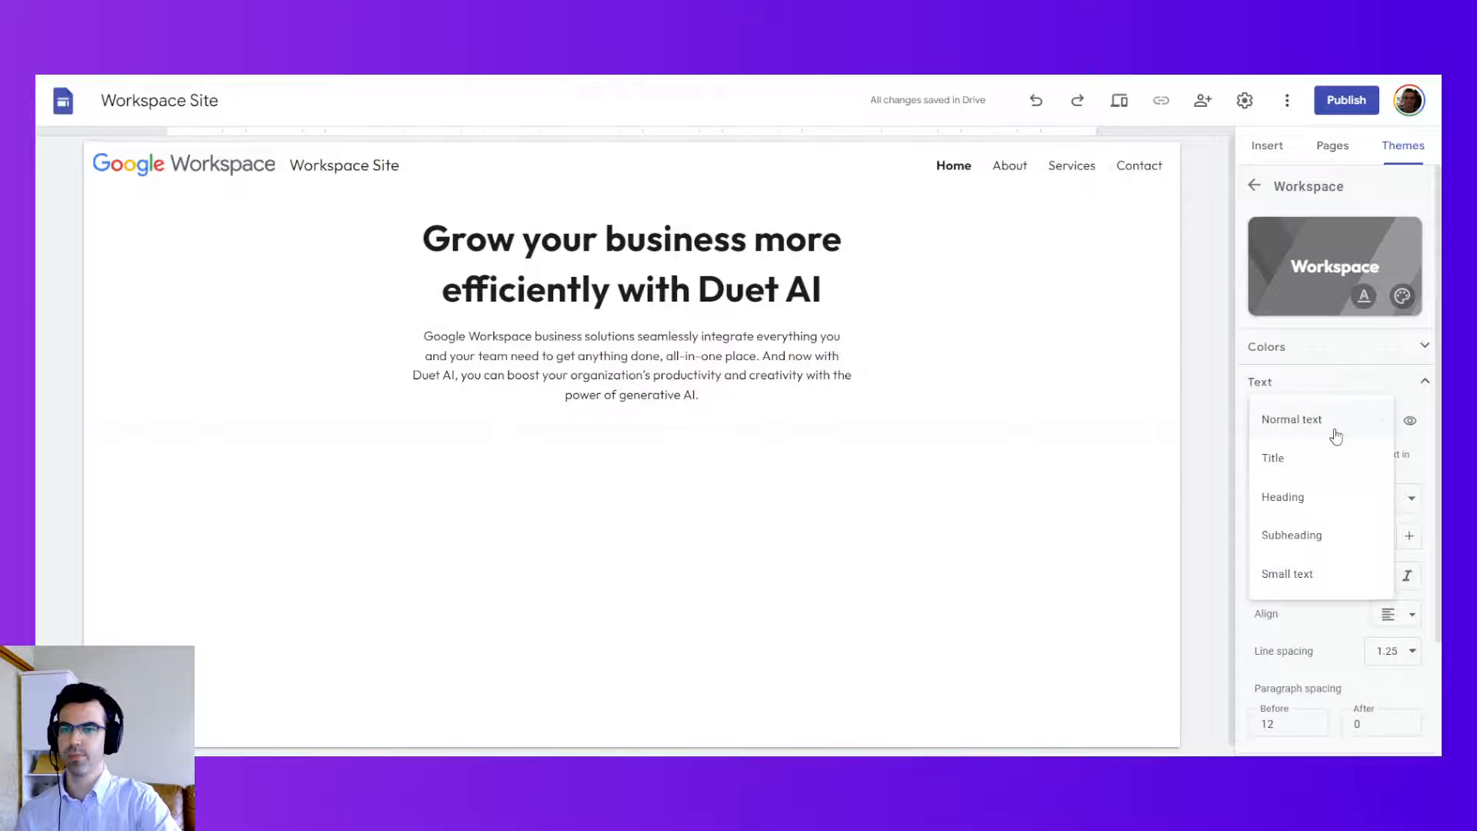
click(1272, 458)
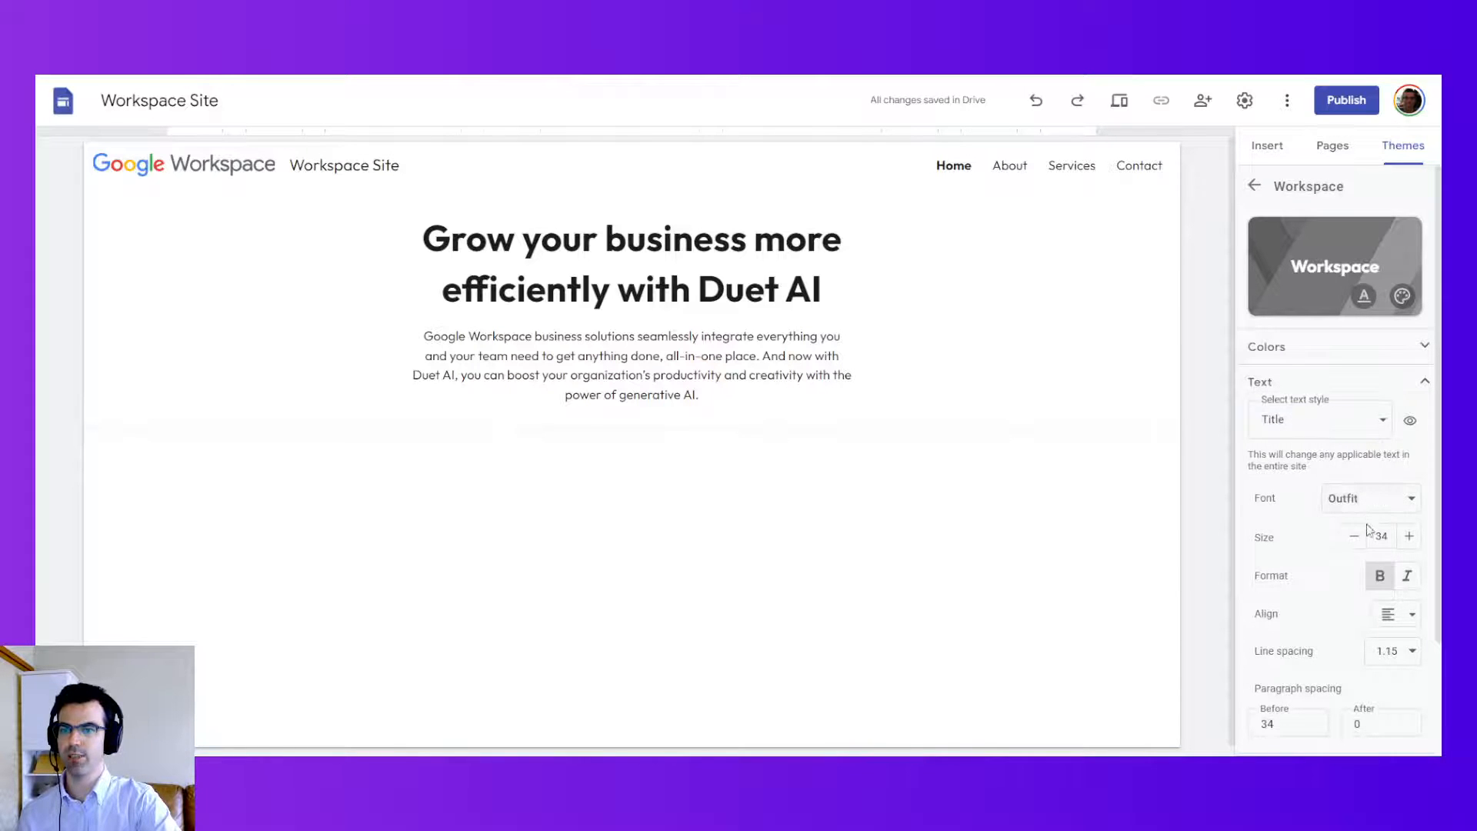
click(1379, 575)
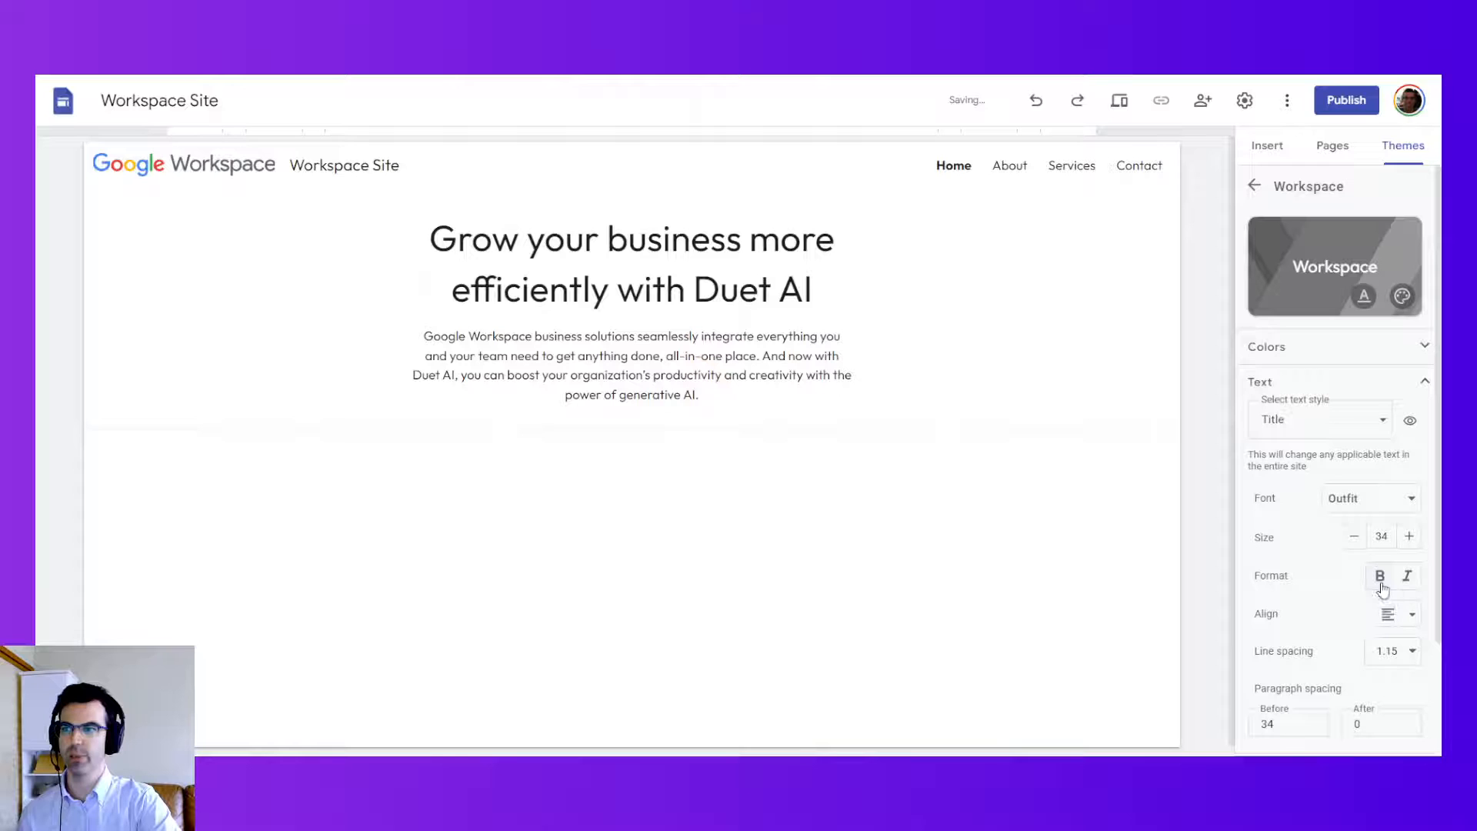
click(1409, 536)
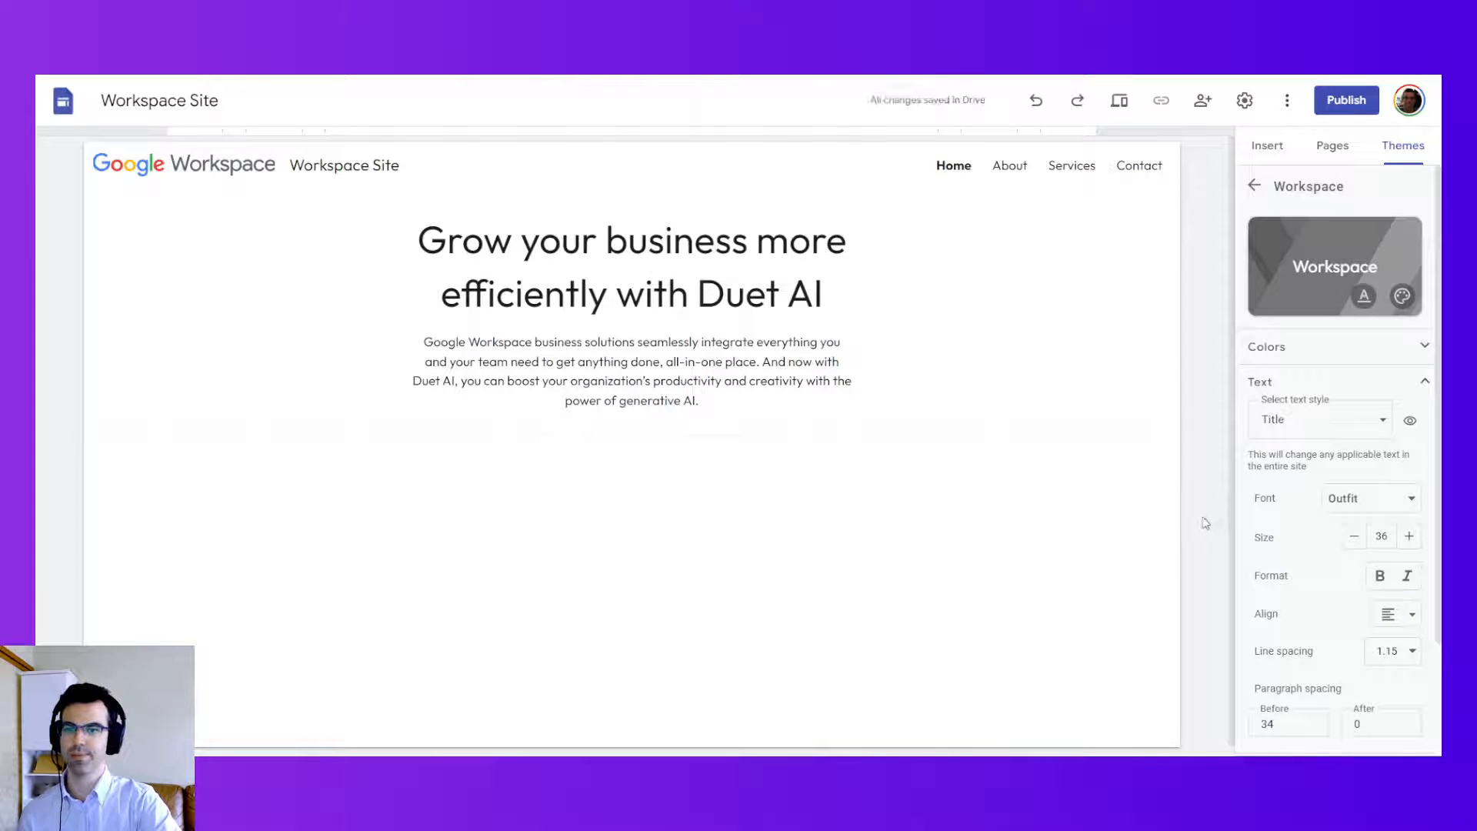
Step: Set Normal text to size 14 with 1.25 line spacing
click(1317, 419)
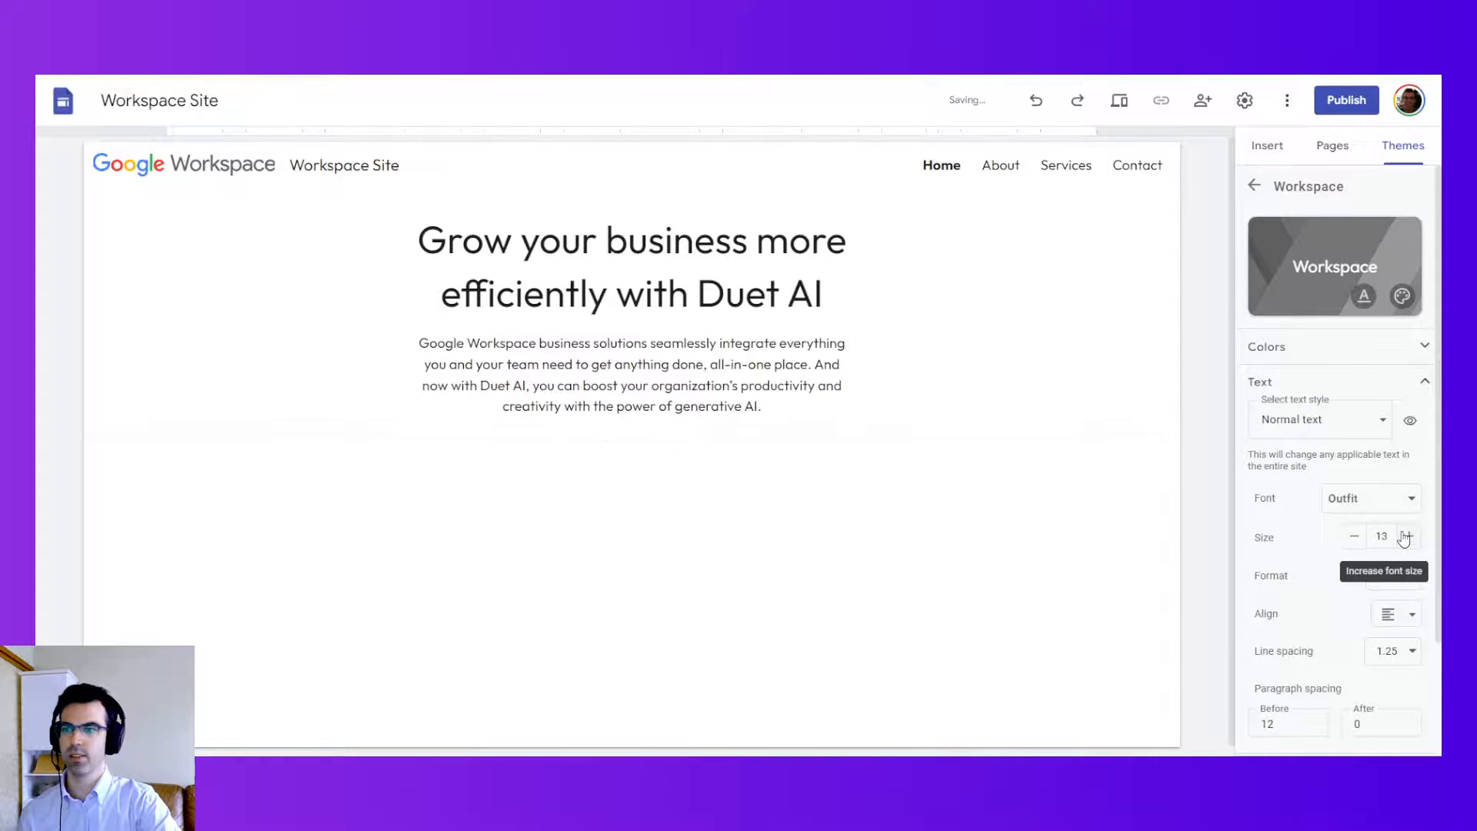
click(1408, 536)
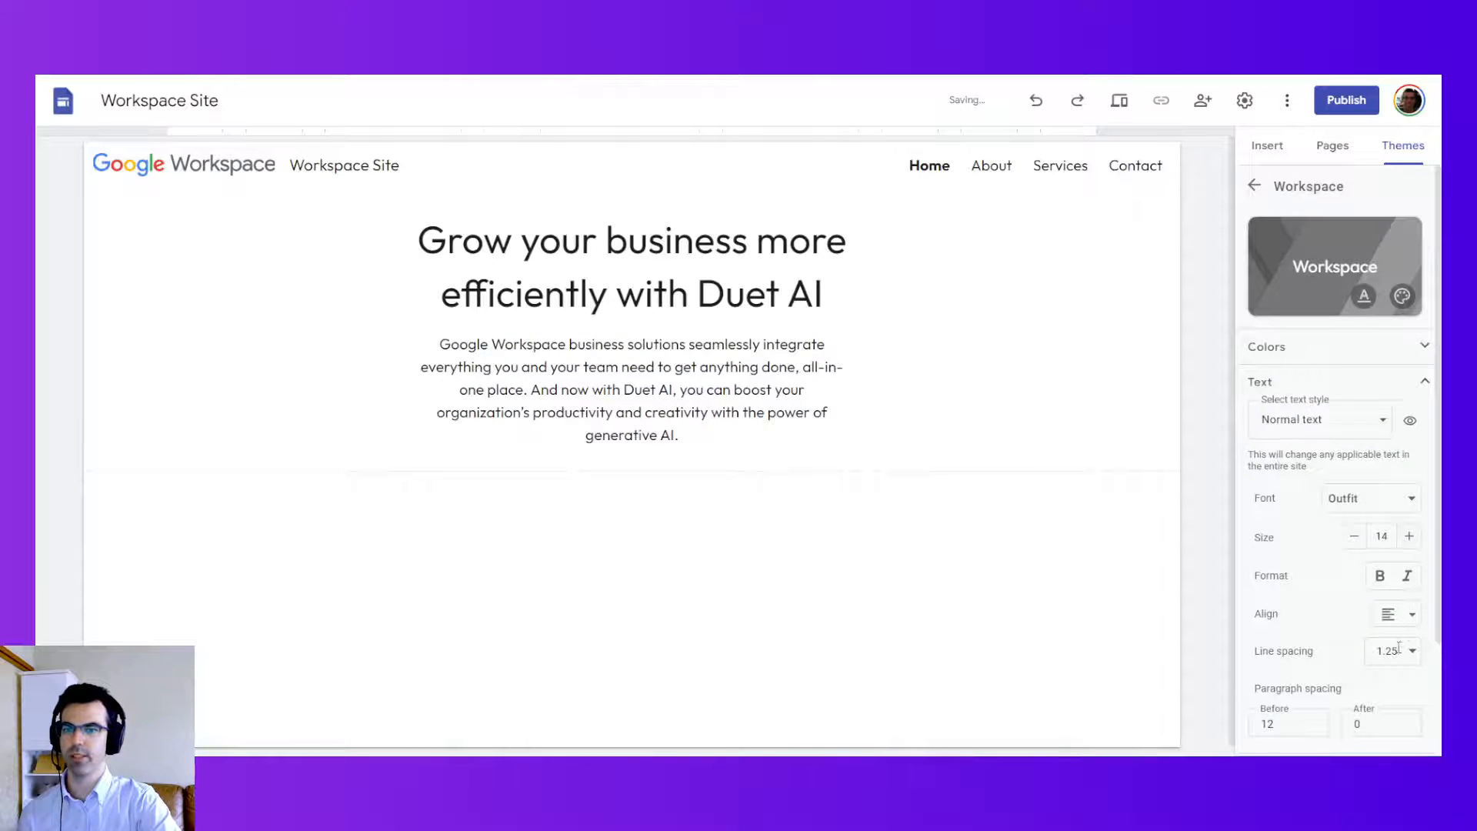
click(1412, 651)
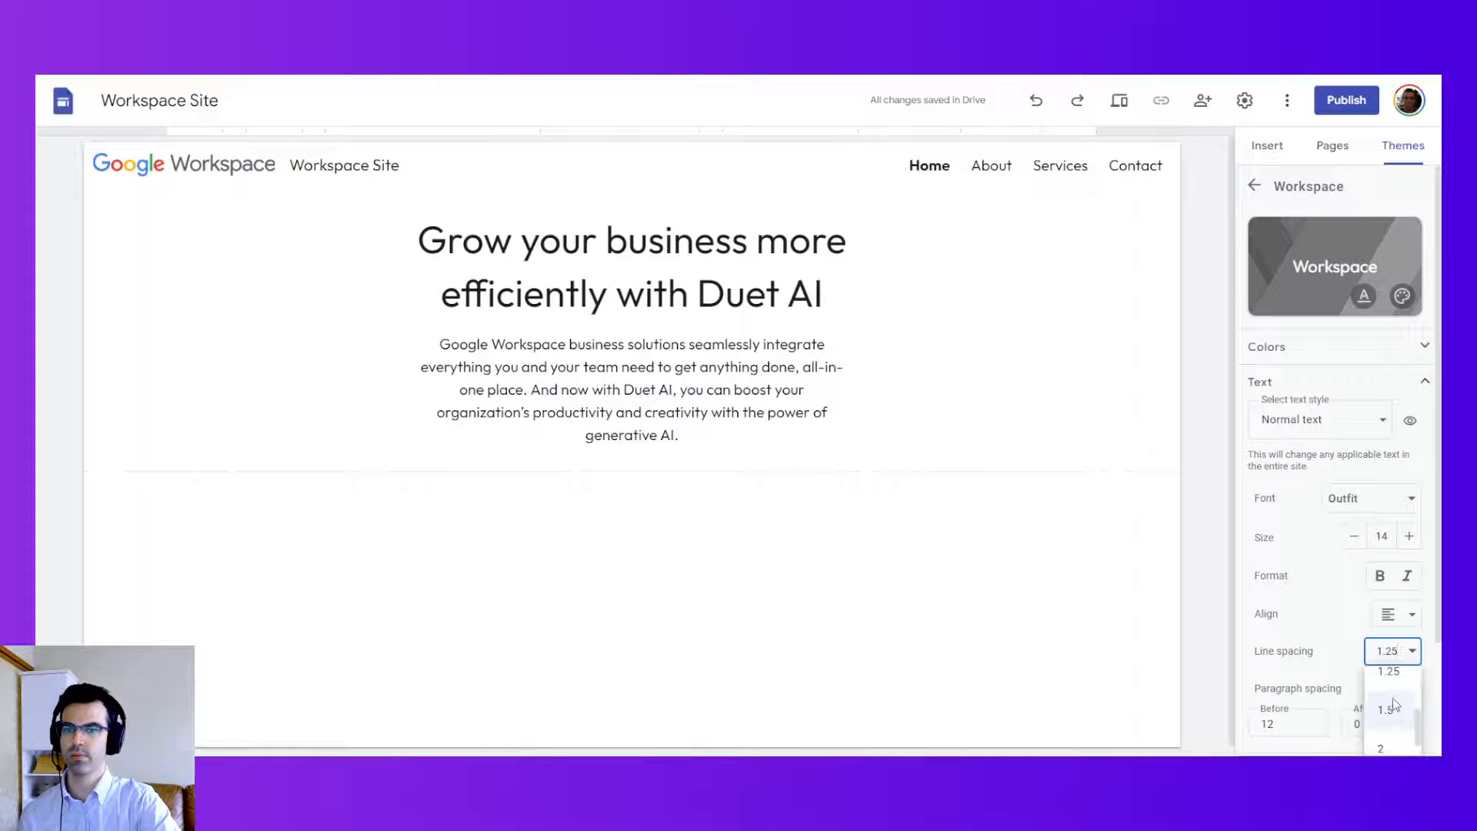
click(1391, 708)
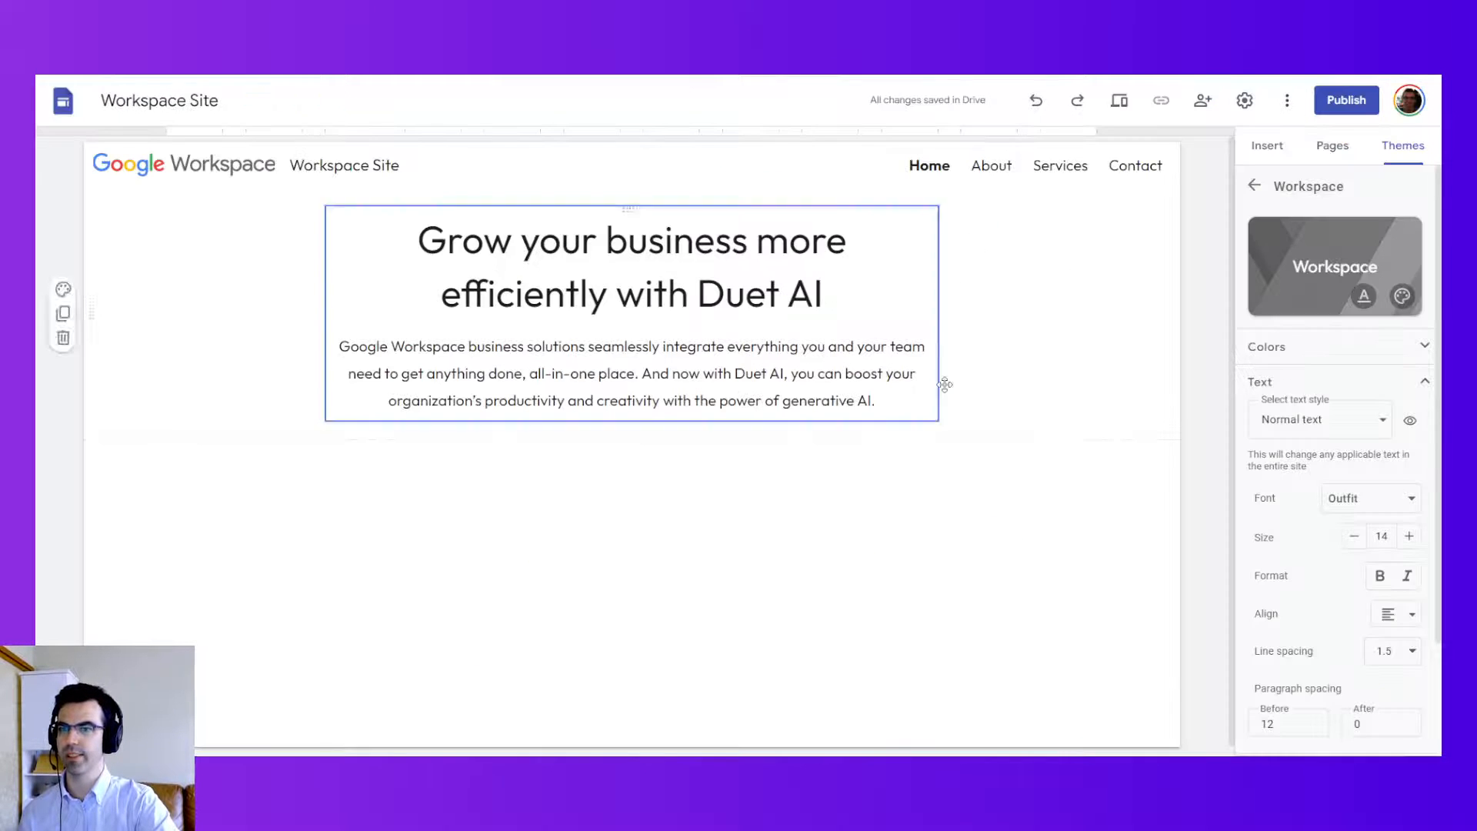
click(1392, 651)
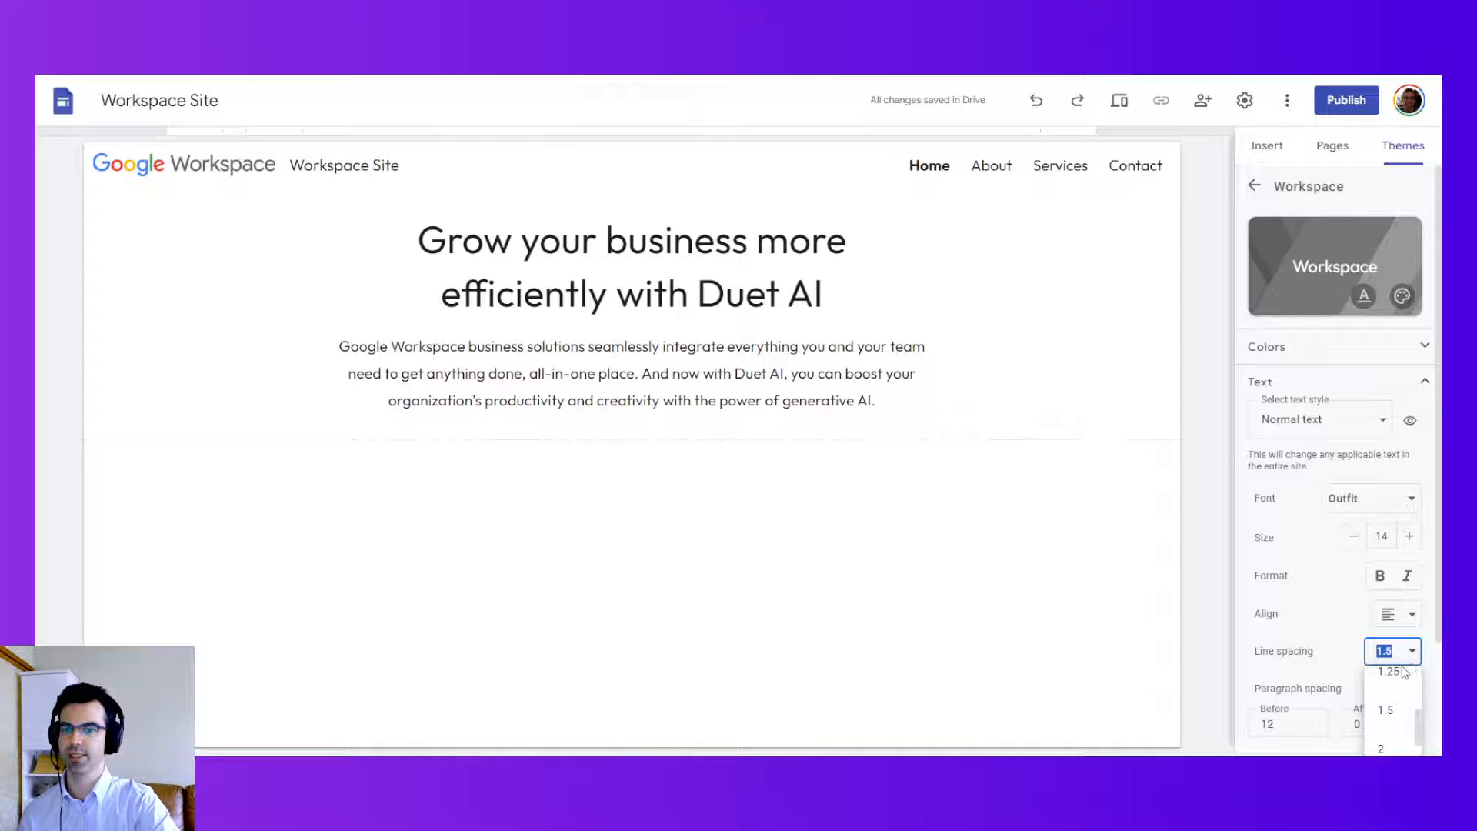
click(1385, 671)
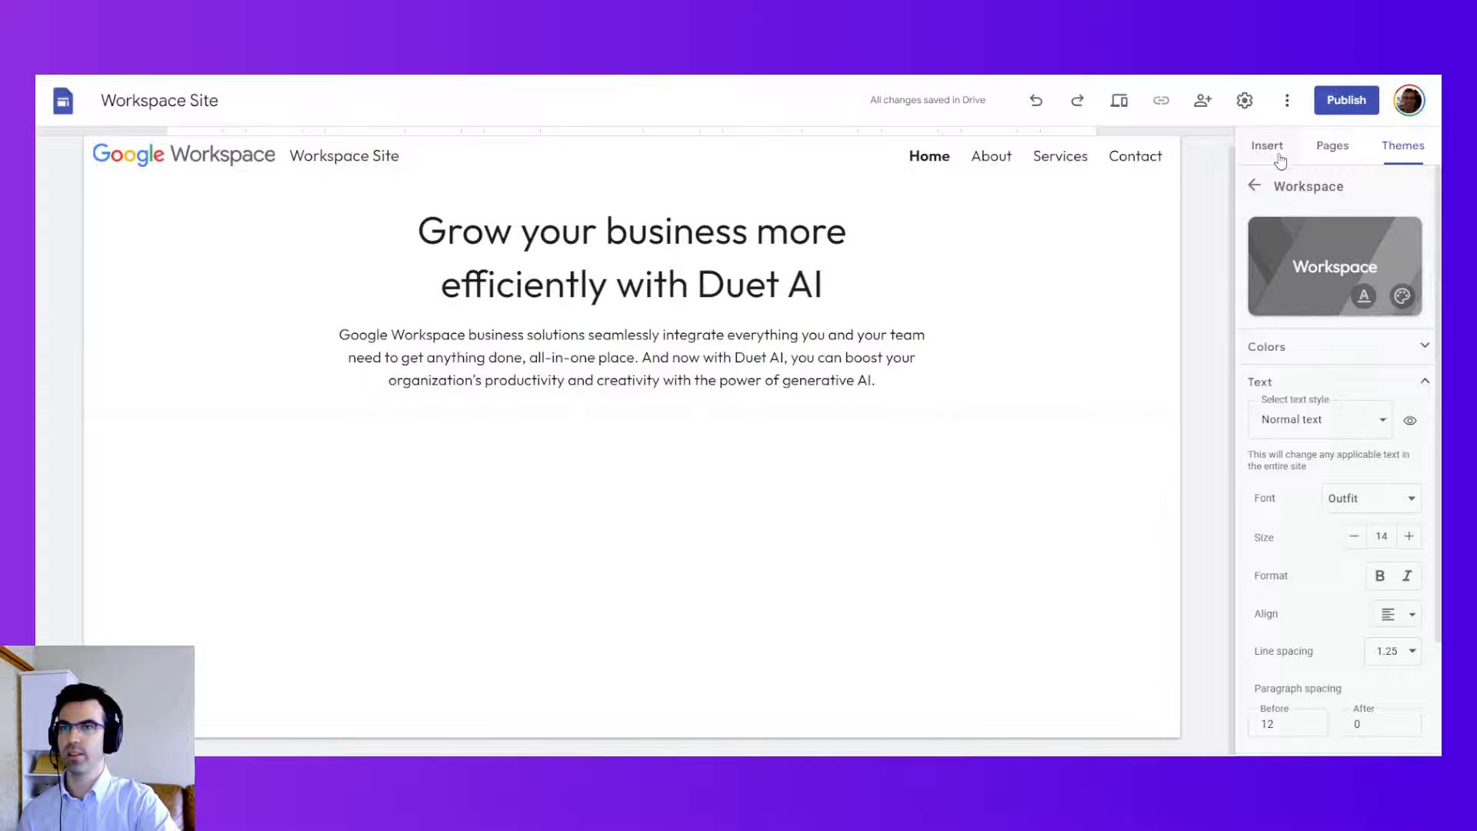
Step: Pick Button from the Insert elements list to open the new-button dialog
click(1266, 146)
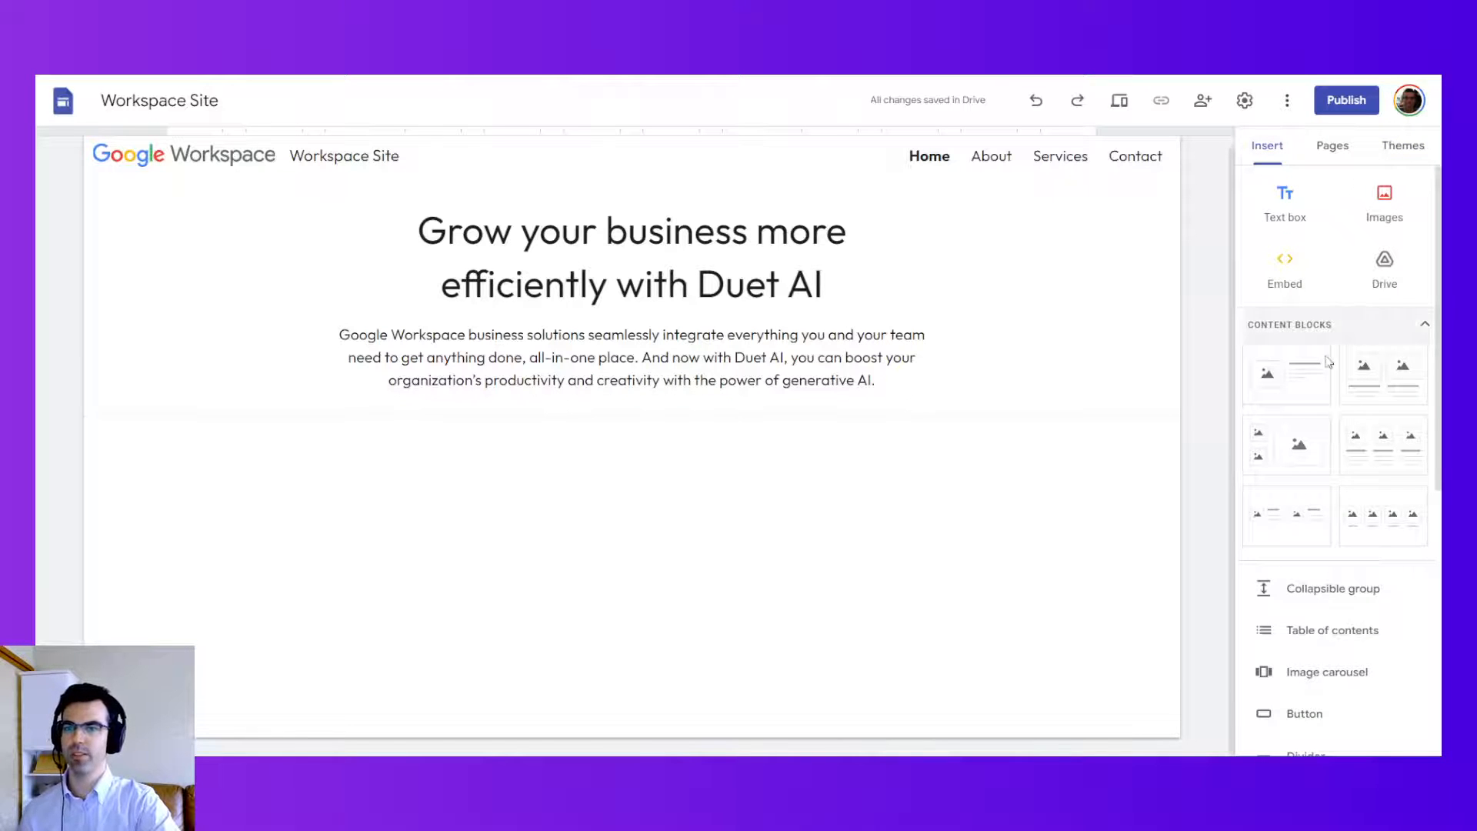
scroll(down, 3)
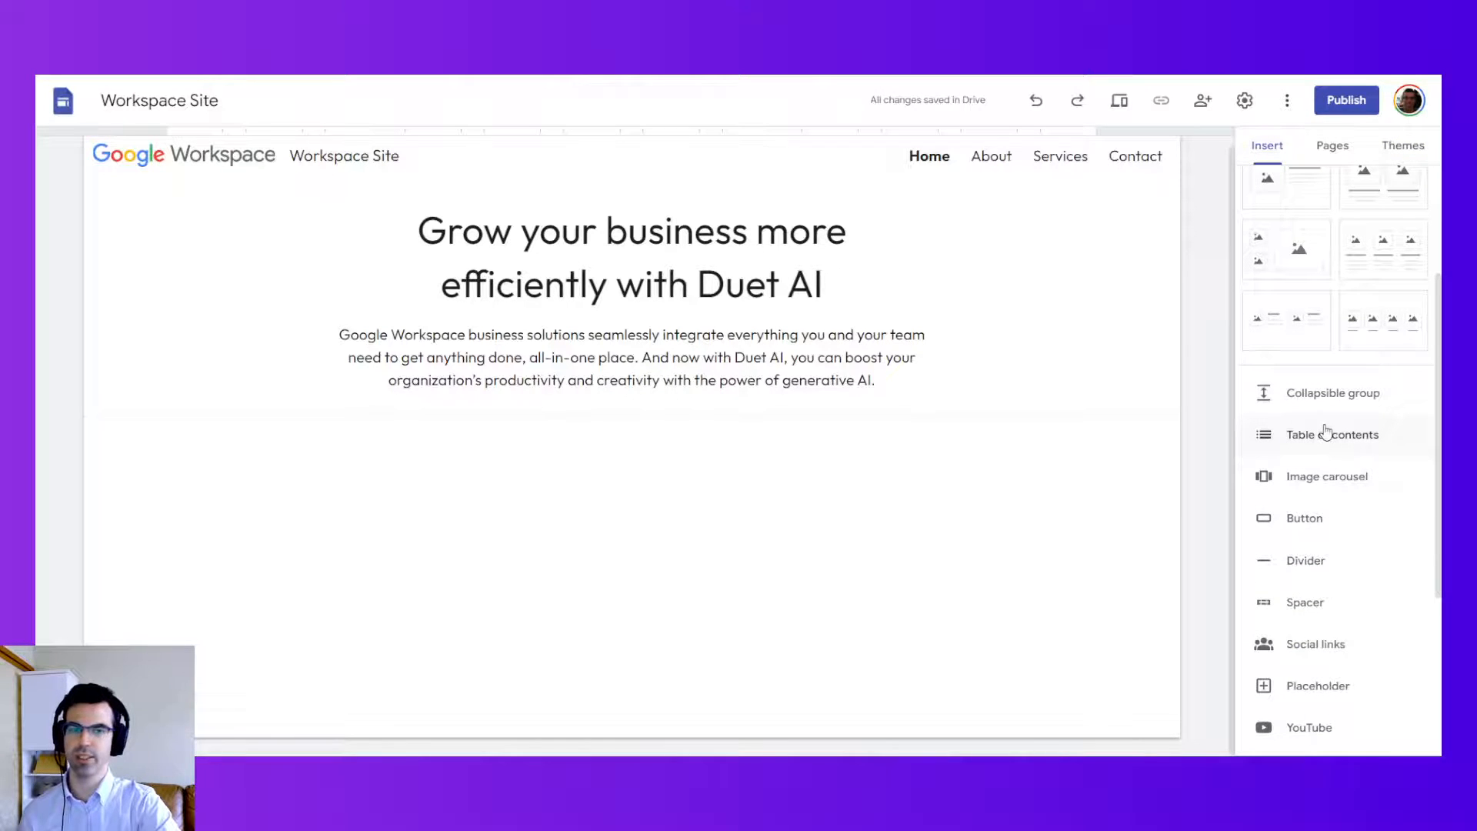
mouse_move(1345, 570)
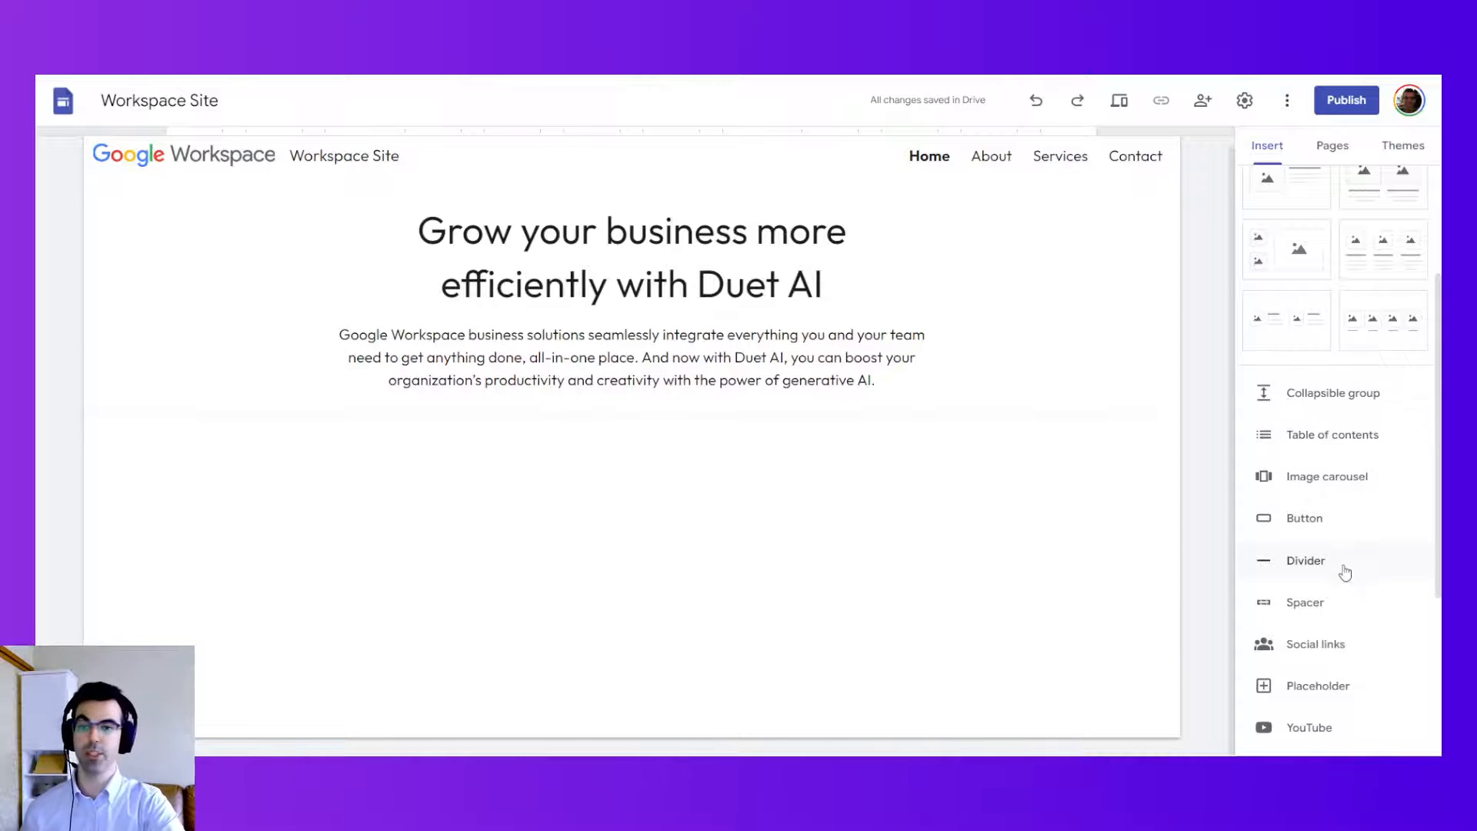
click(1306, 559)
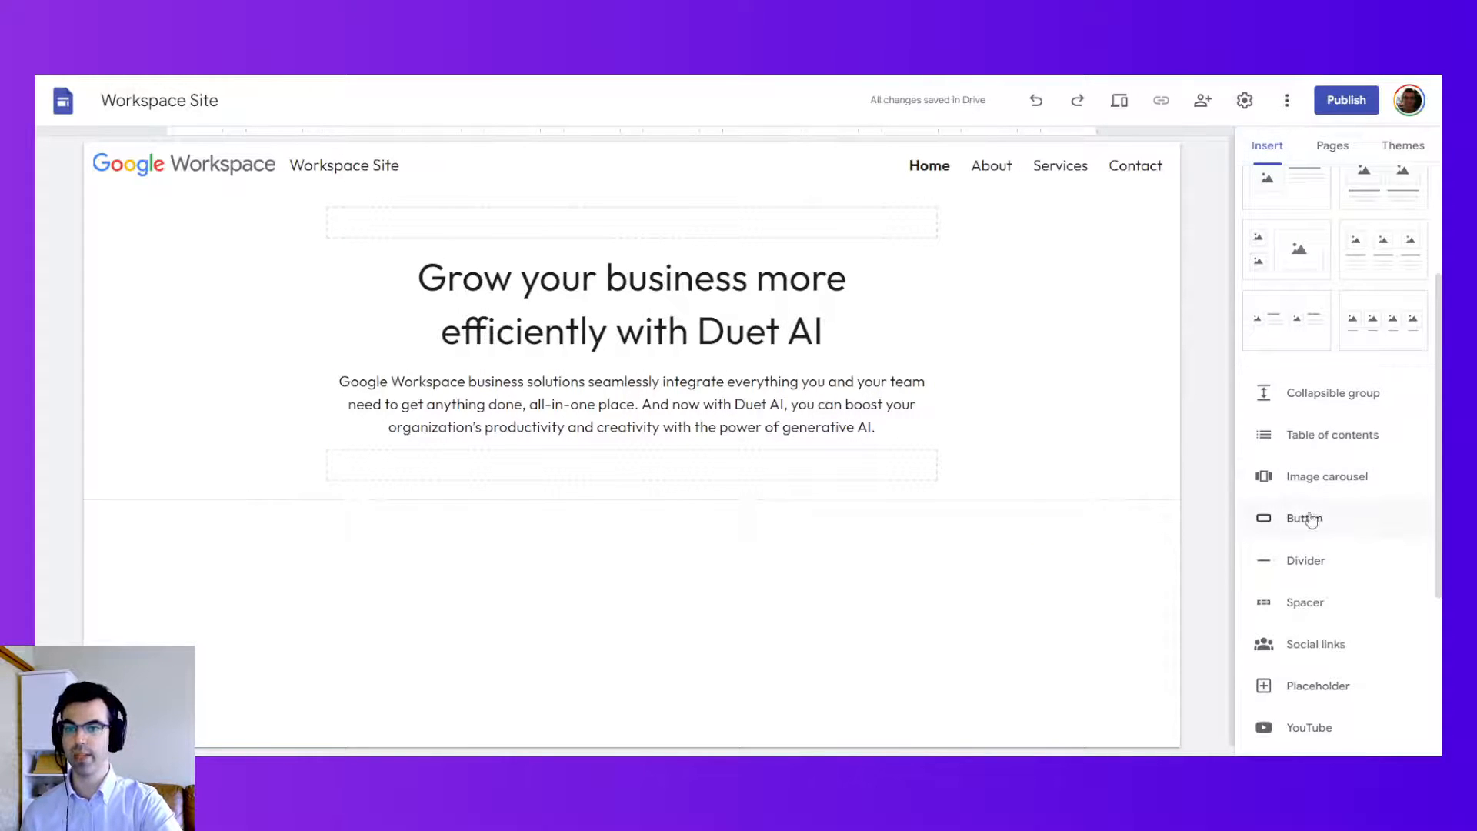
click(1304, 517)
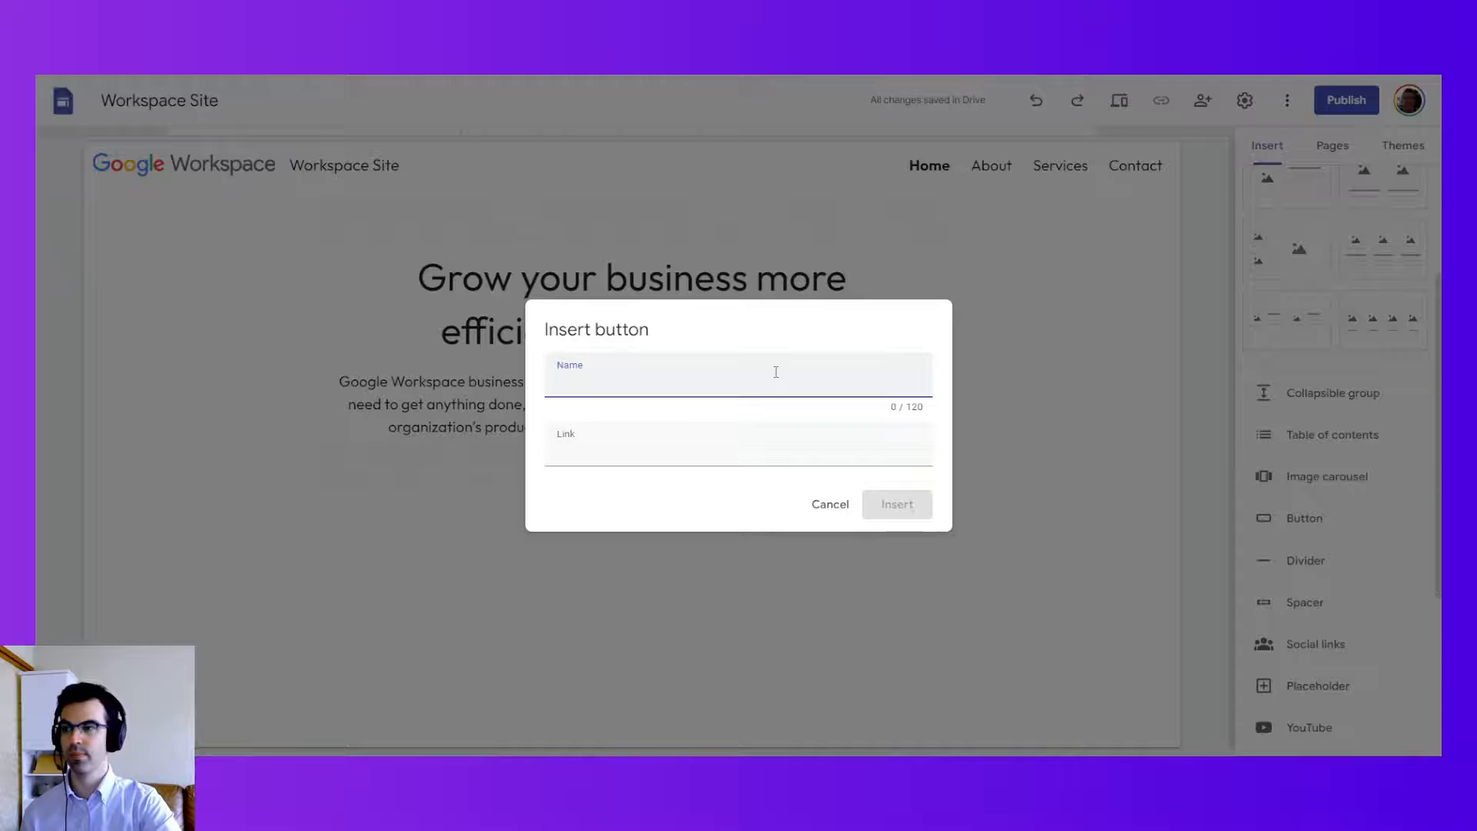
Step: Insert a 'Get Started' button and center-align it beneath the hero text
text(Get Started)
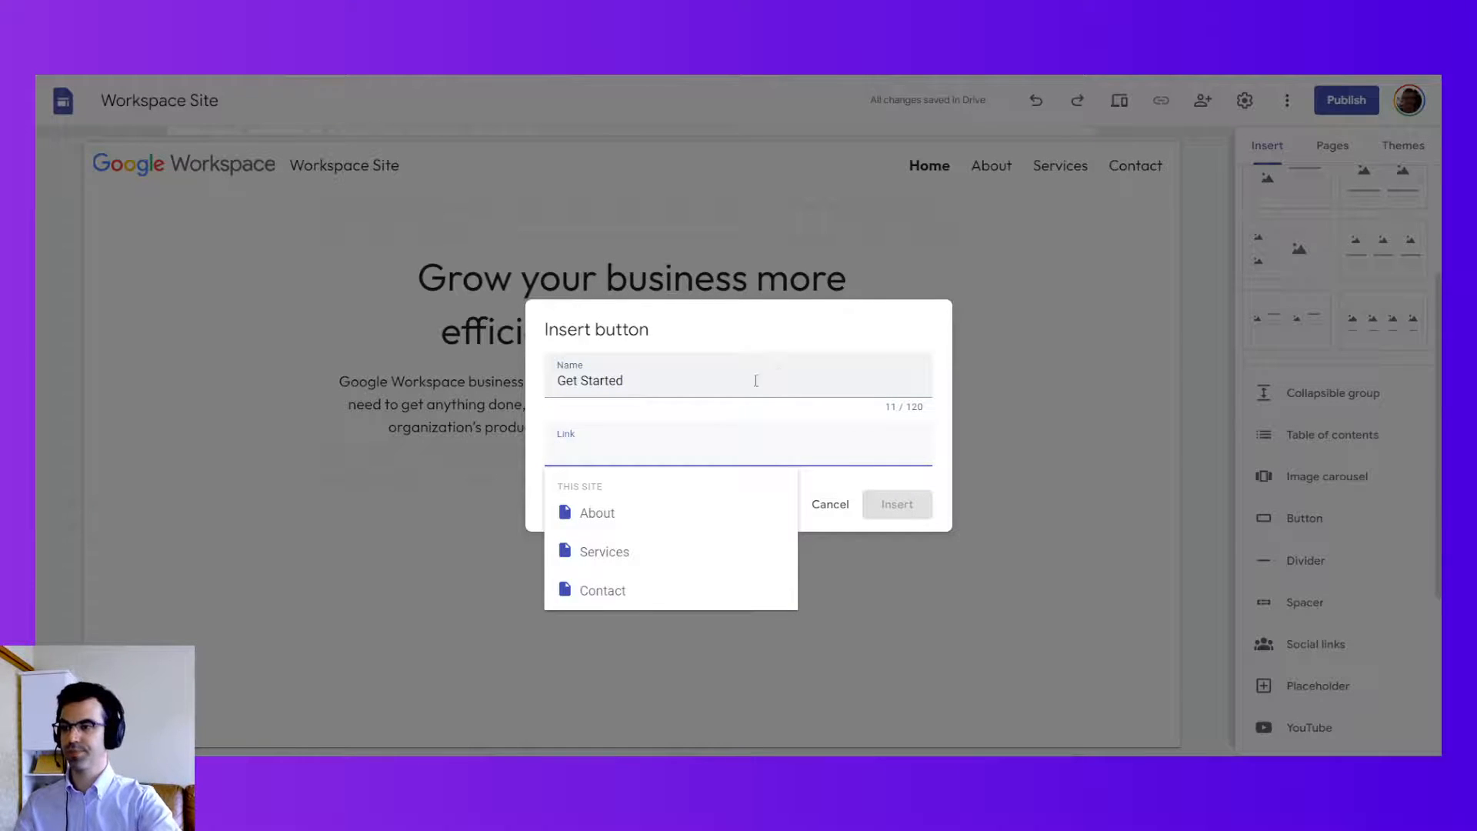
click(895, 504)
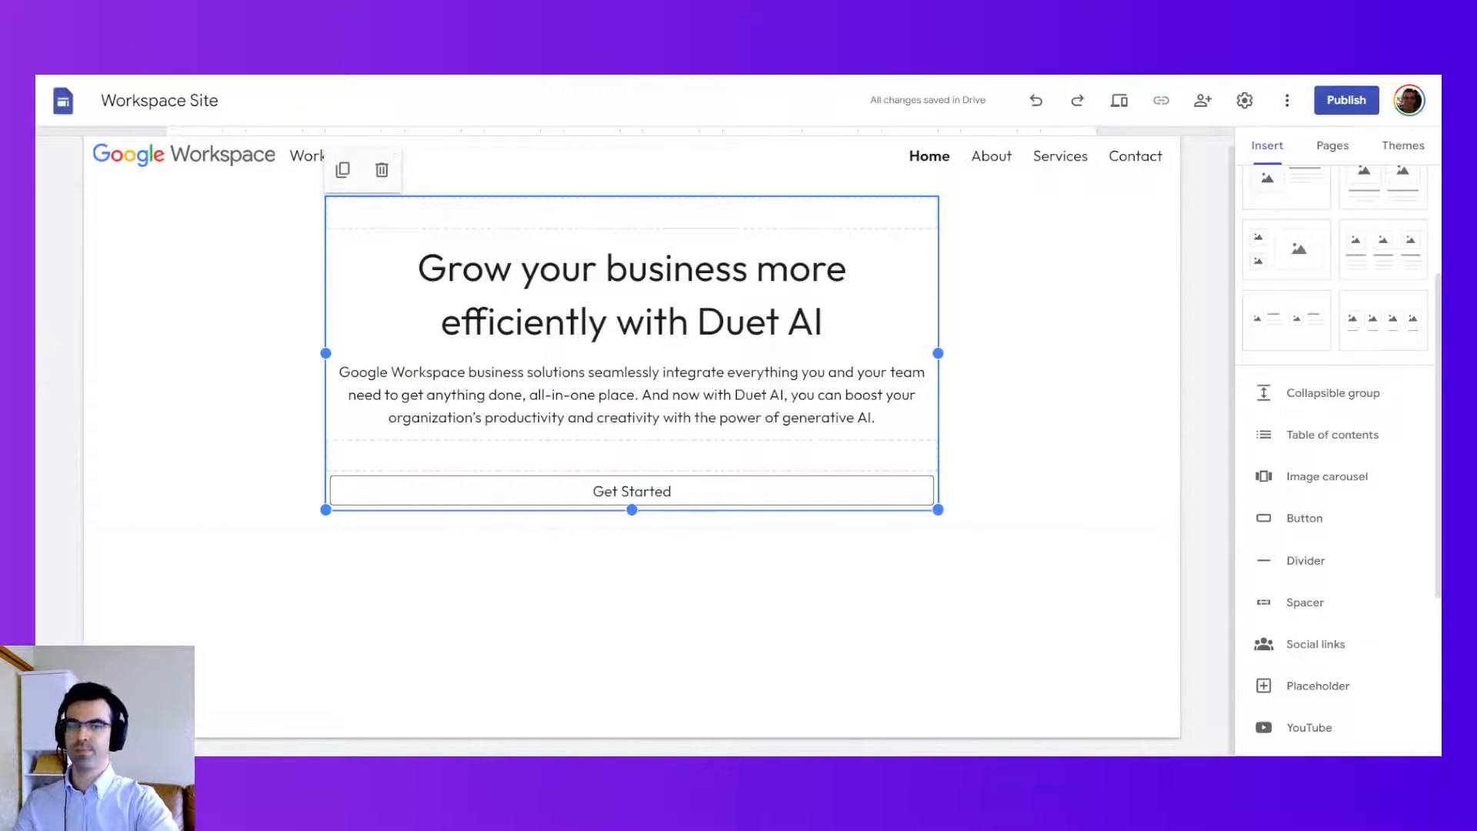
click(631, 491)
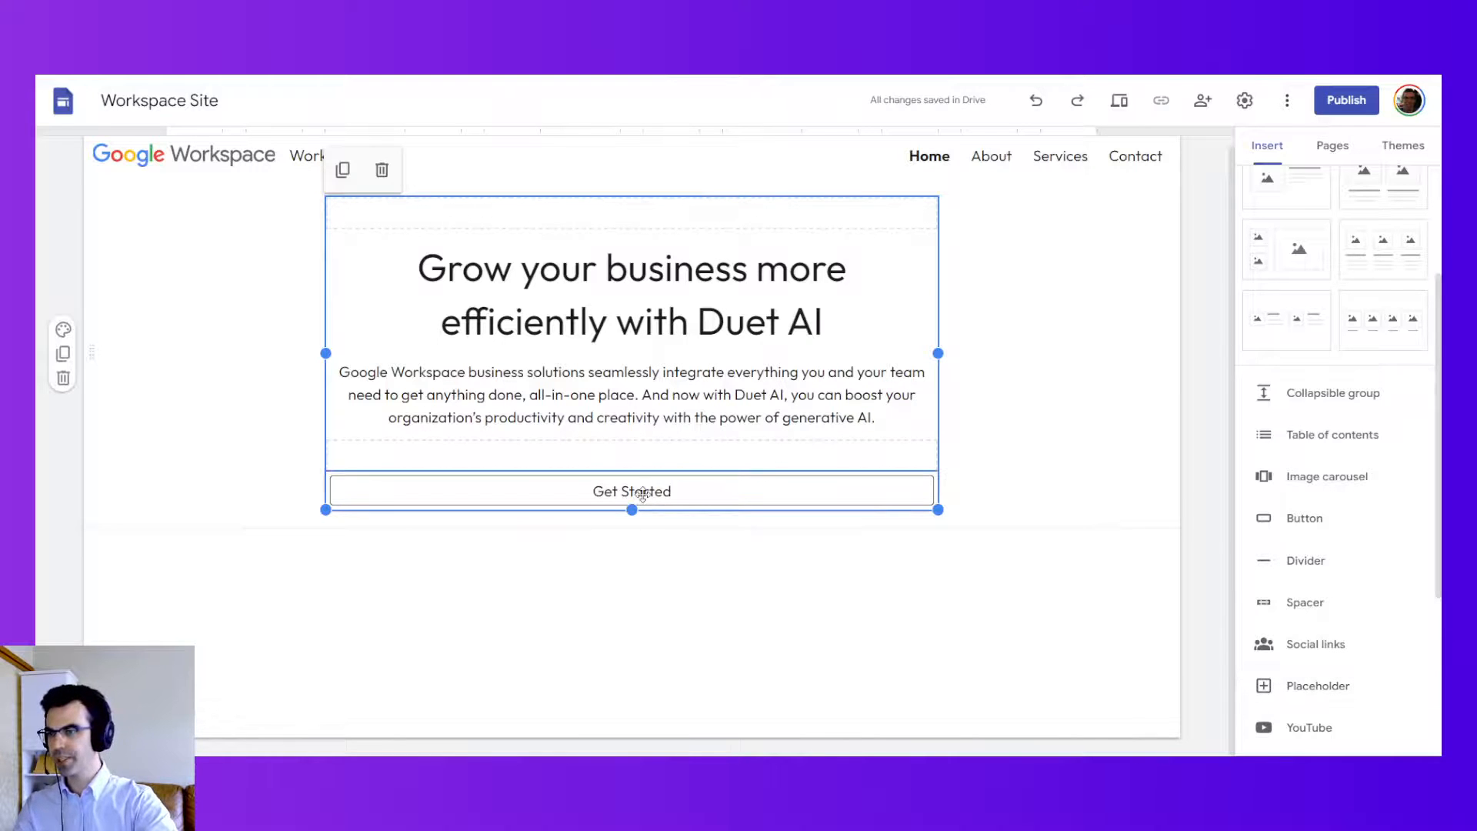
click(630, 490)
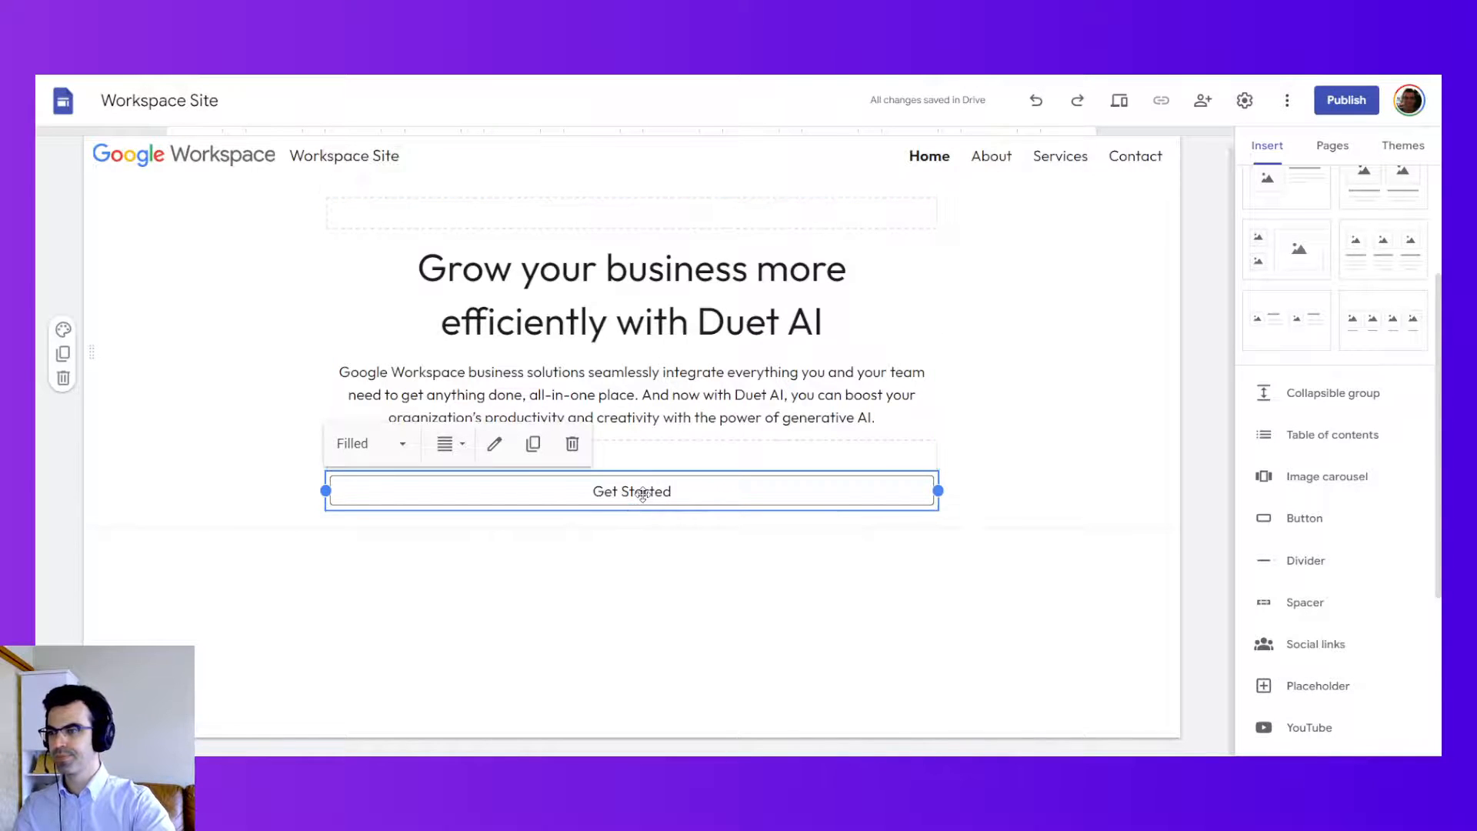
click(444, 444)
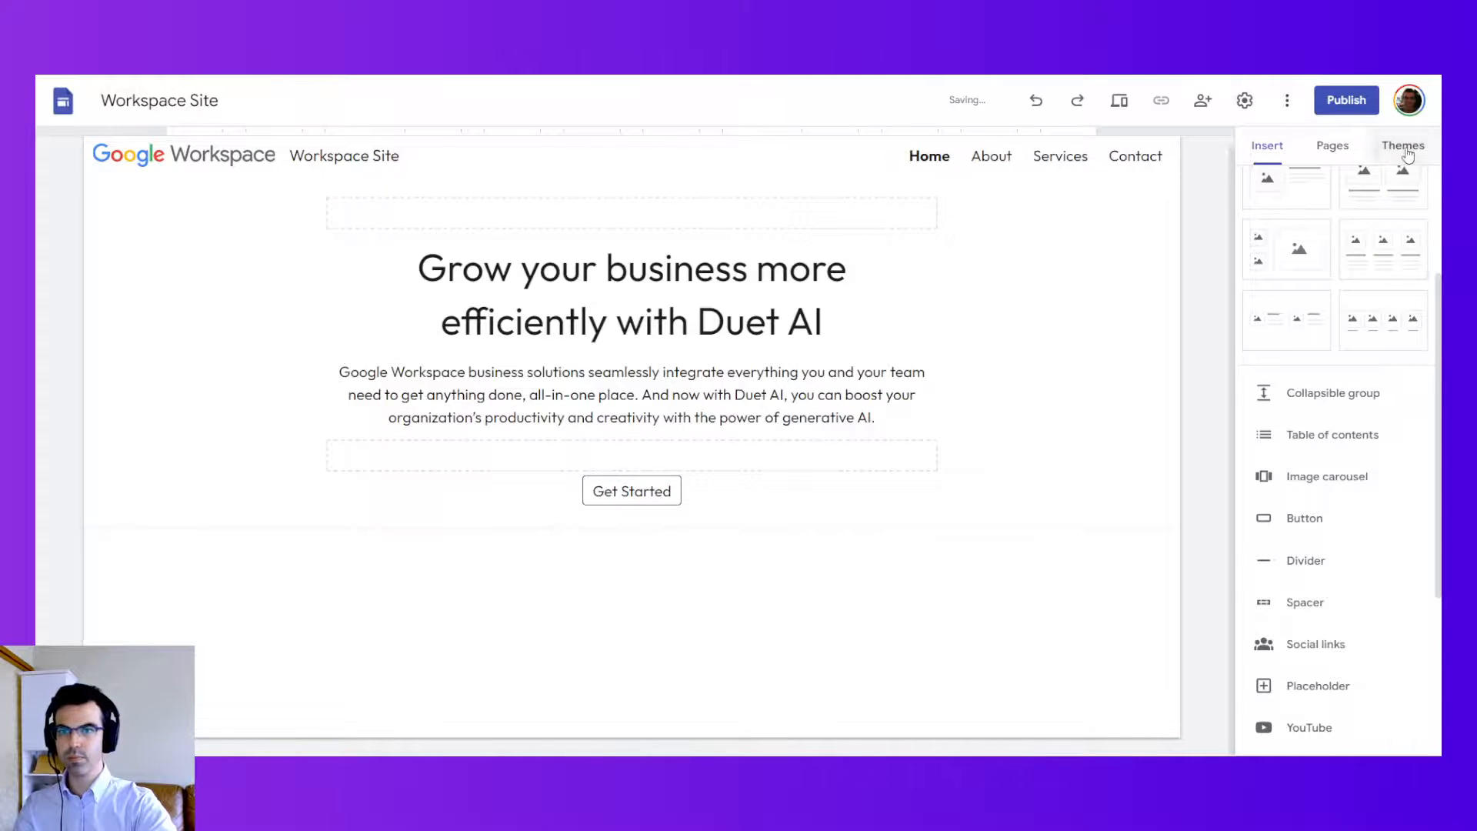
Step: Set the Workspace theme's filled button colour to blue under Components
click(1401, 145)
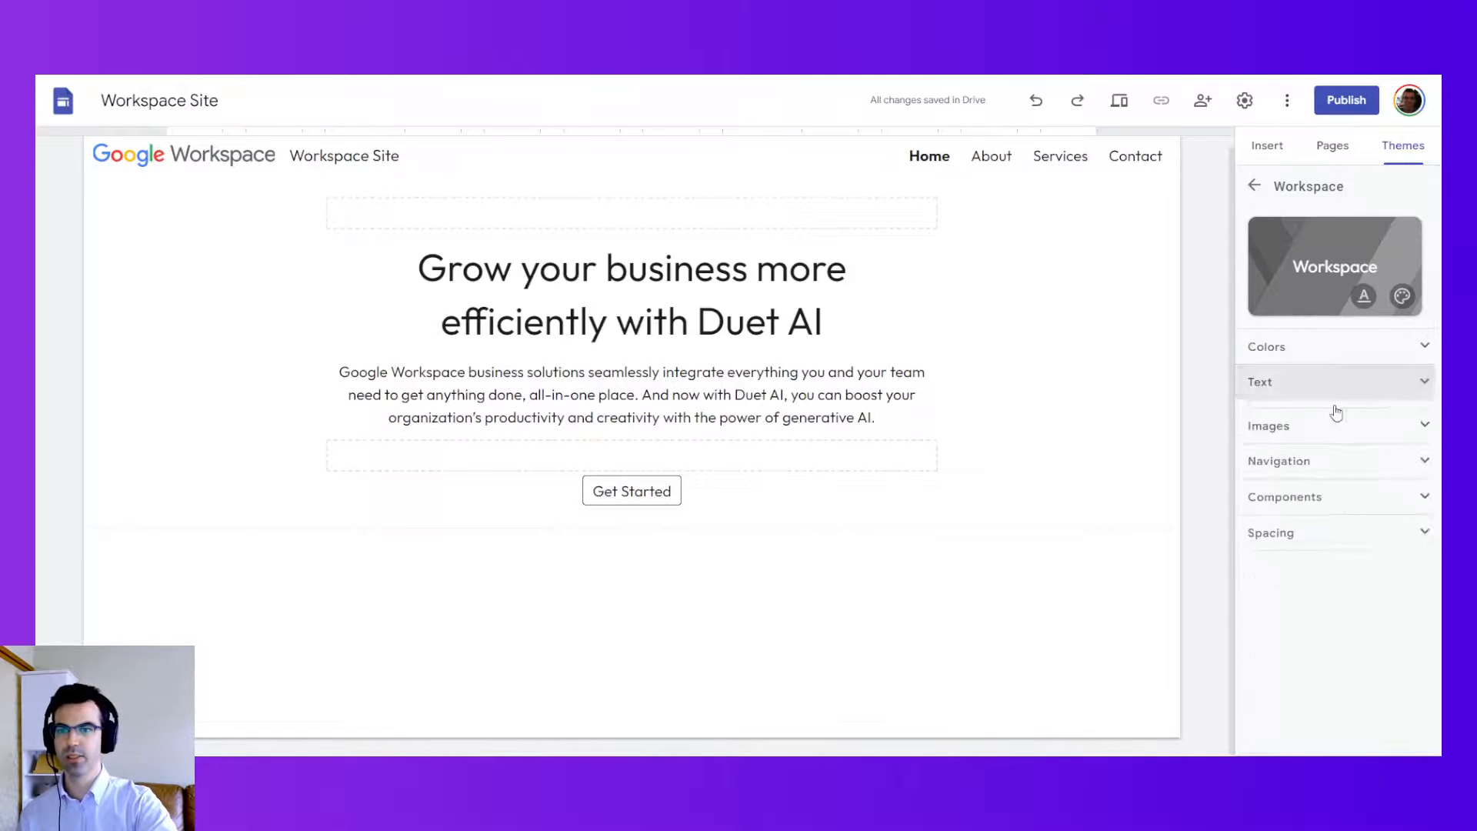
click(1284, 496)
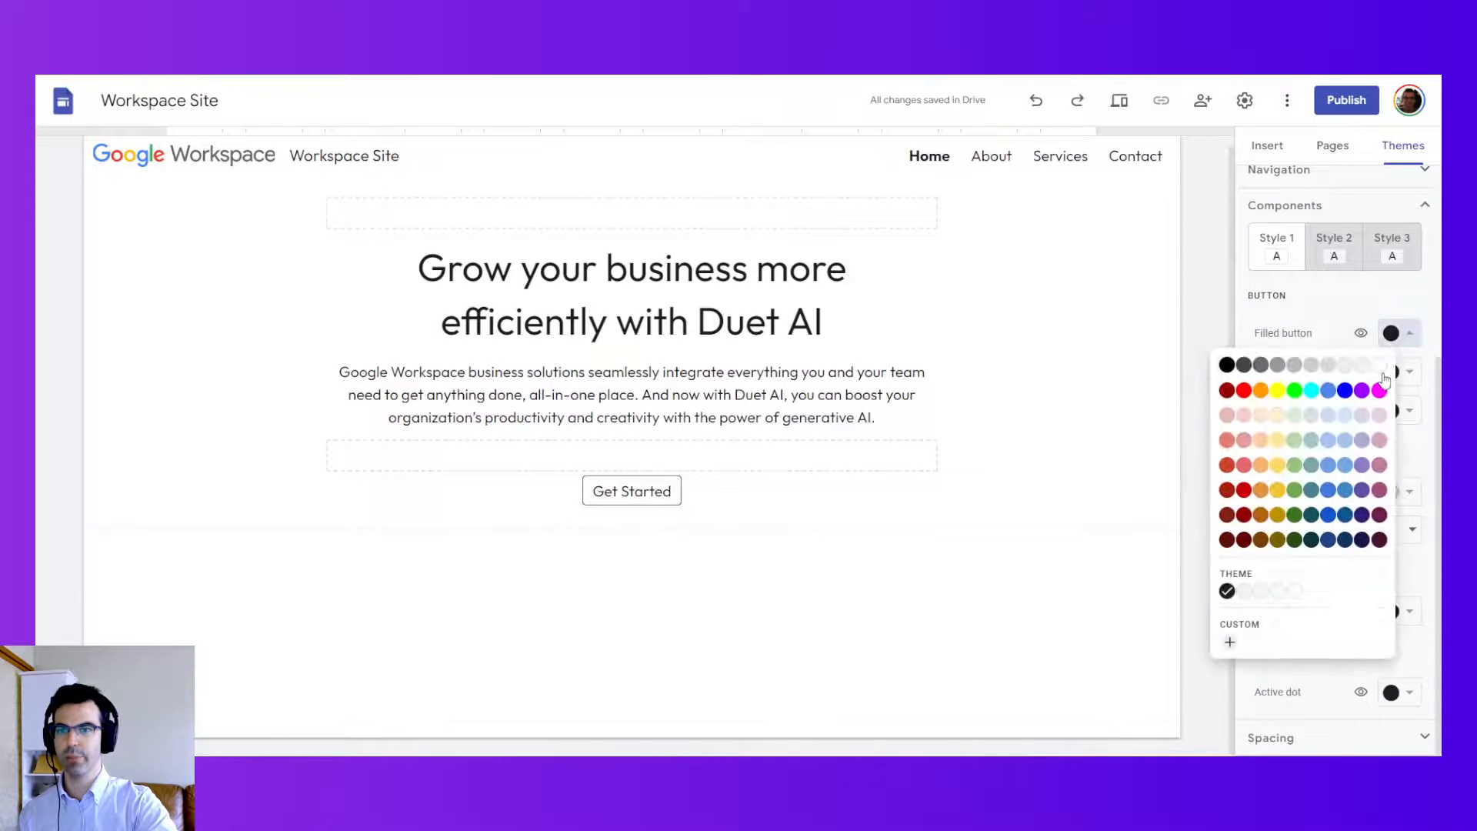
click(1321, 389)
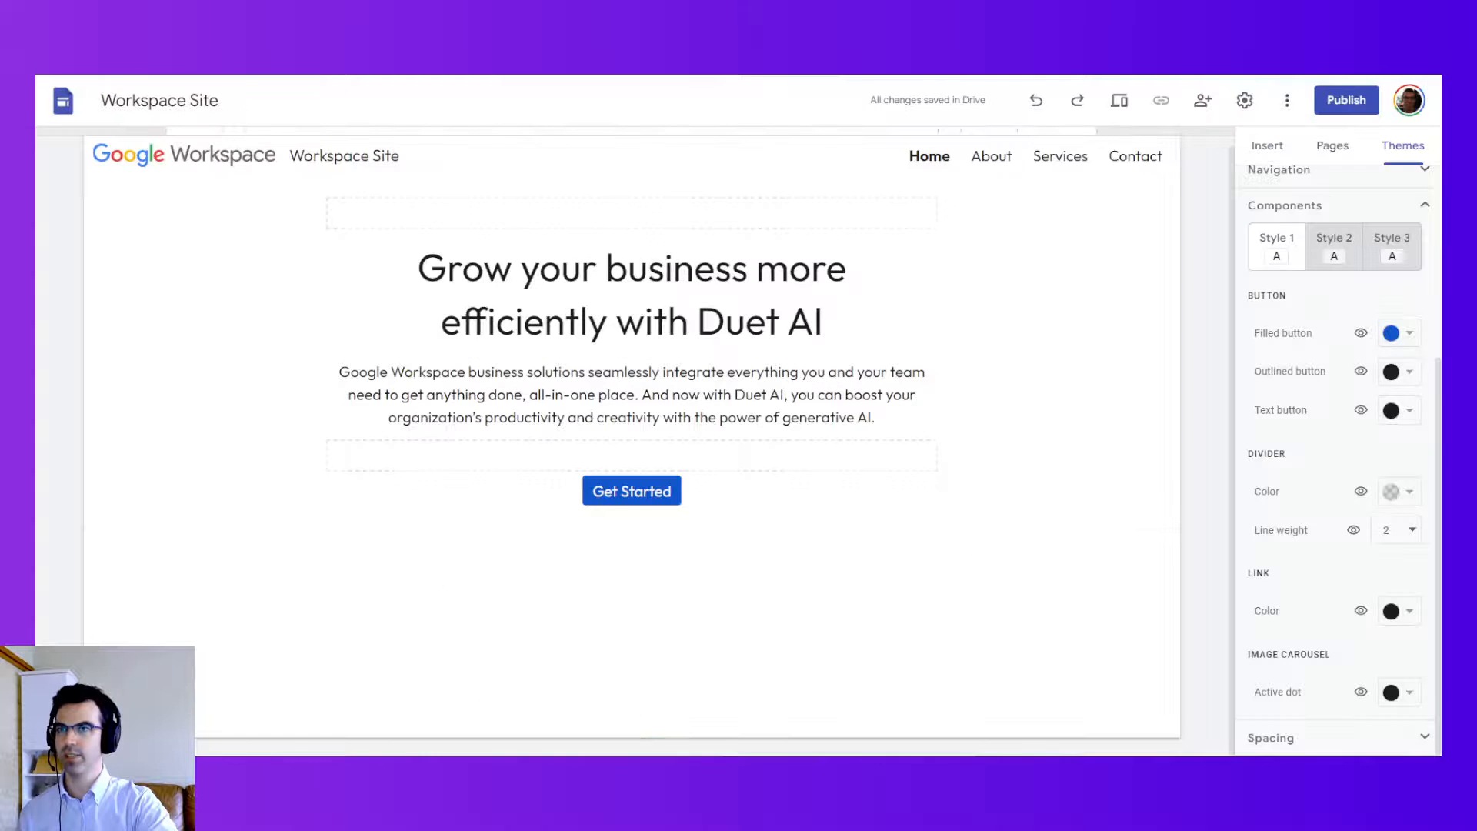
Step: Insert the two-women-at-laptop illustration below the hero and drag it larger
click(1266, 145)
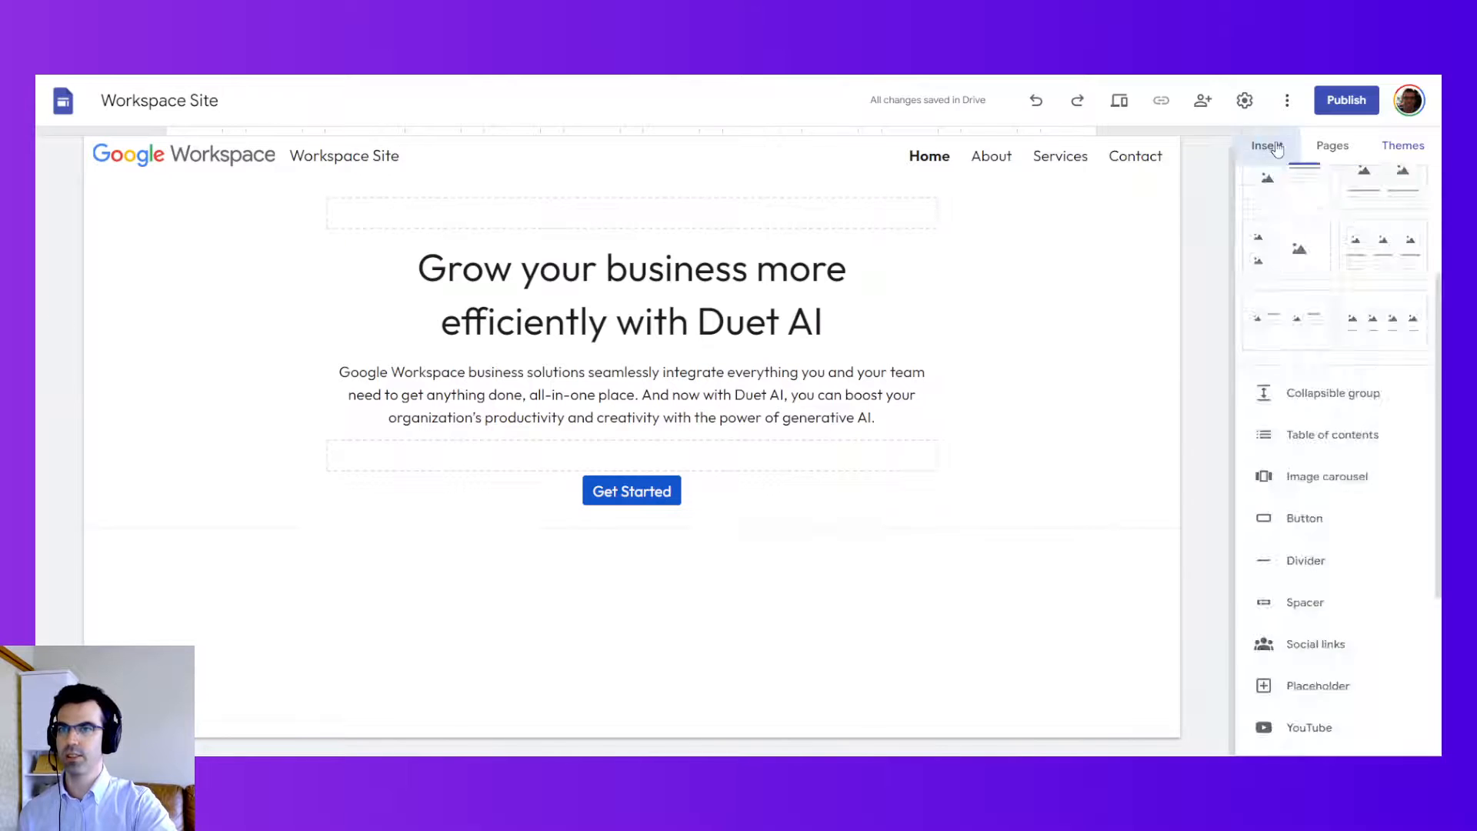
click(1383, 198)
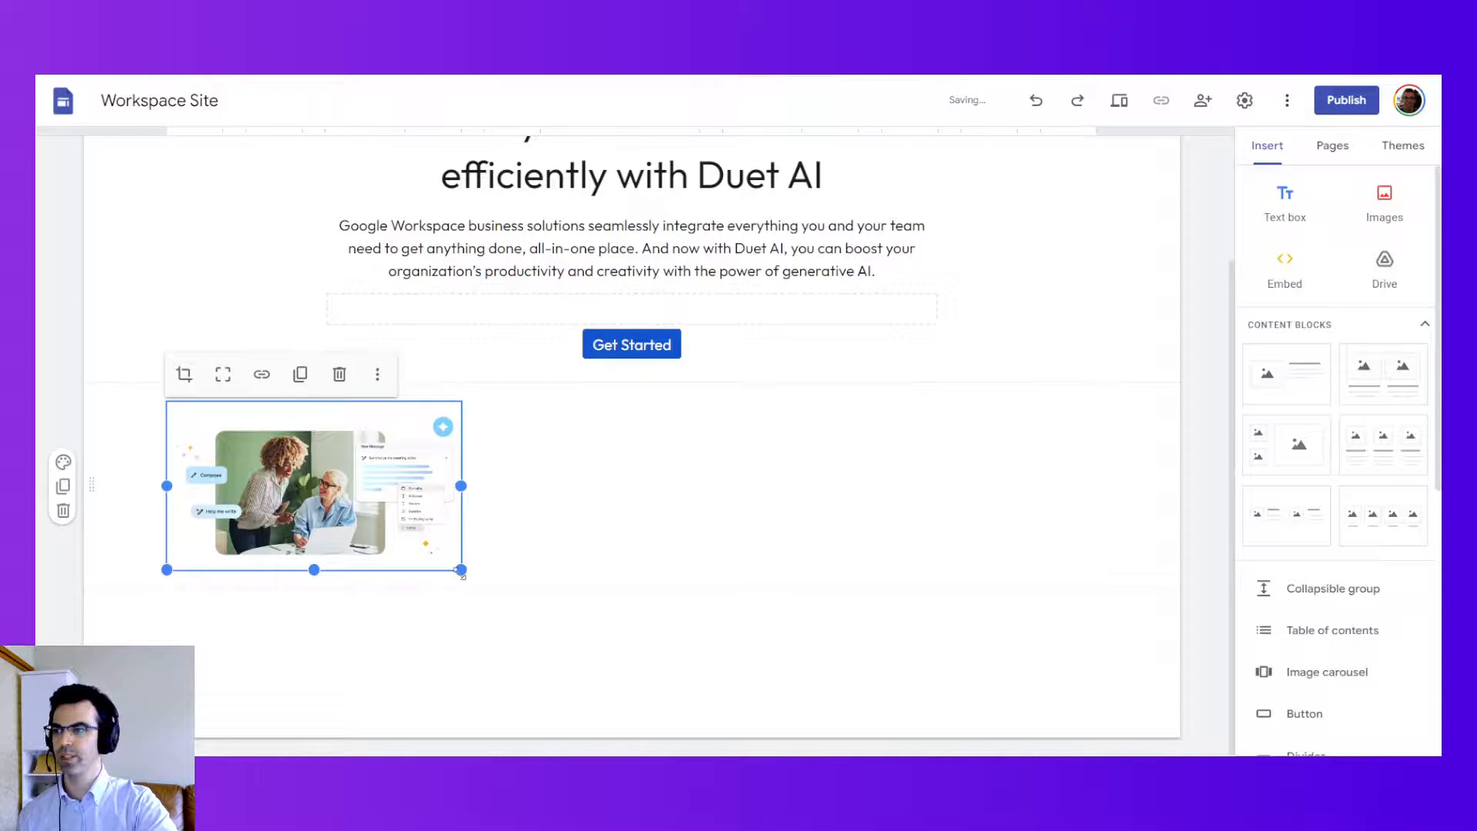
drag(313, 486, 853, 638)
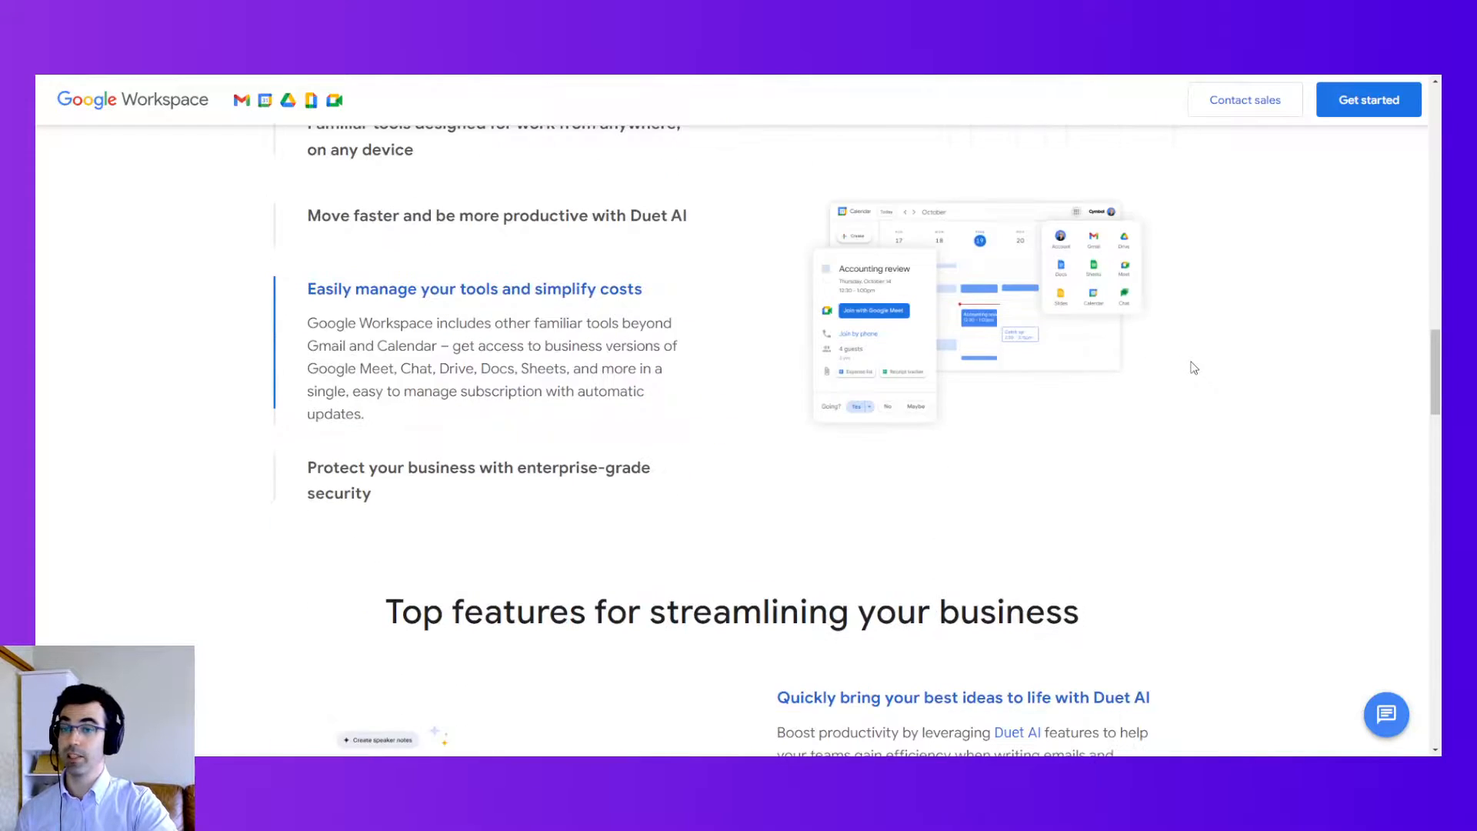
scroll(down, 3)
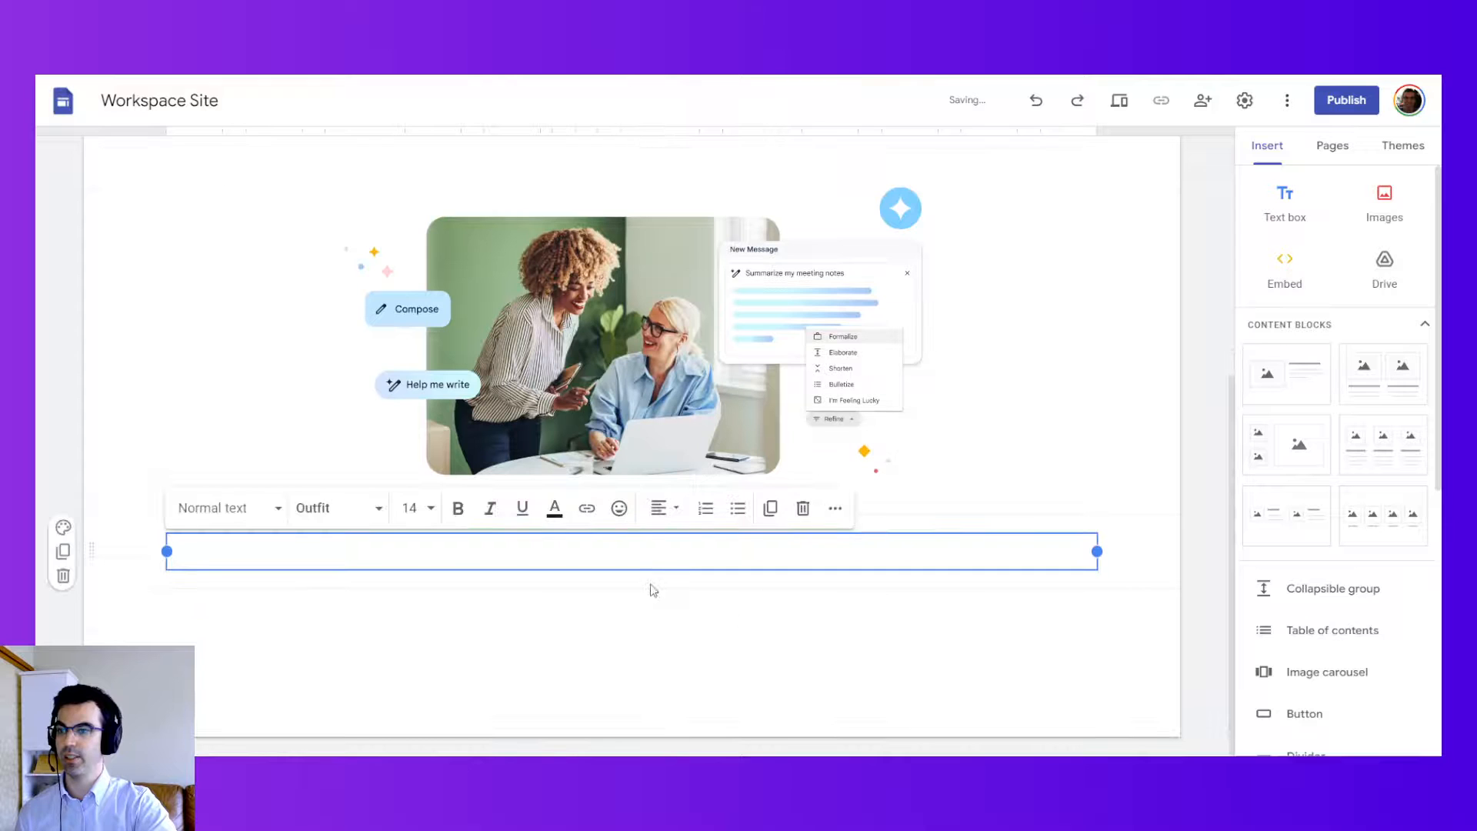
Step: Scroll down the Home page to the Duet AI text section
scroll(down, 3)
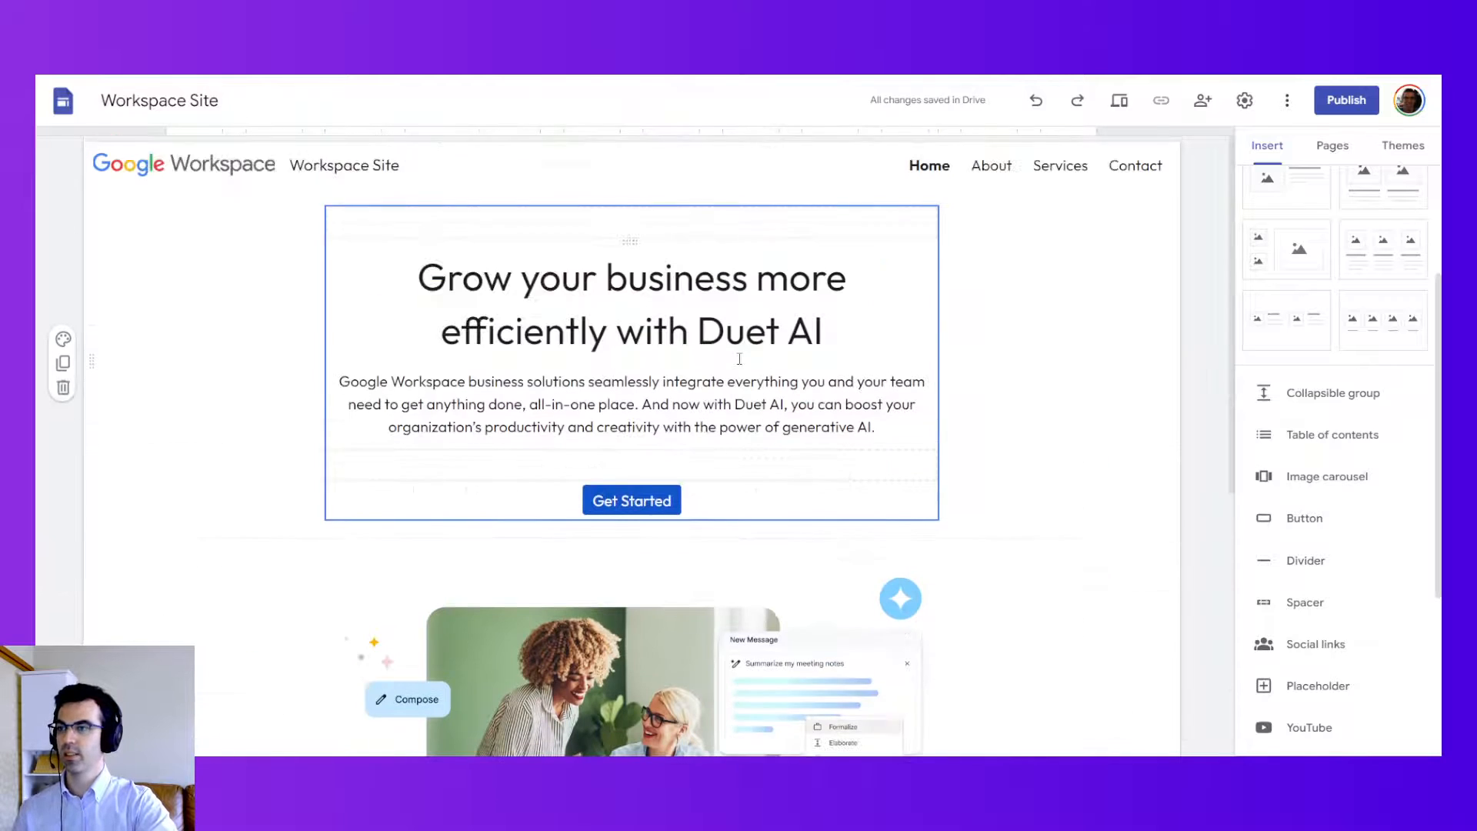
scroll(down, 3)
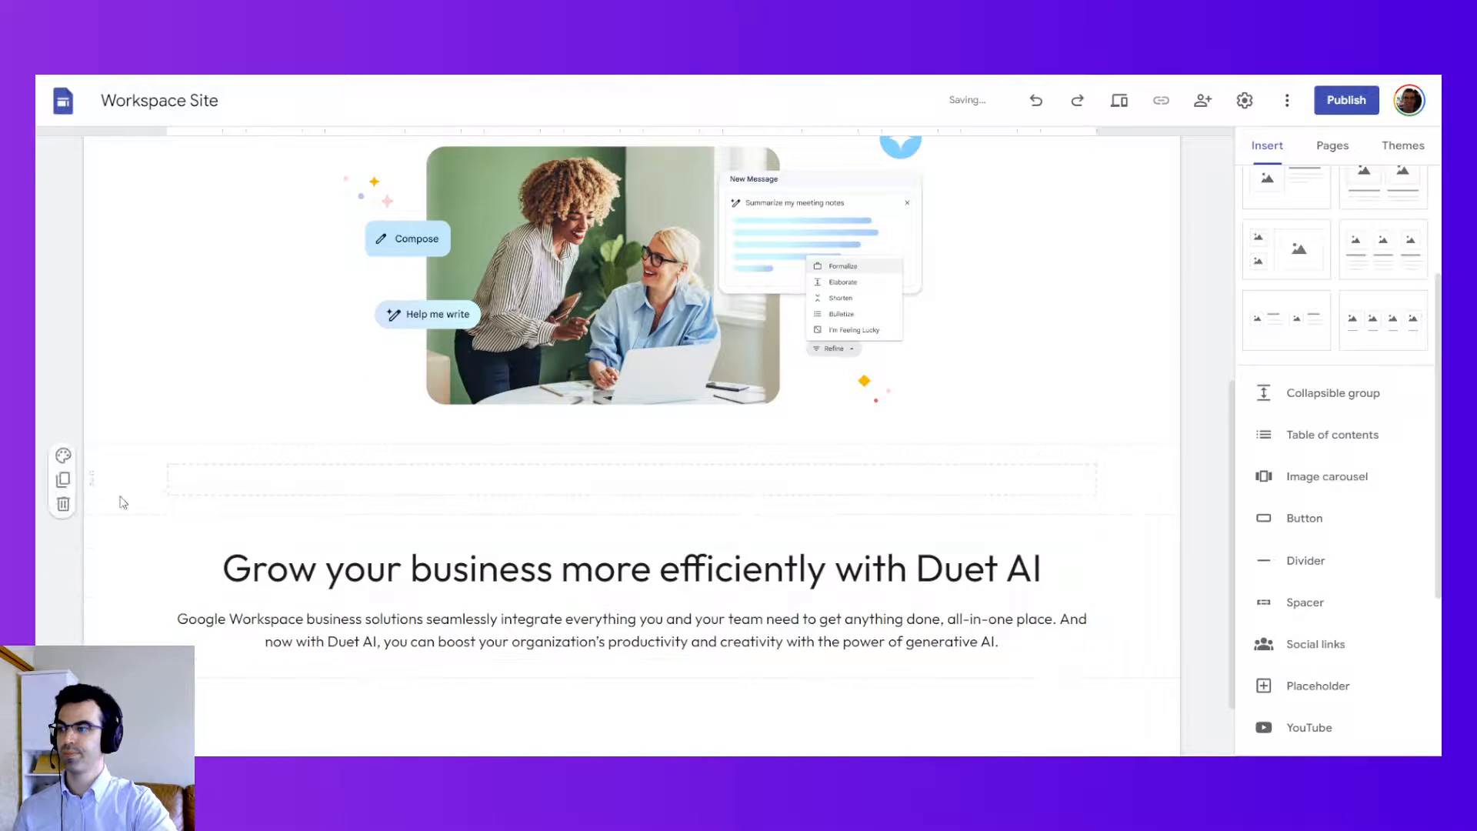
scroll(down, 3)
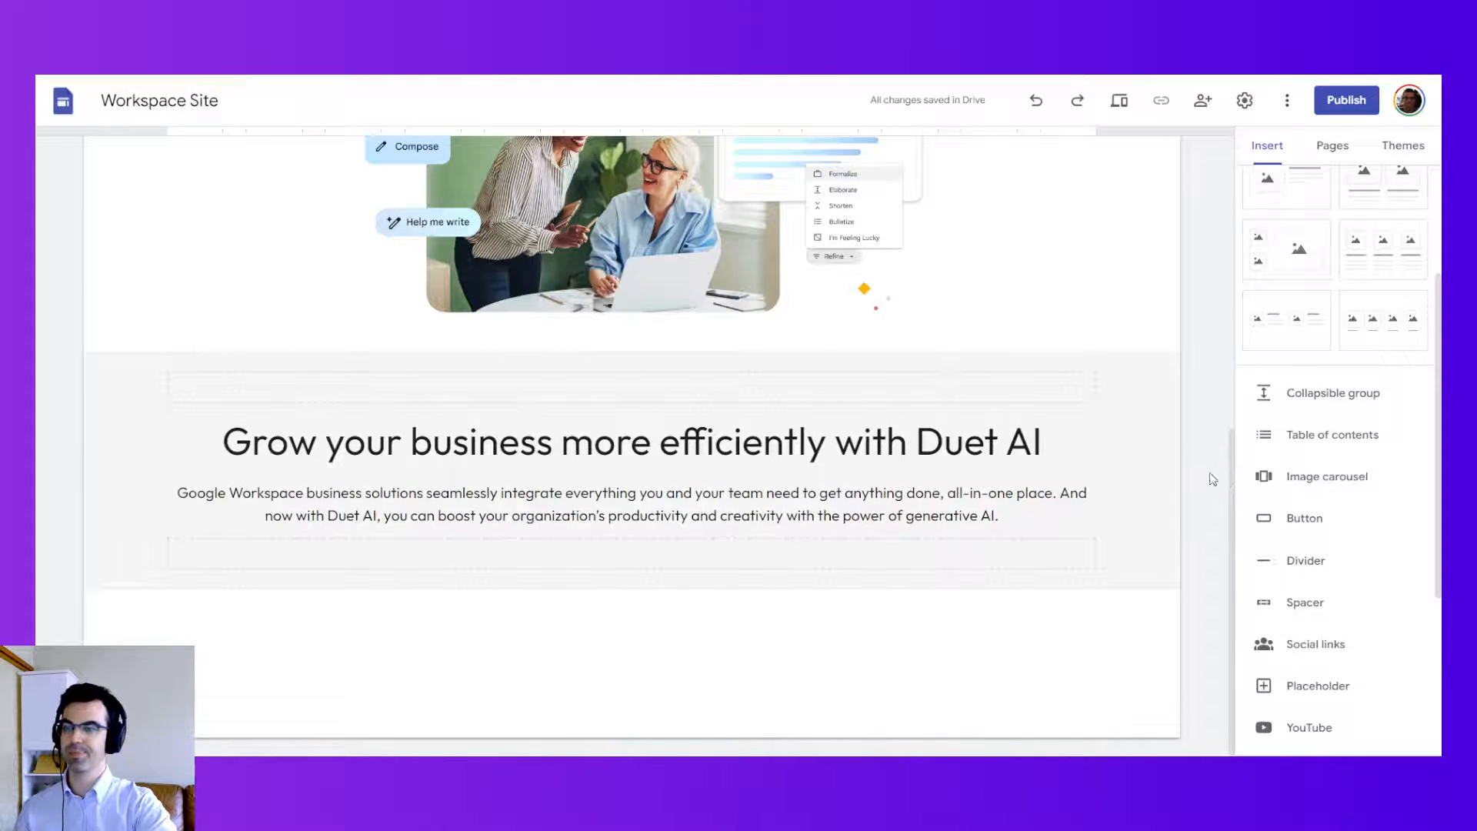
mouse_move(62, 470)
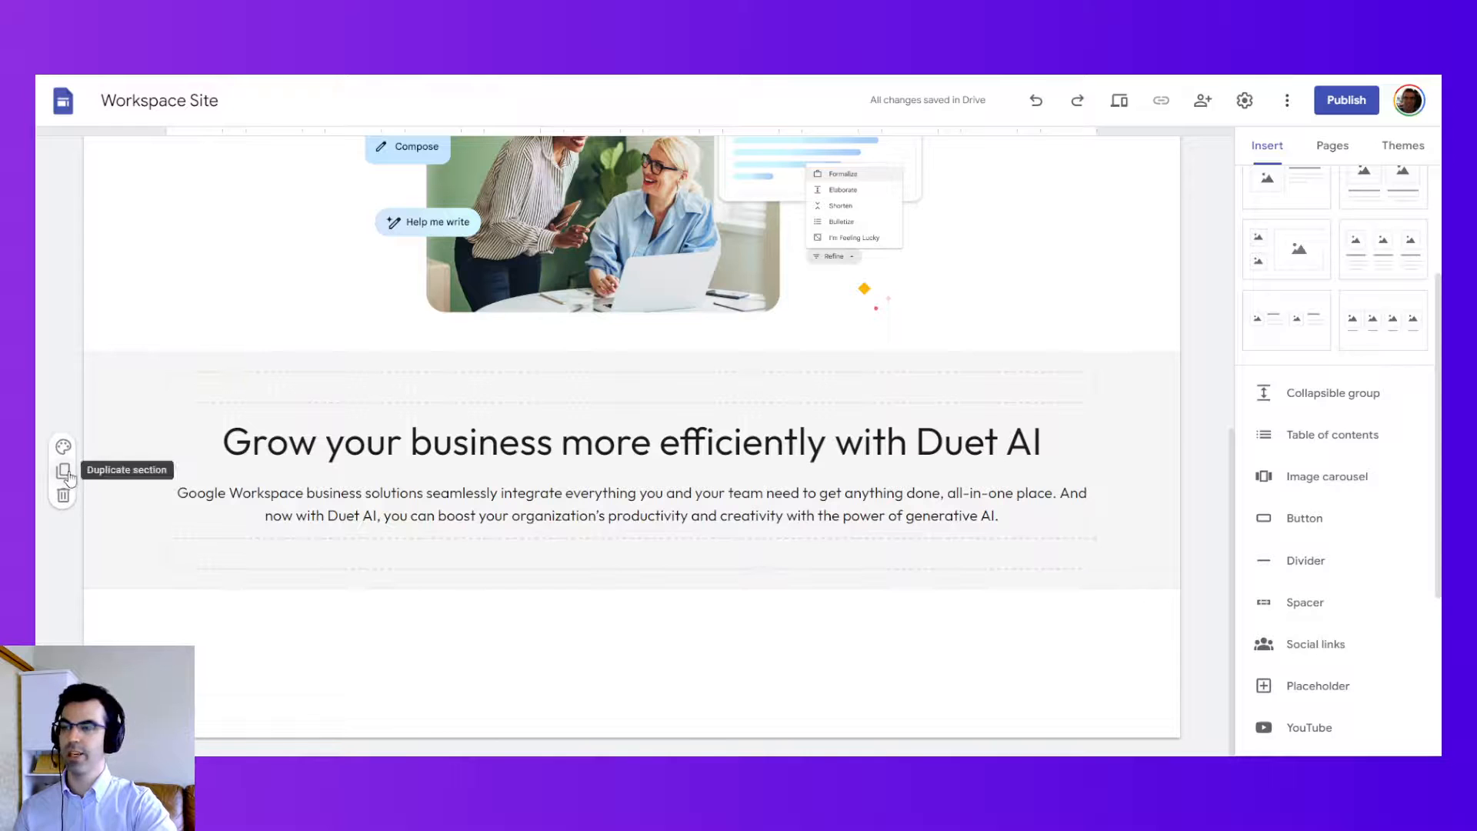
Step: Duplicate the Duet AI section and enlarge its Sheets-and-Gmail screenshot
click(62, 471)
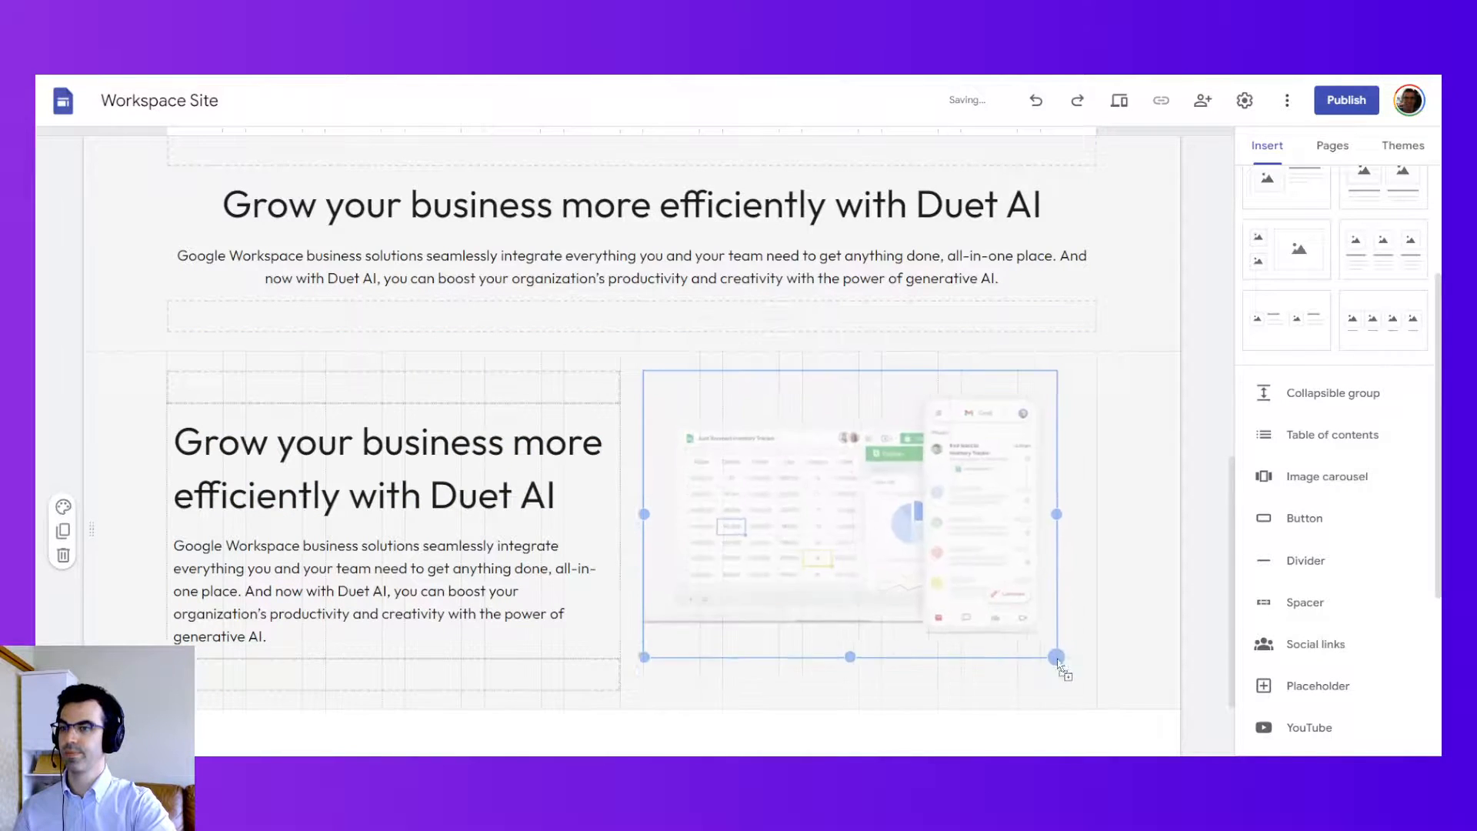
drag(1054, 659, 1096, 659)
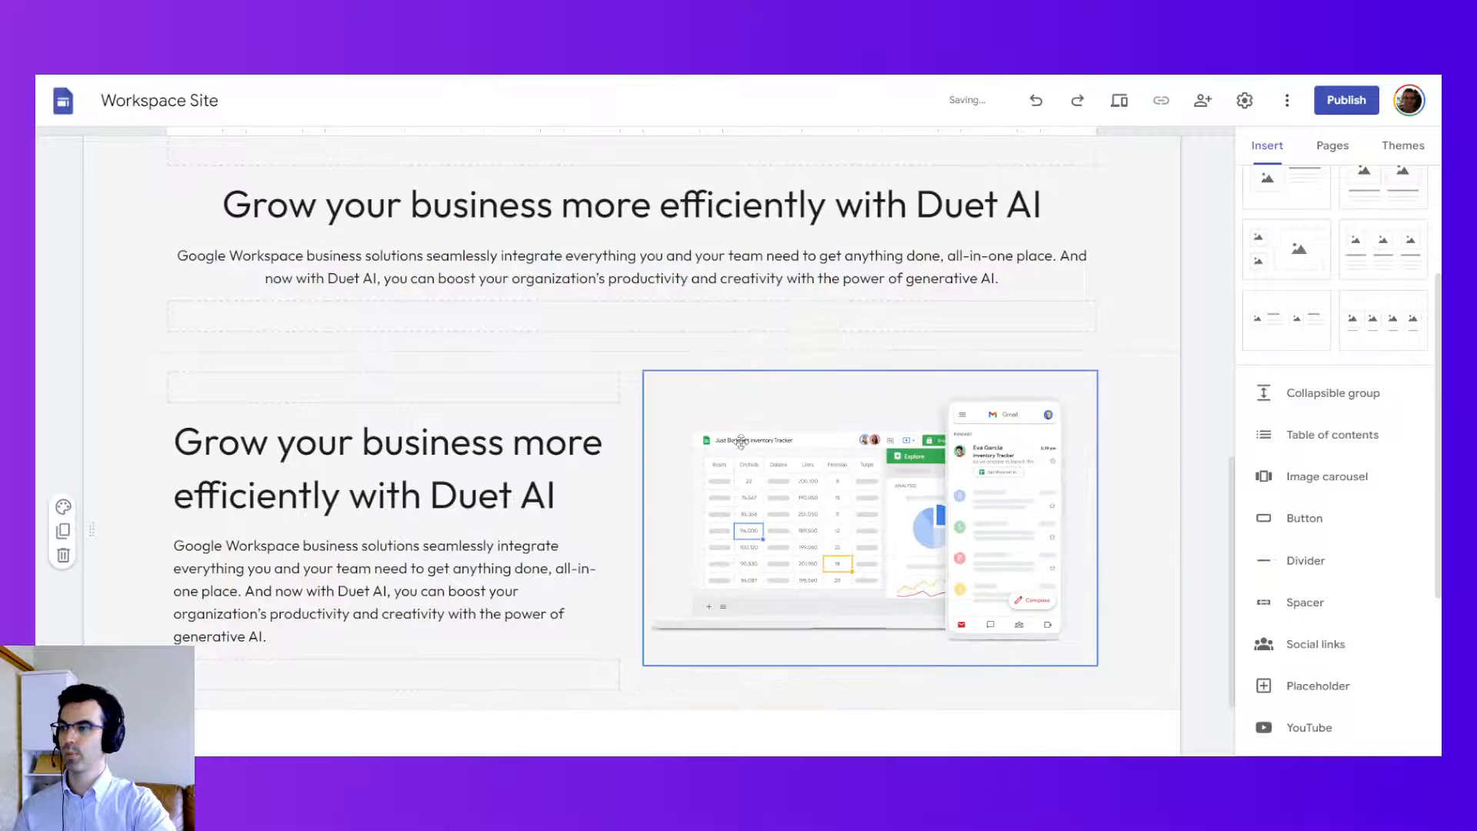
click(62, 506)
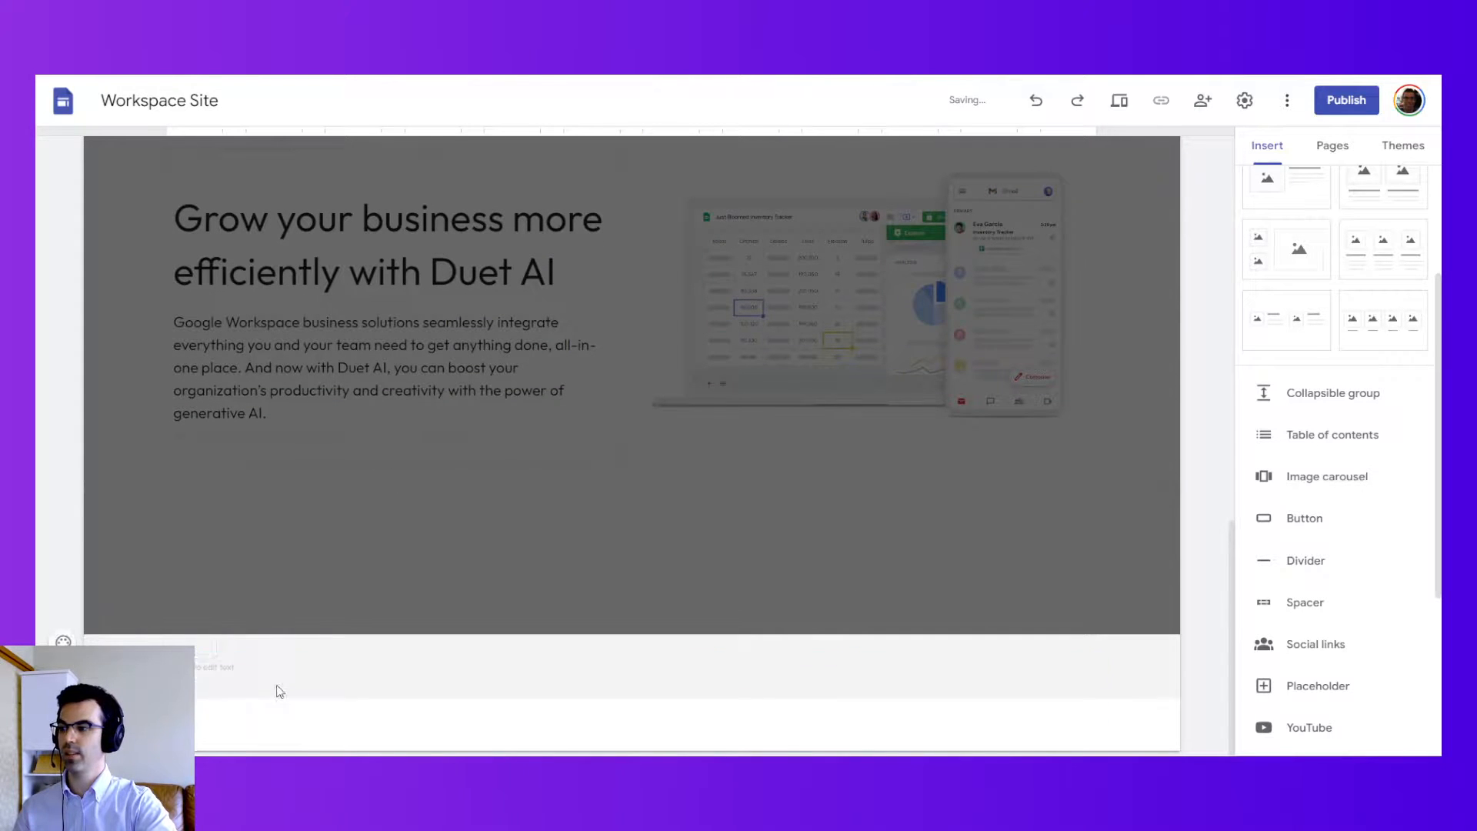
Step: Type 'VILLE WEB DESIGN DEMO 2023' into the footer text box
click(213, 666)
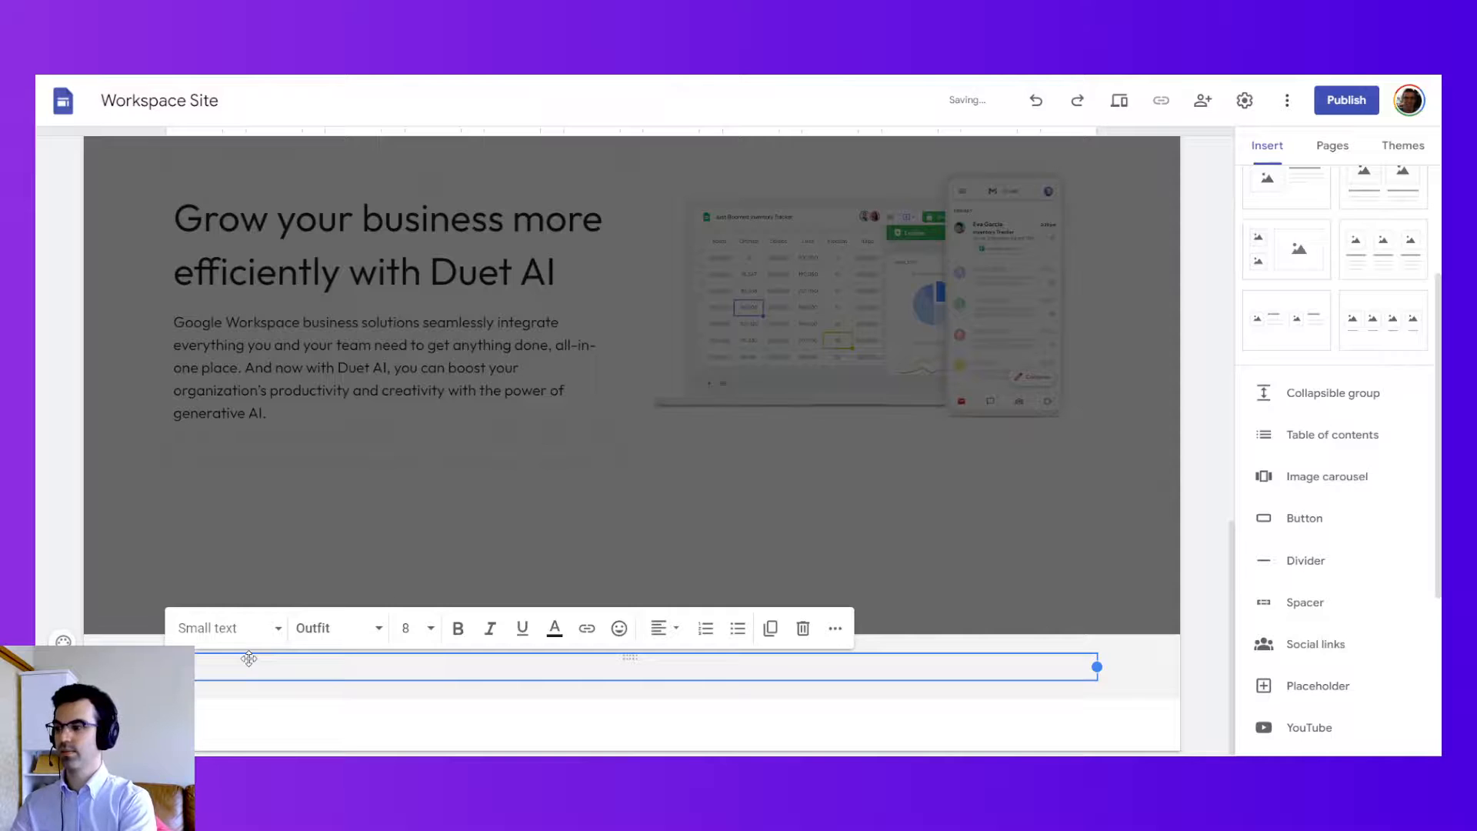
text(VILLE WEB DESIGN WORKSPACE)
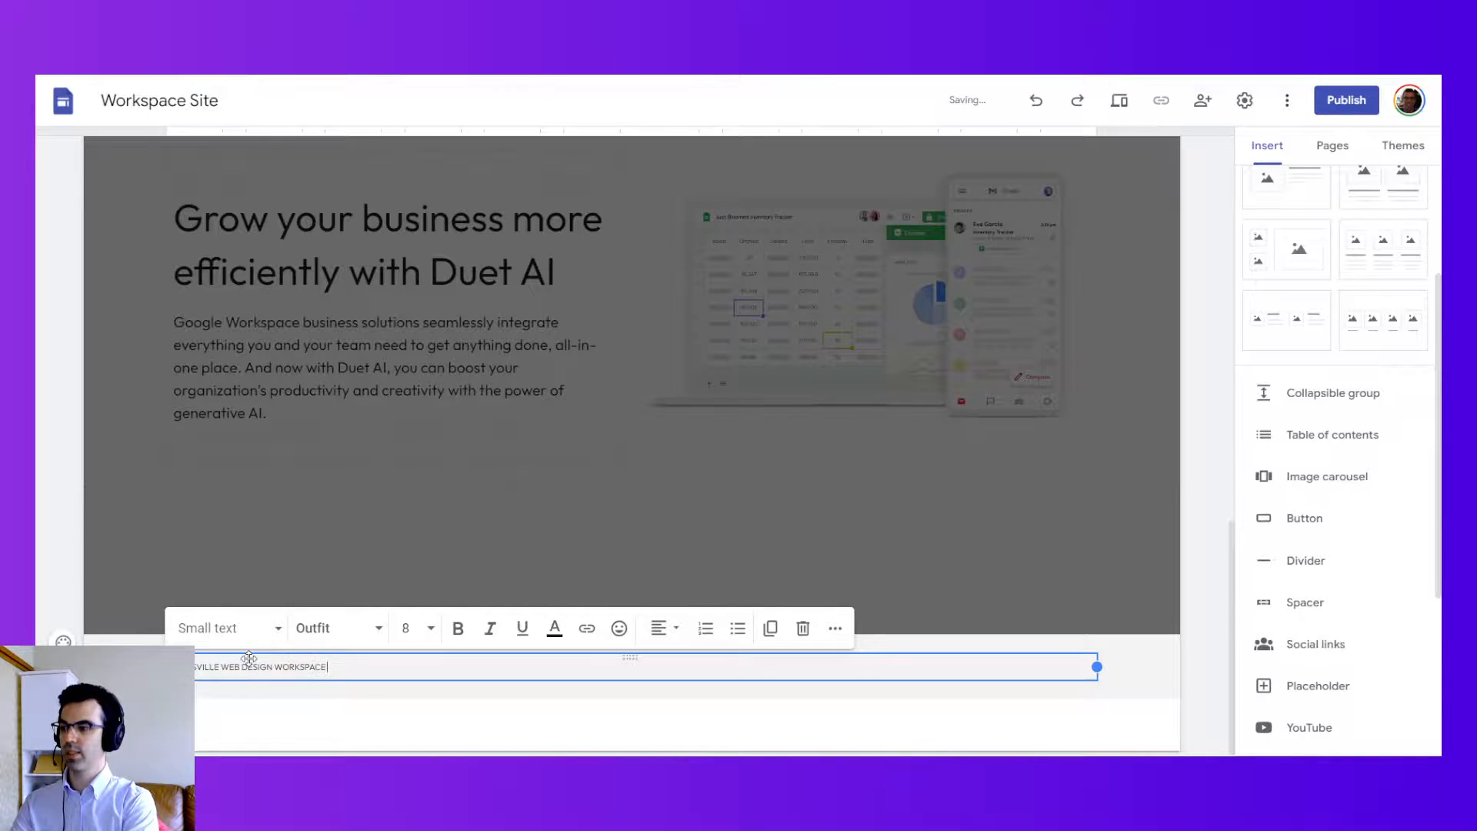
text(DEMO 2023)
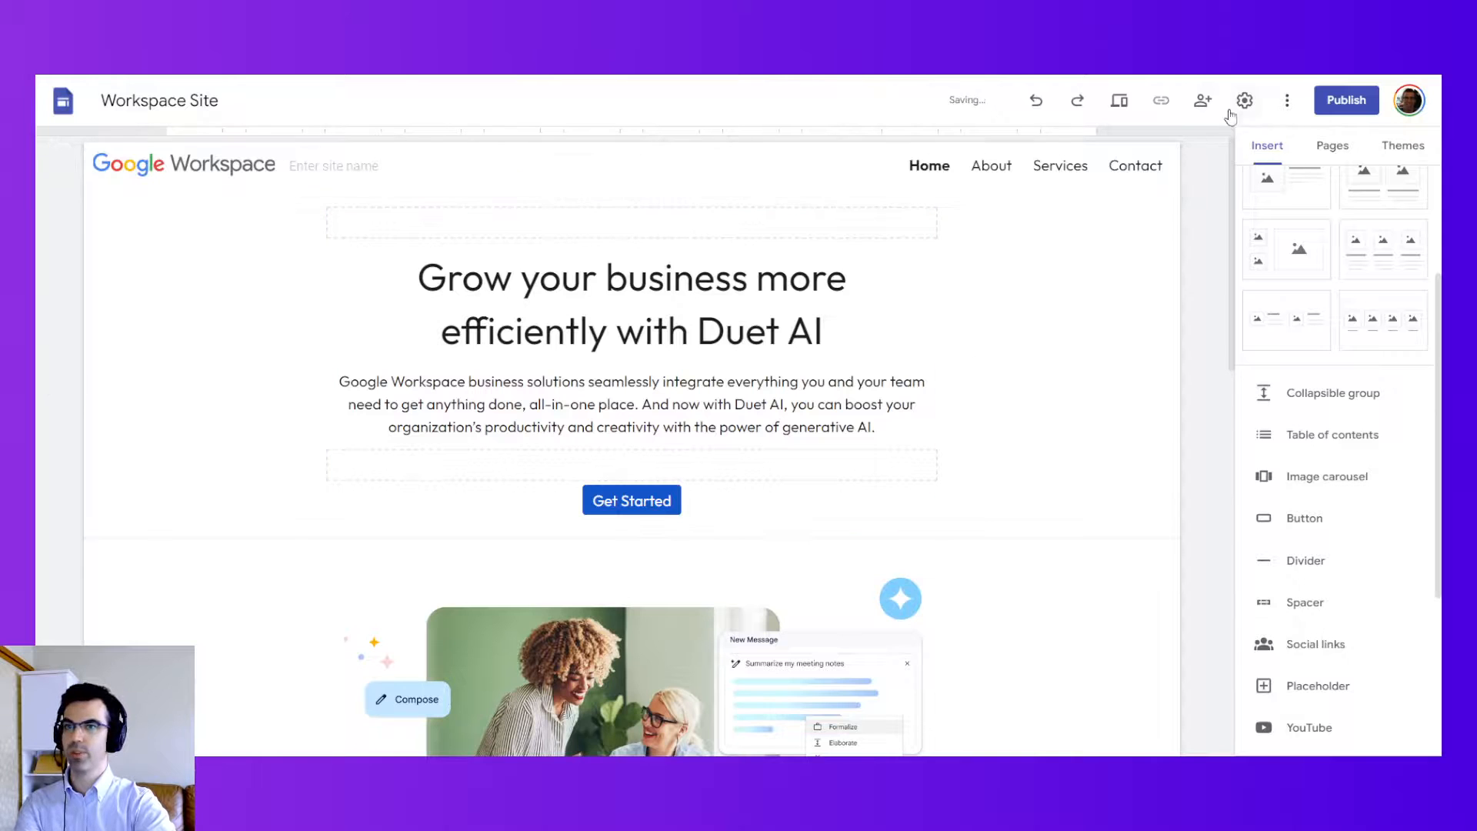
Step: Preview the Home page and scroll through it as visitors see it
click(1119, 101)
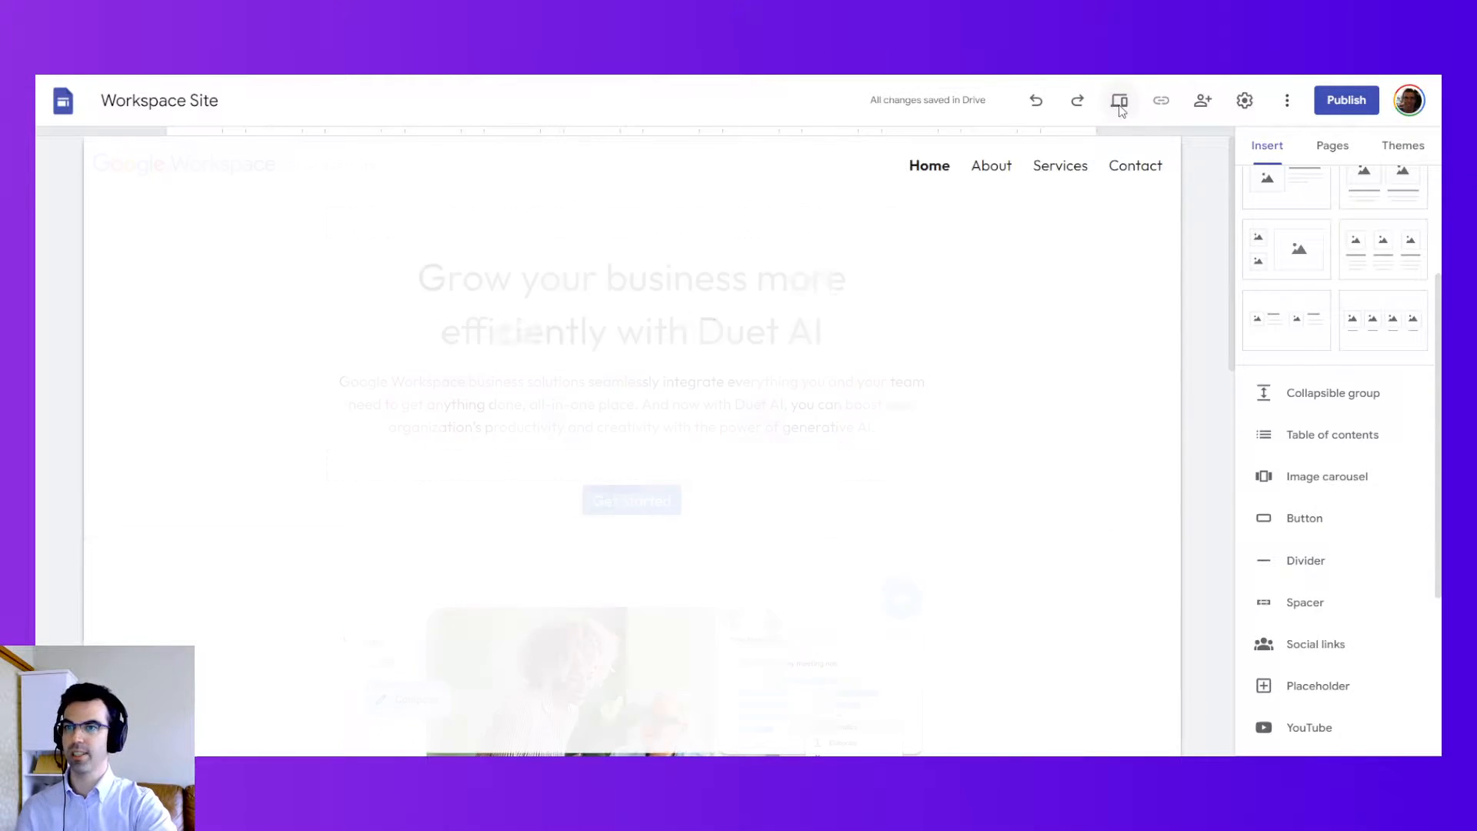
click(1119, 100)
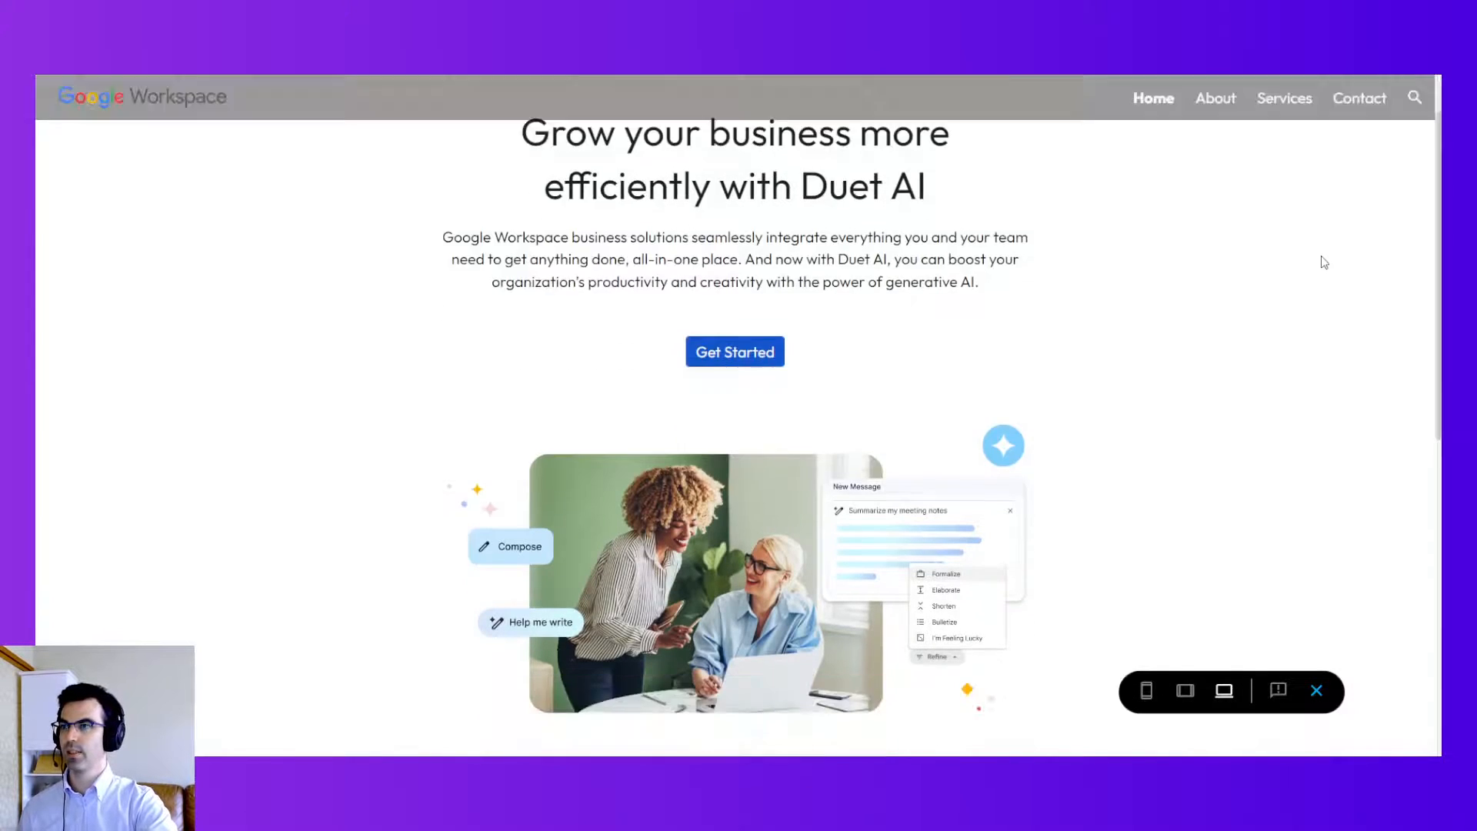
scroll(down, 3)
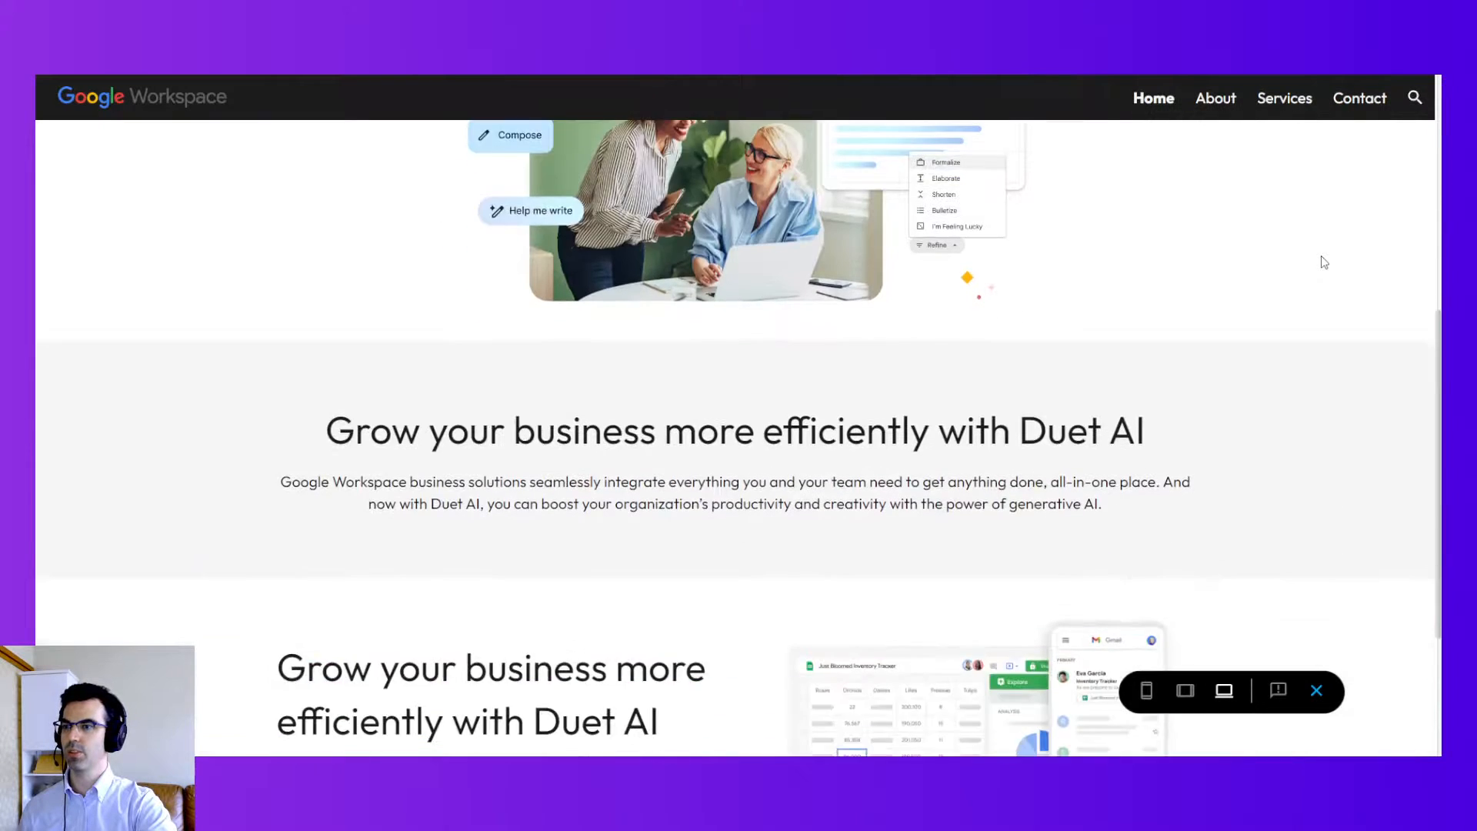
scroll(down, 3)
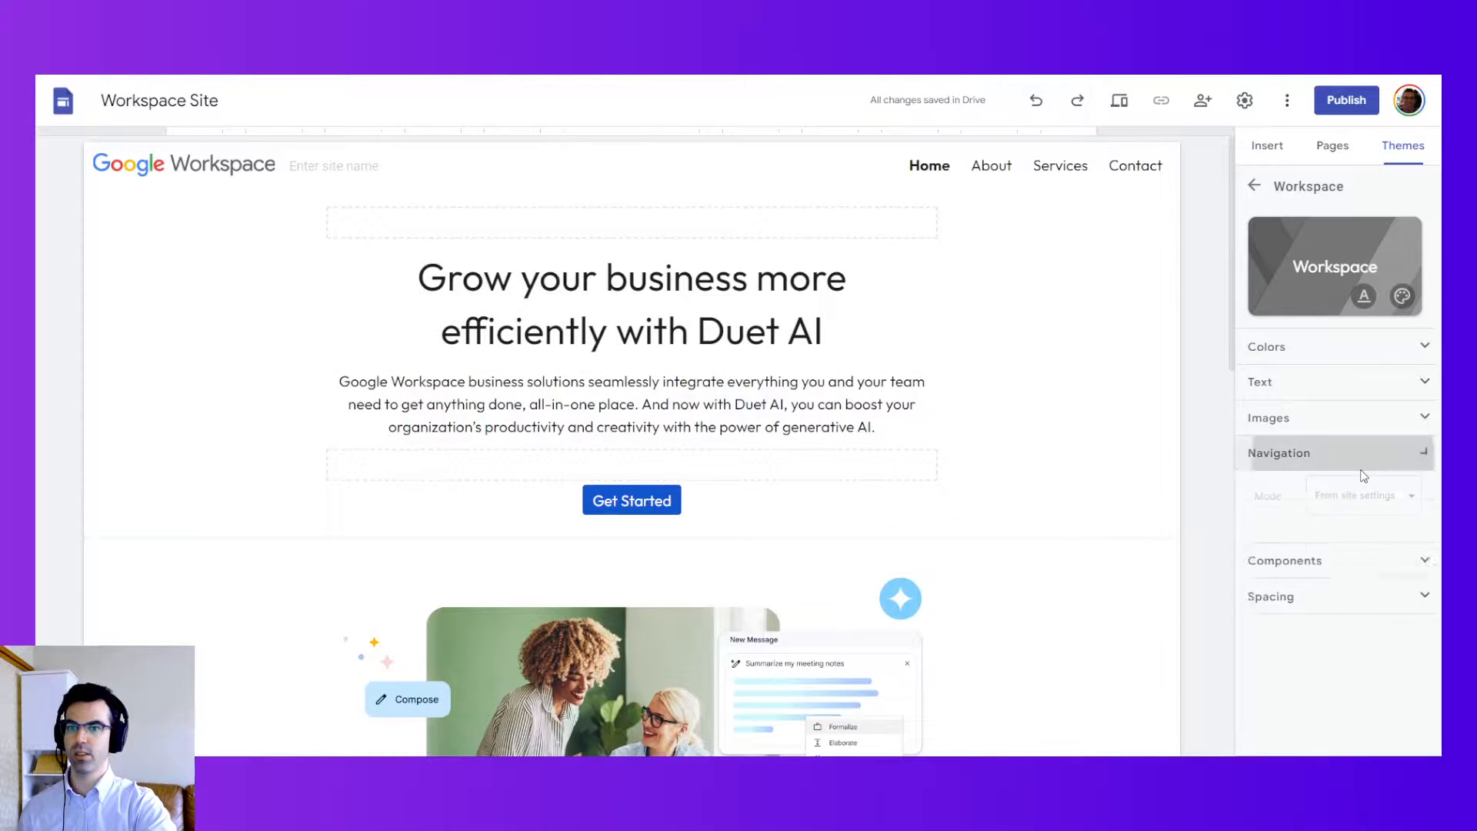
Step: Turn off 'Transparent at top' and give the navigation bar a light grey colour
click(1279, 452)
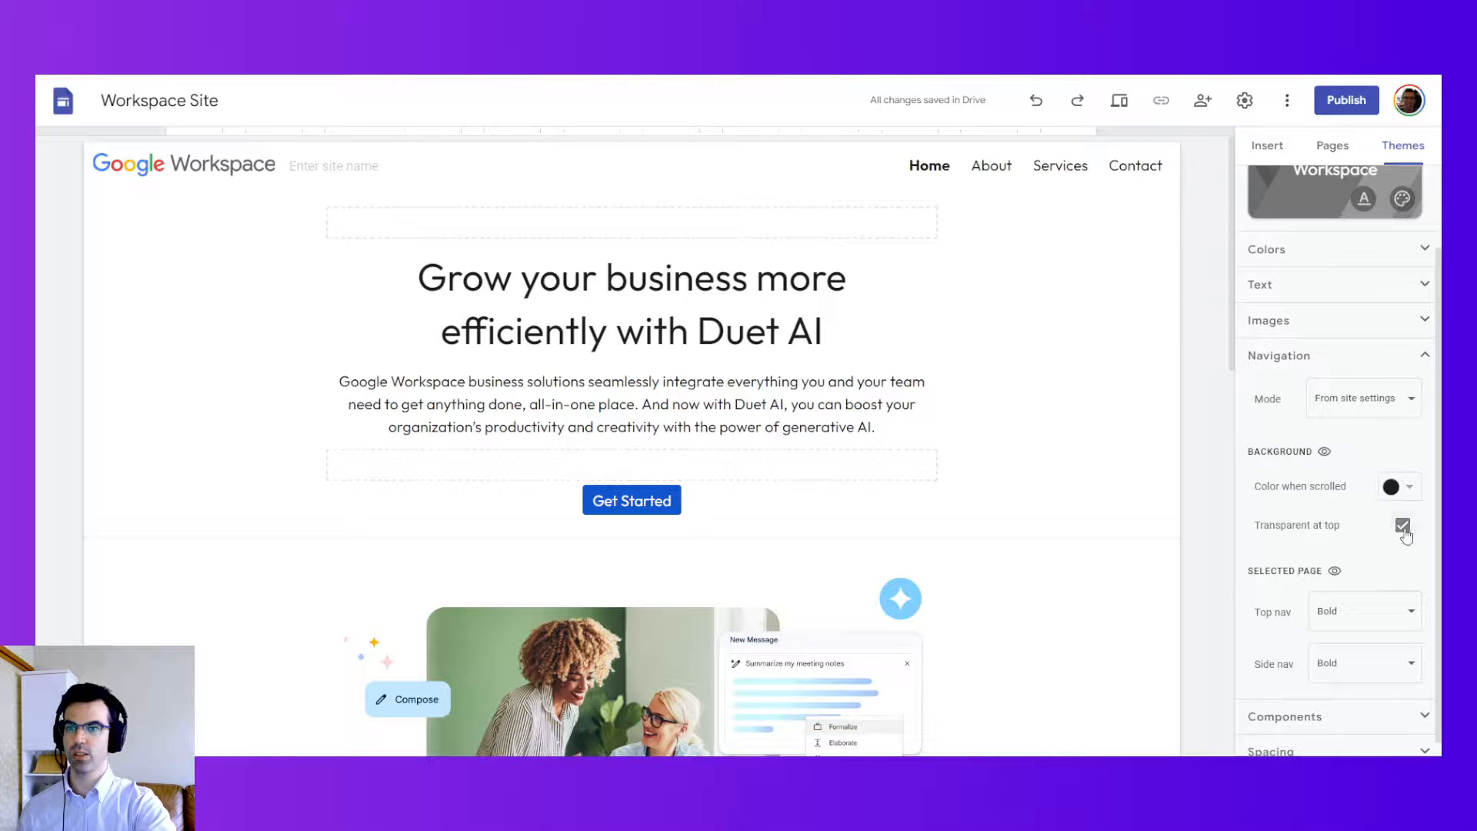
click(1393, 487)
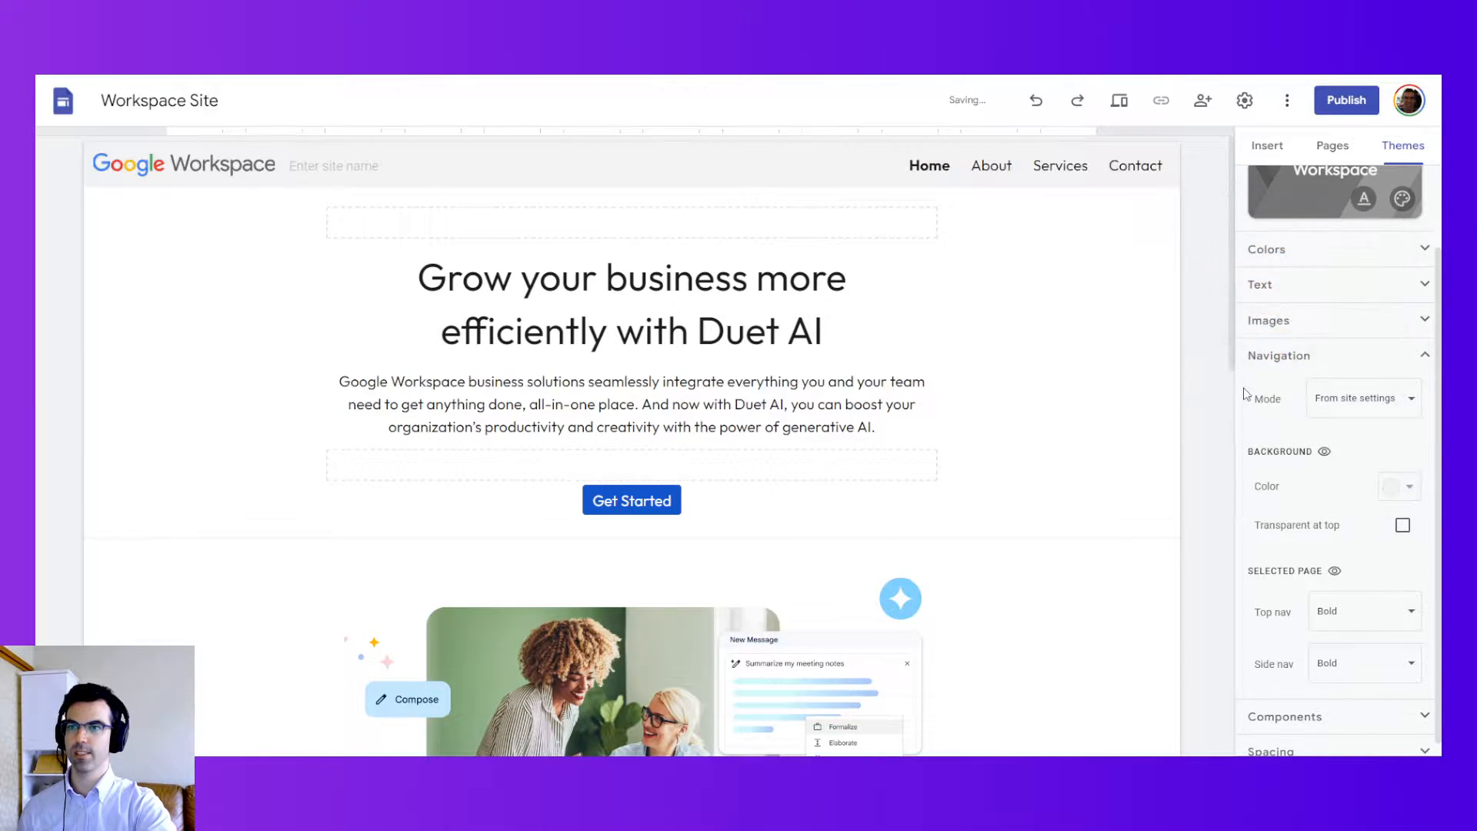
click(1414, 486)
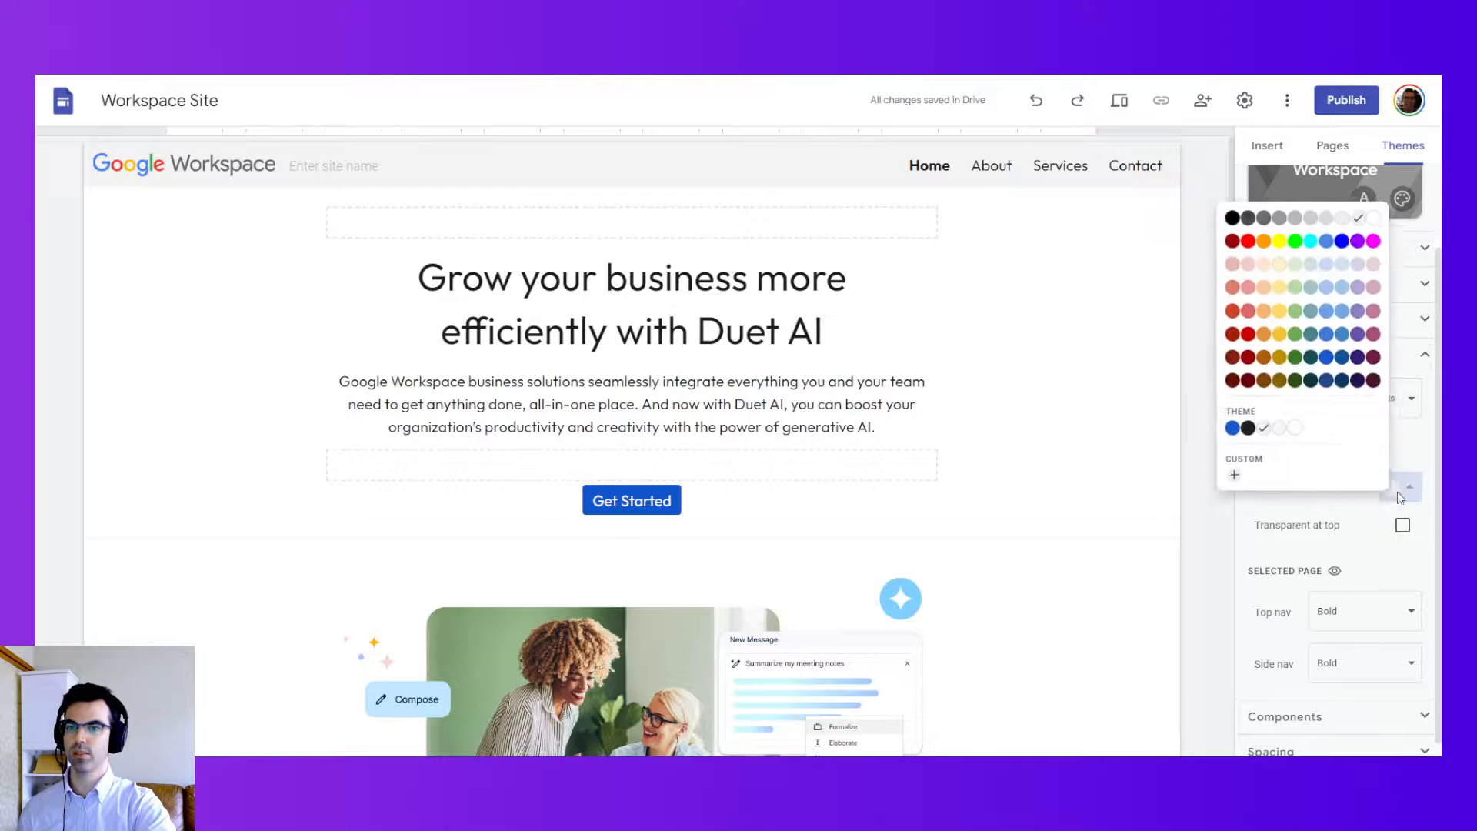
click(1400, 486)
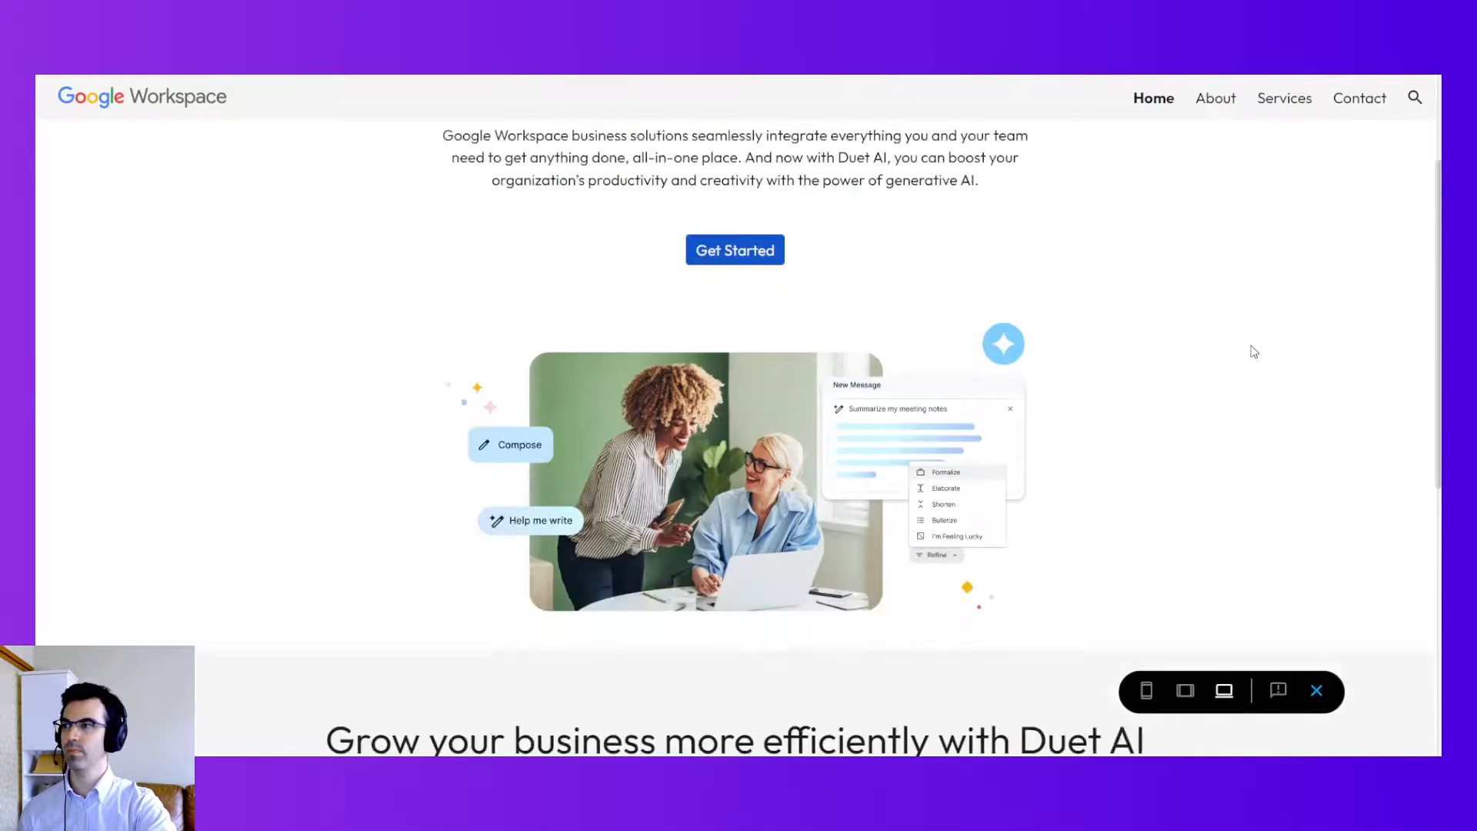
scroll(down, 3)
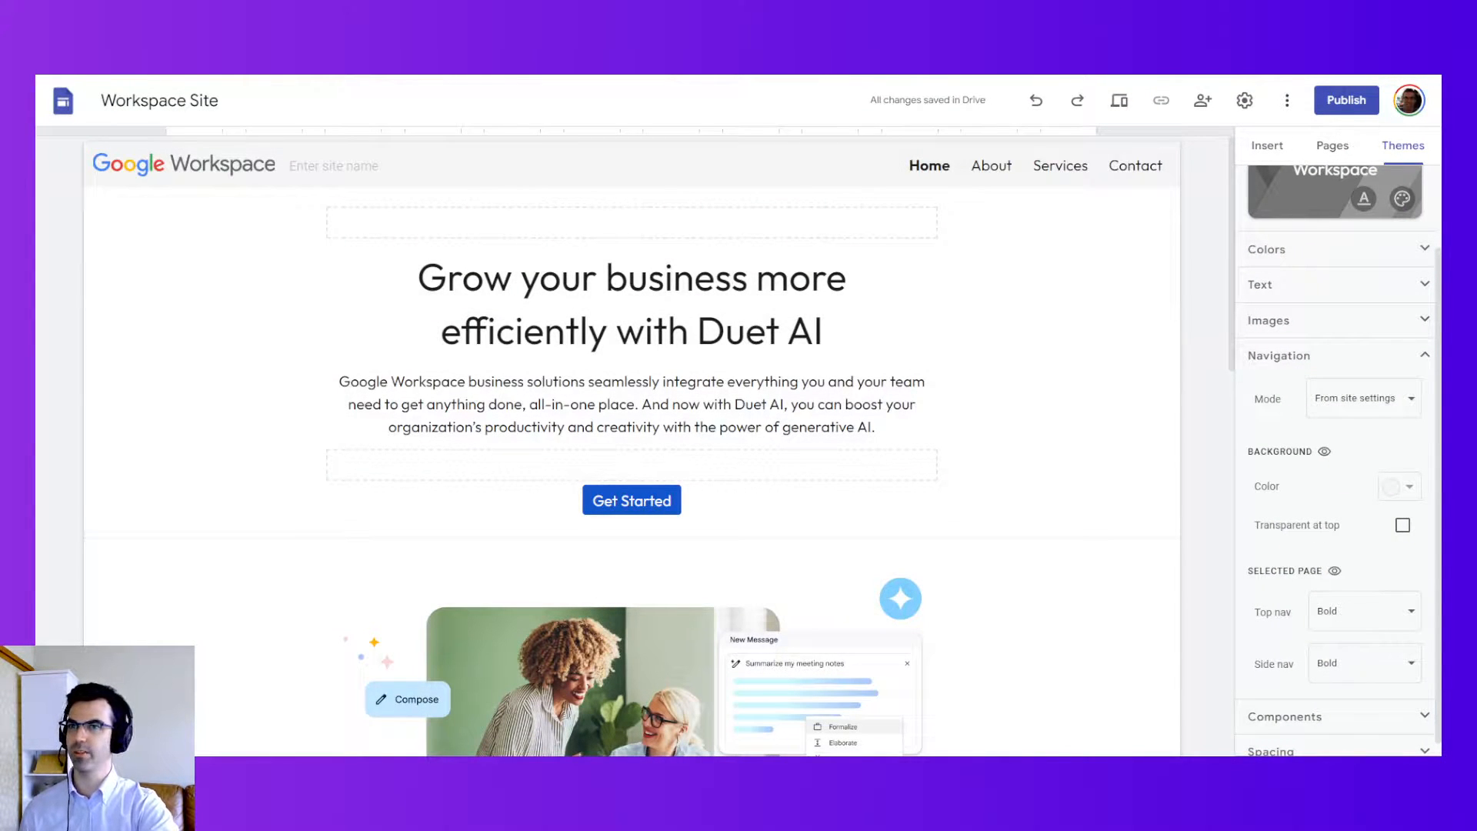
click(1397, 486)
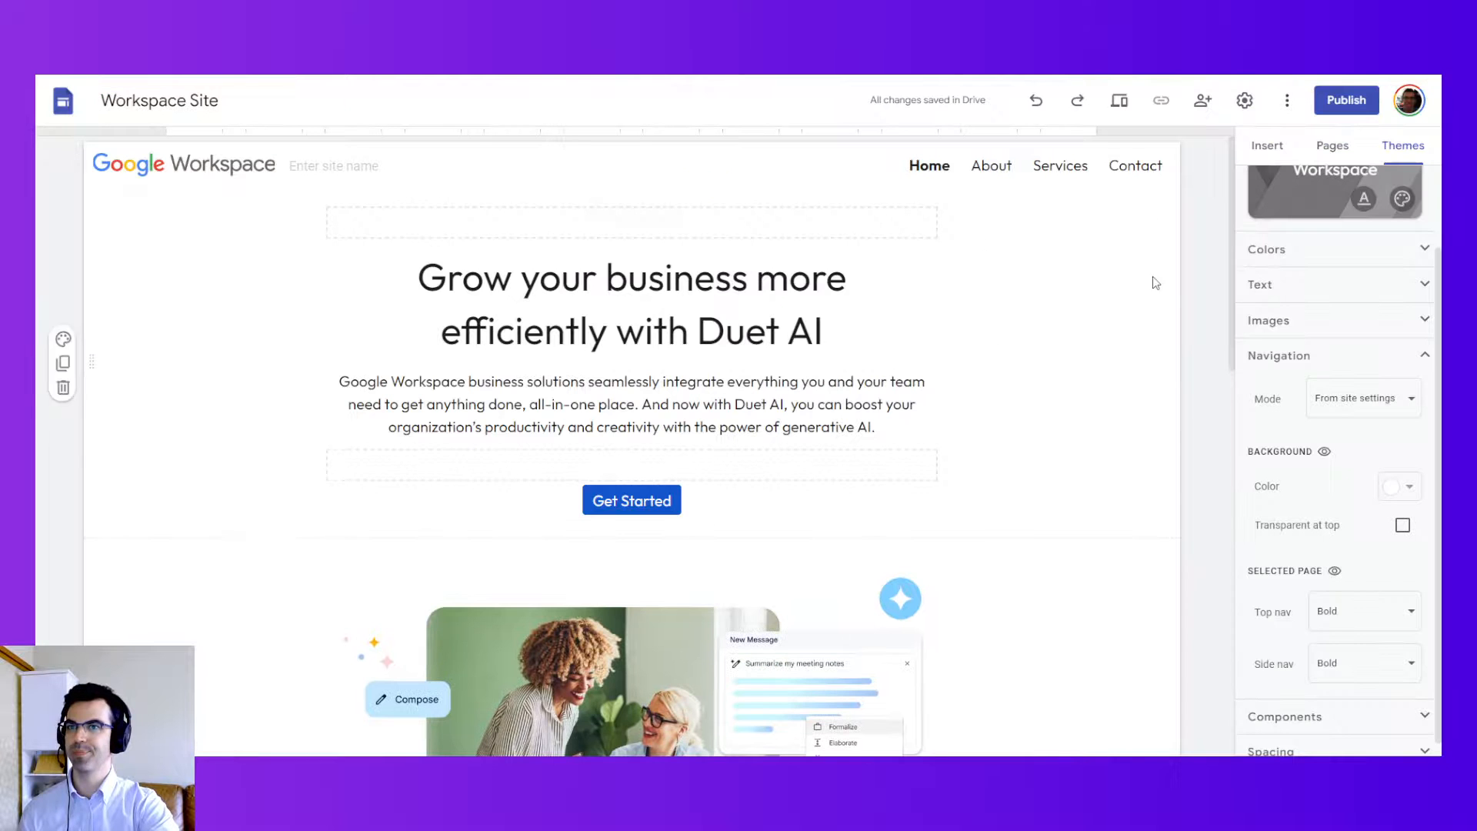
scroll(down, 3)
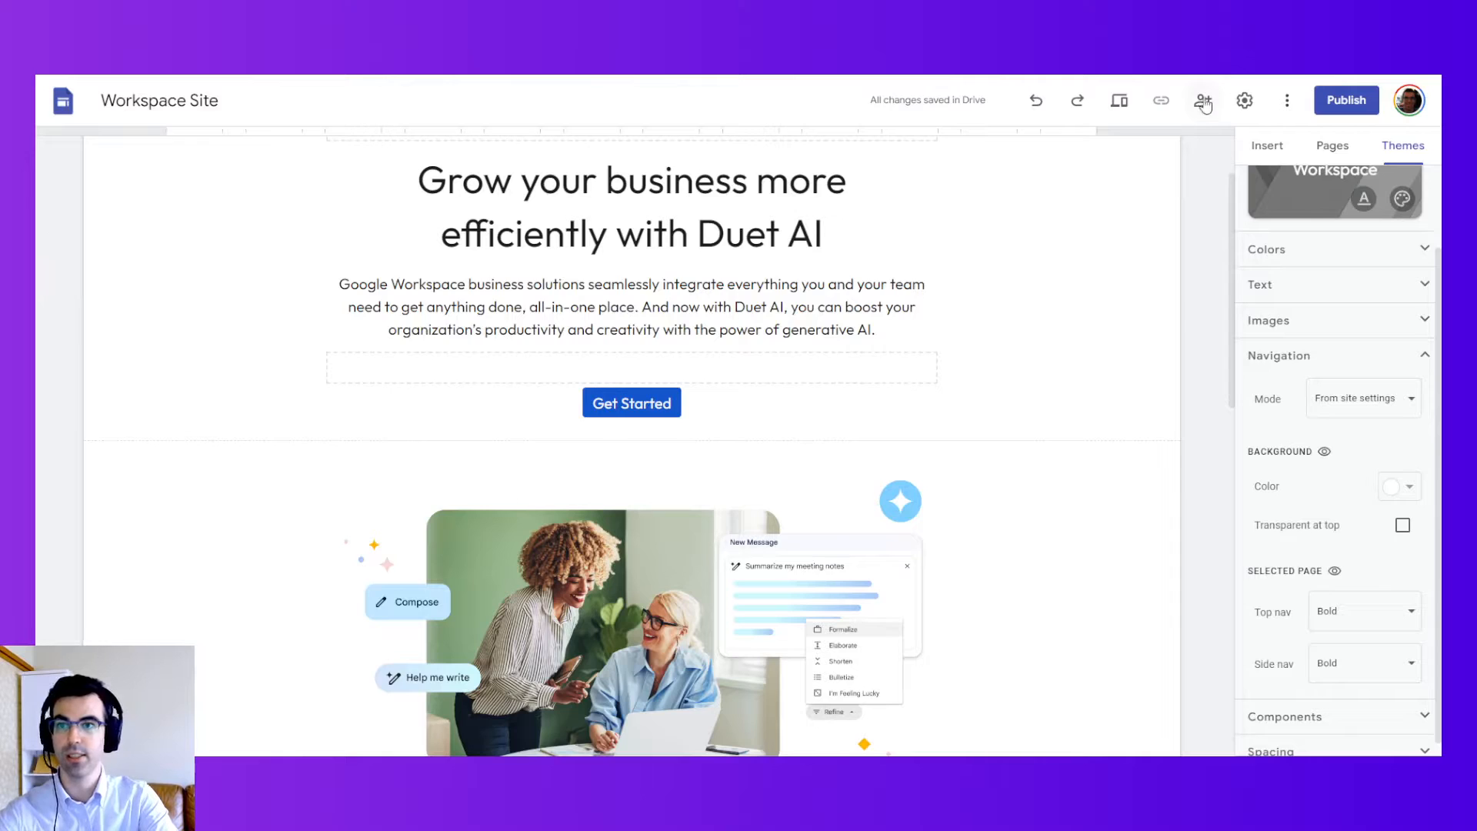
click(1203, 101)
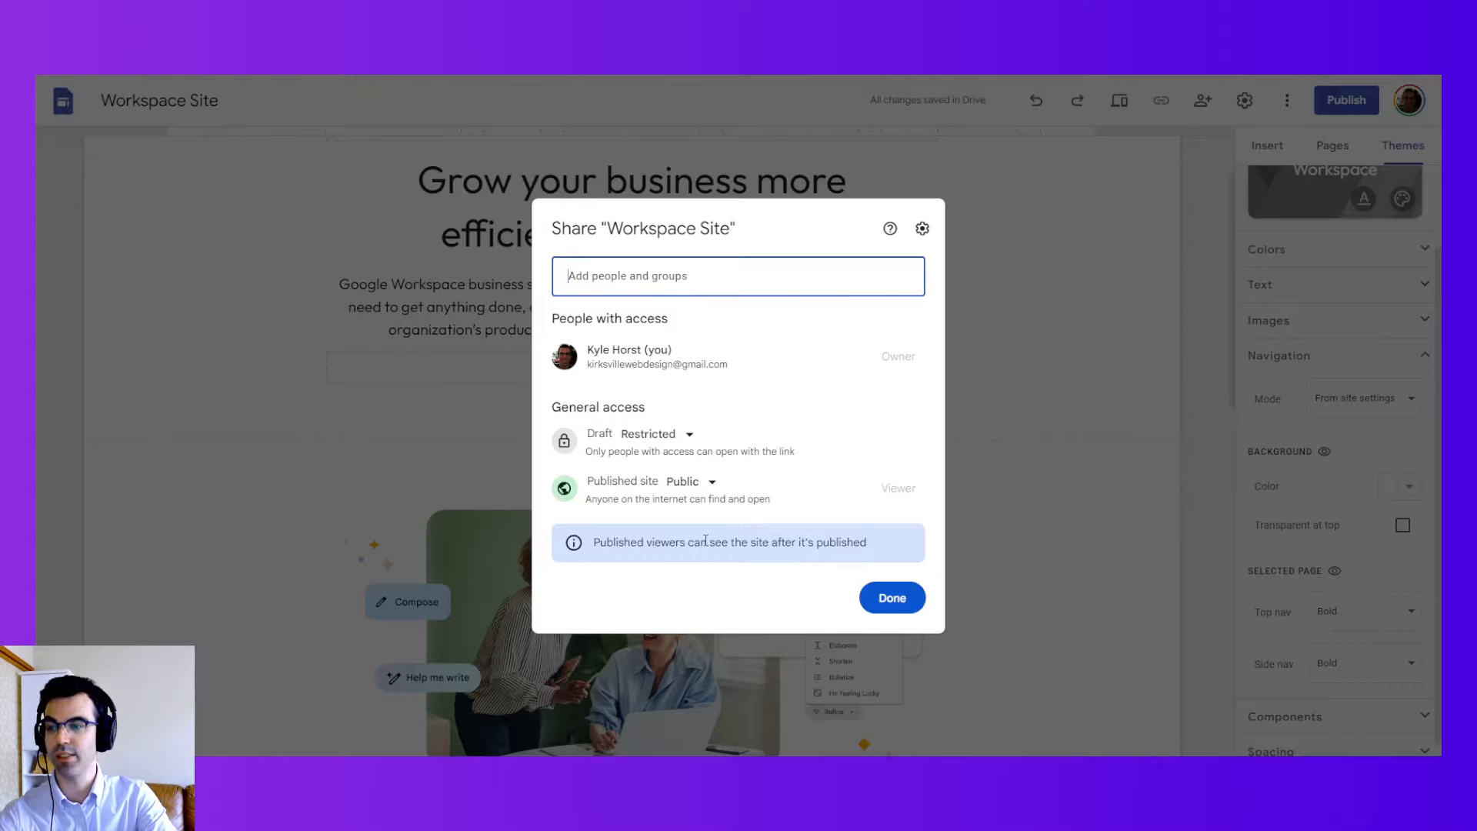
click(889, 596)
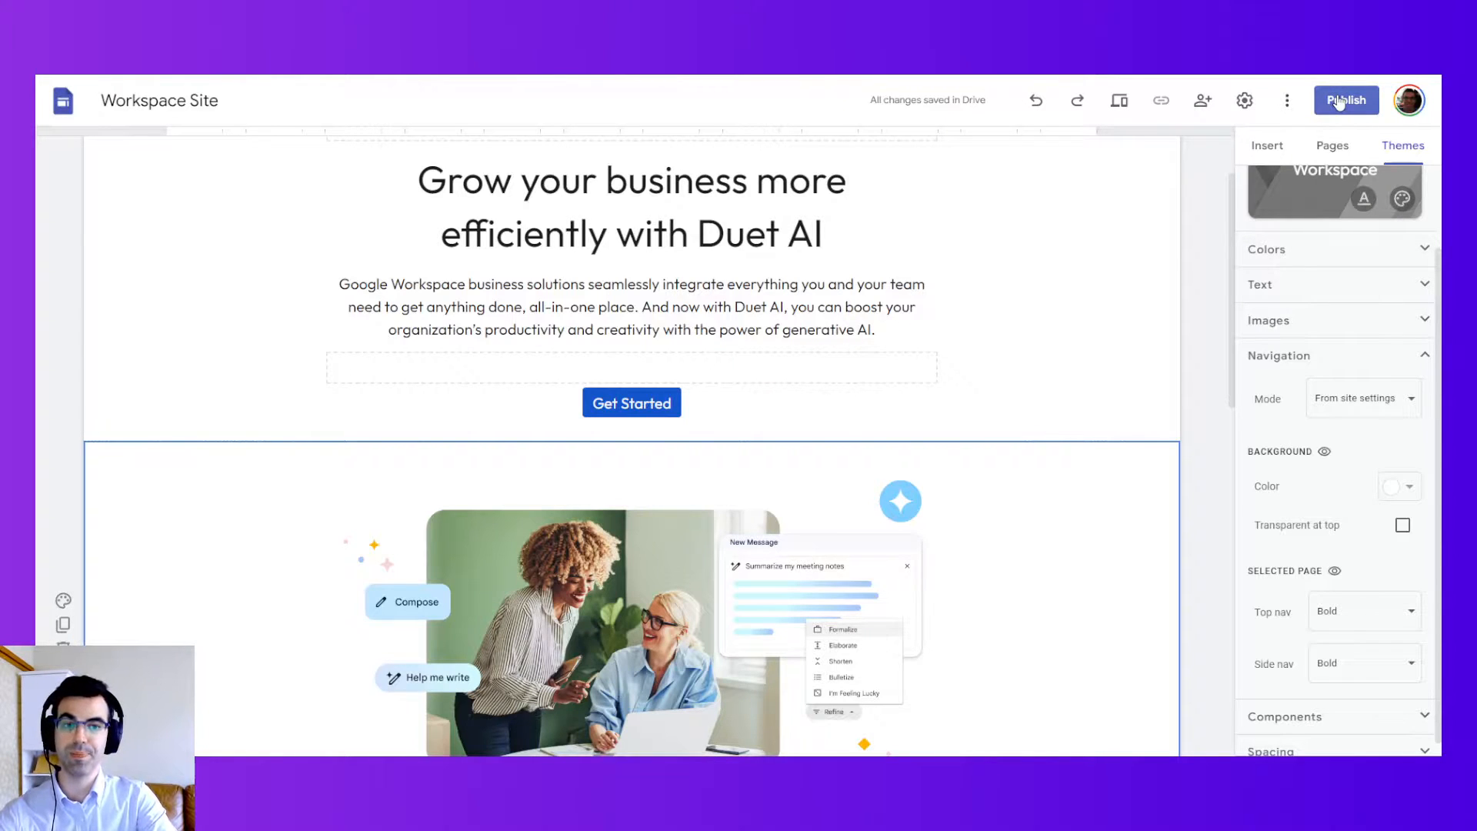
Step: Publish the site with 2023 appended to the workspace-site web address
click(1345, 100)
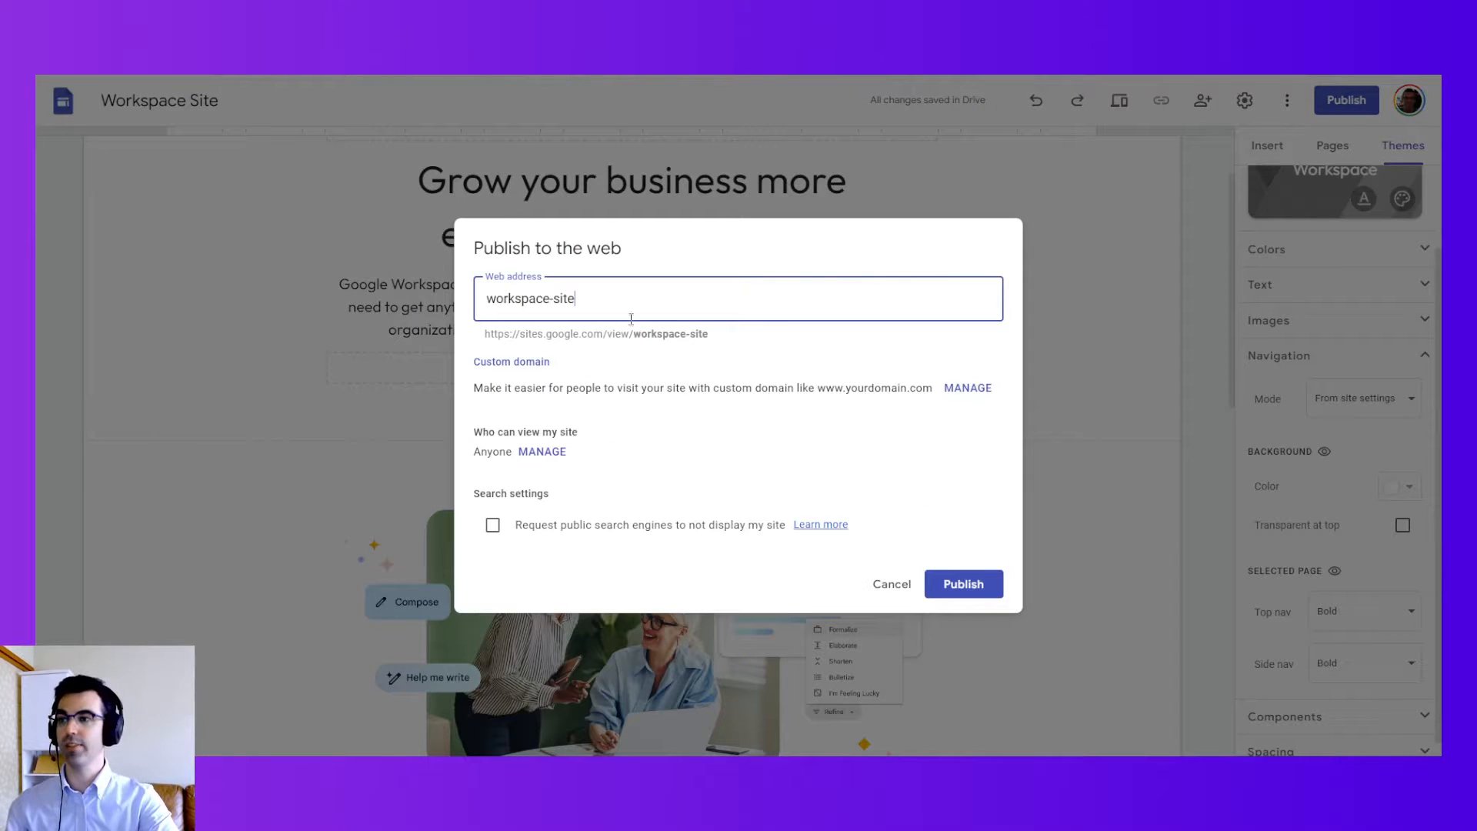
text(22)
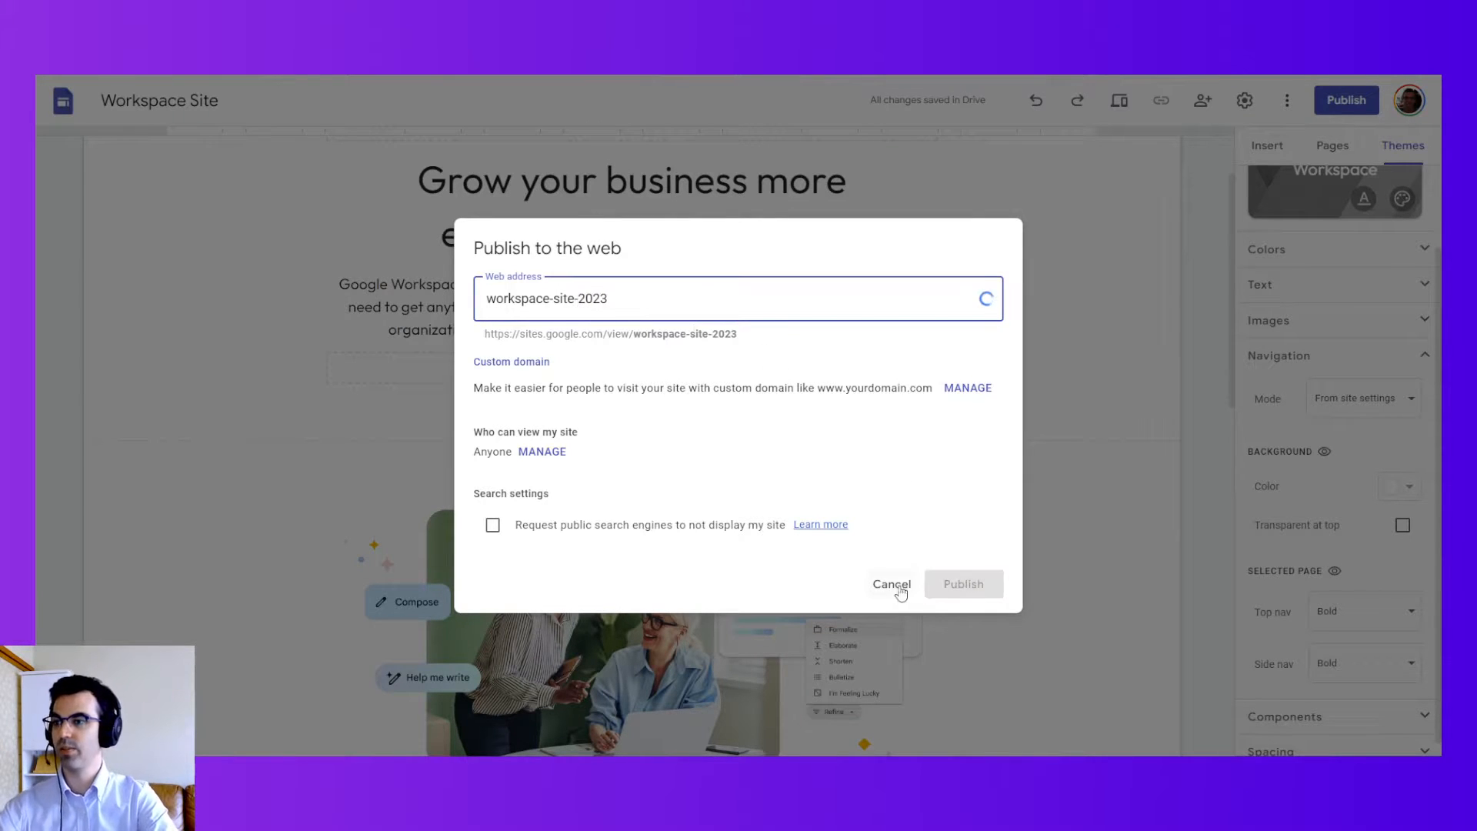
click(962, 583)
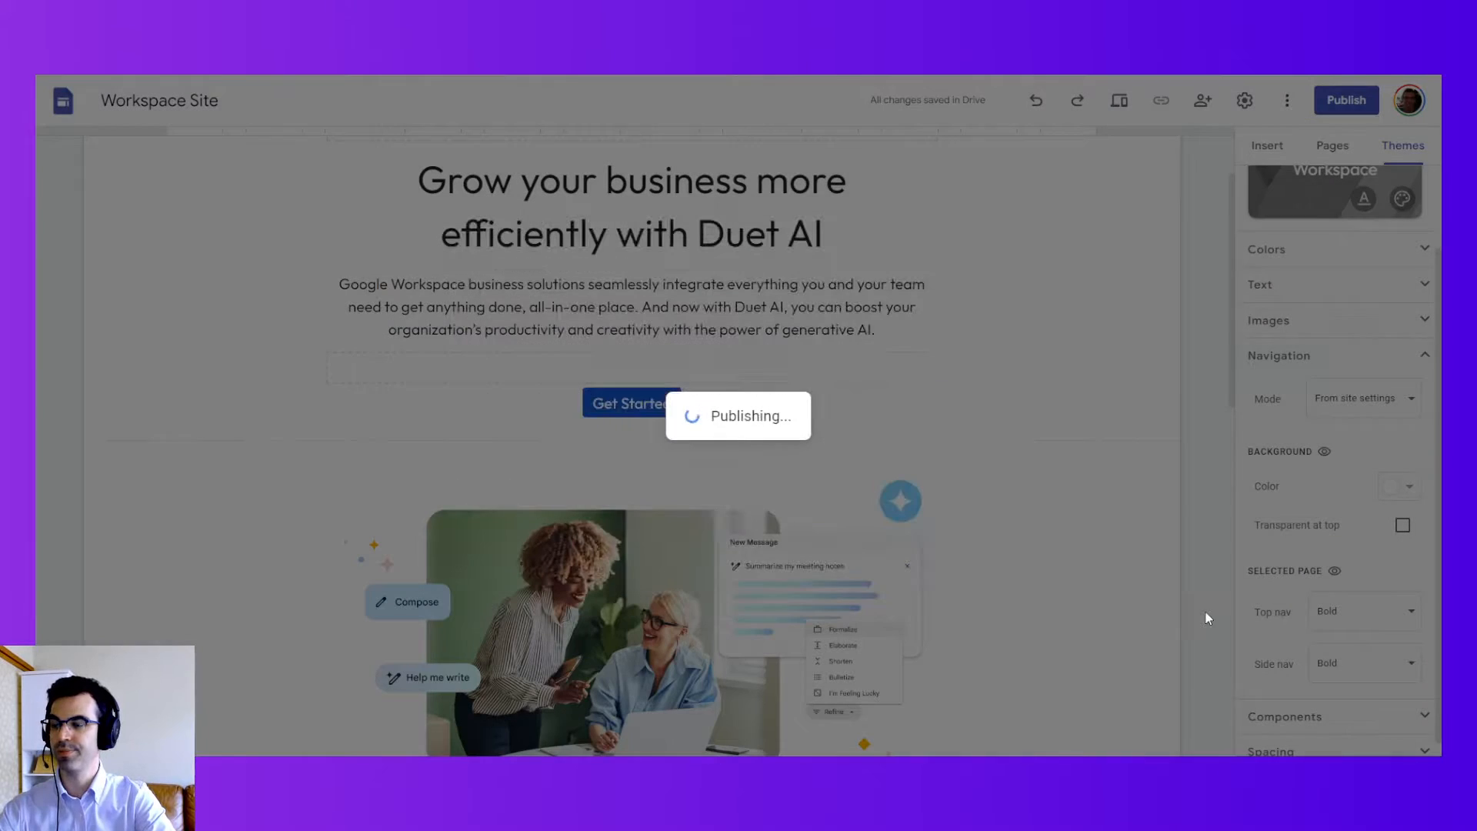